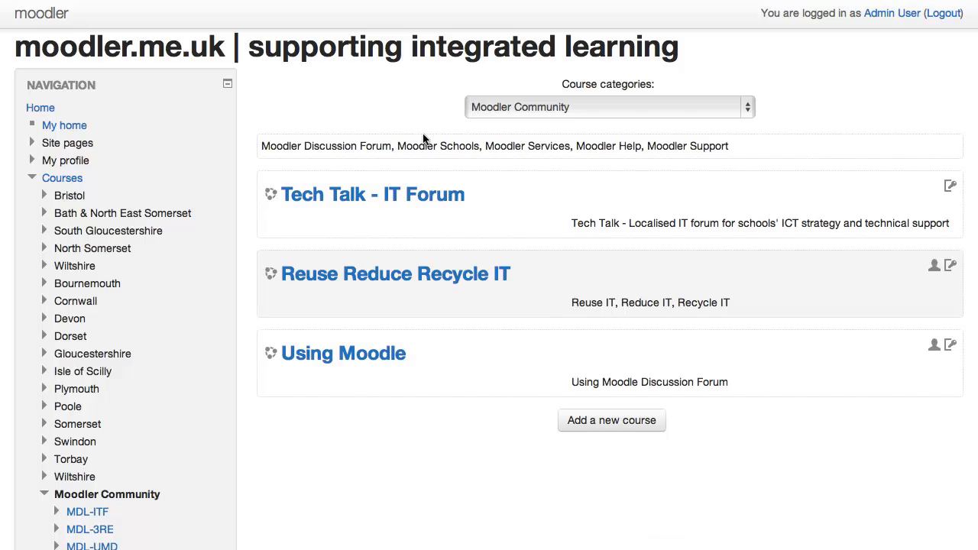
- Start adding a new course to the Moodler Community category
click(611, 419)
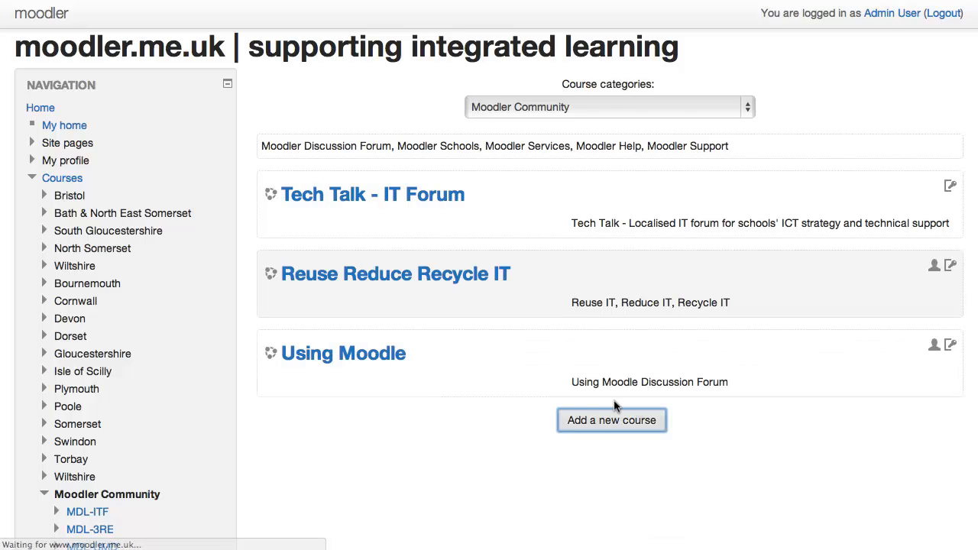
- Name the course 'ENROLLING STUDENTS', short name 'EN-STUDENTS', and save the new course
click(611, 419)
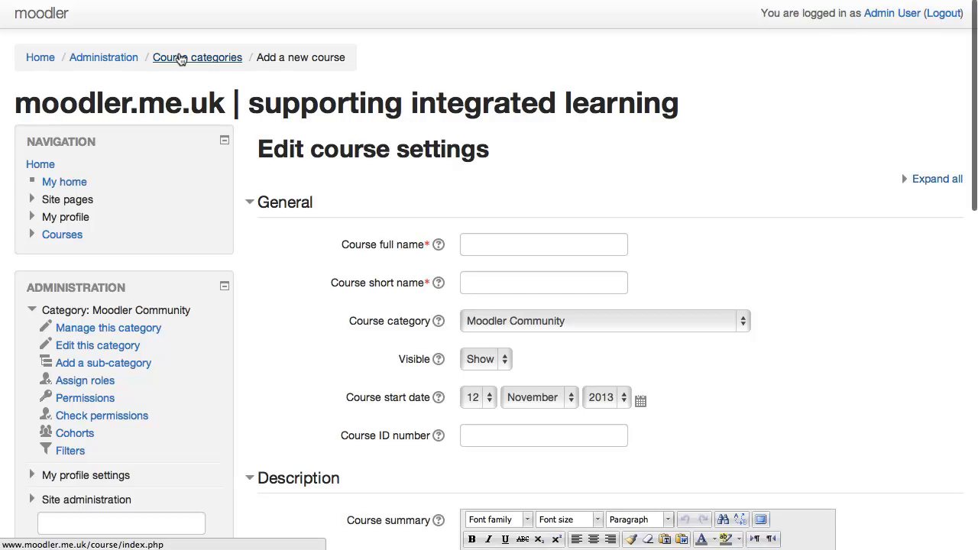
click(543, 244)
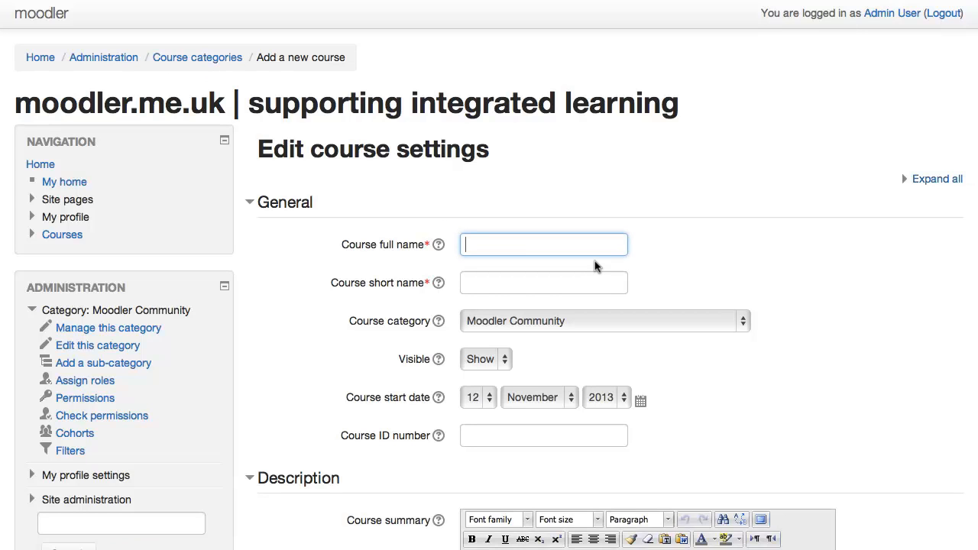
text(EN-STUDENTS)
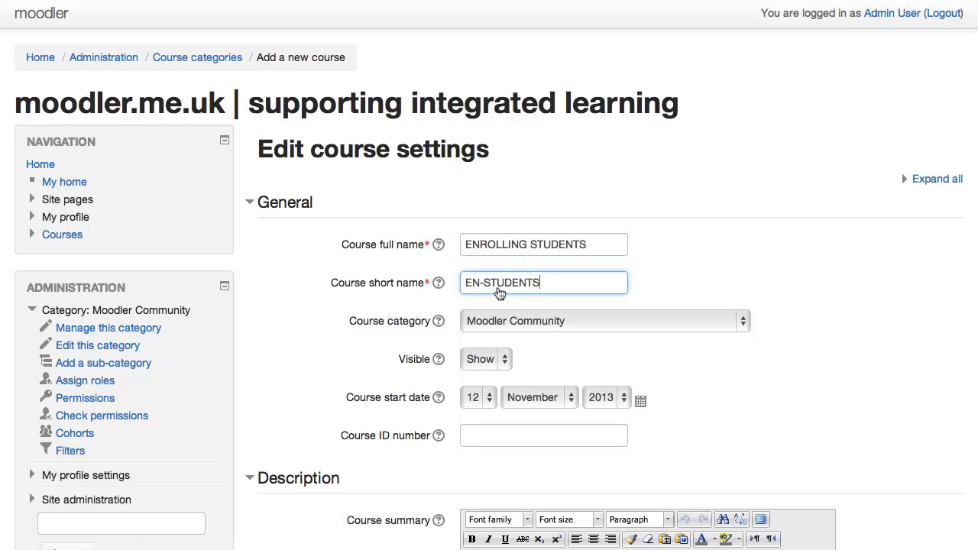
scroll(down, 3)
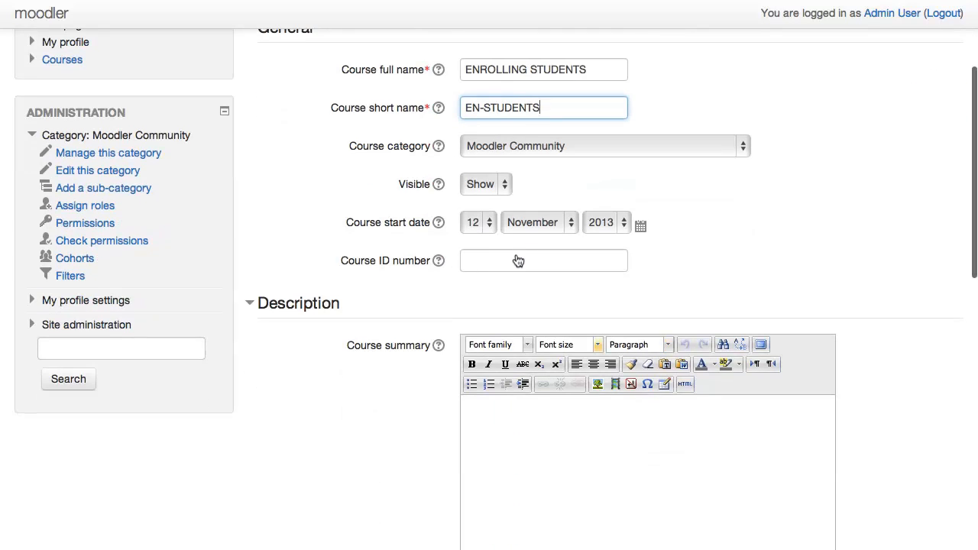
scroll(down, 3)
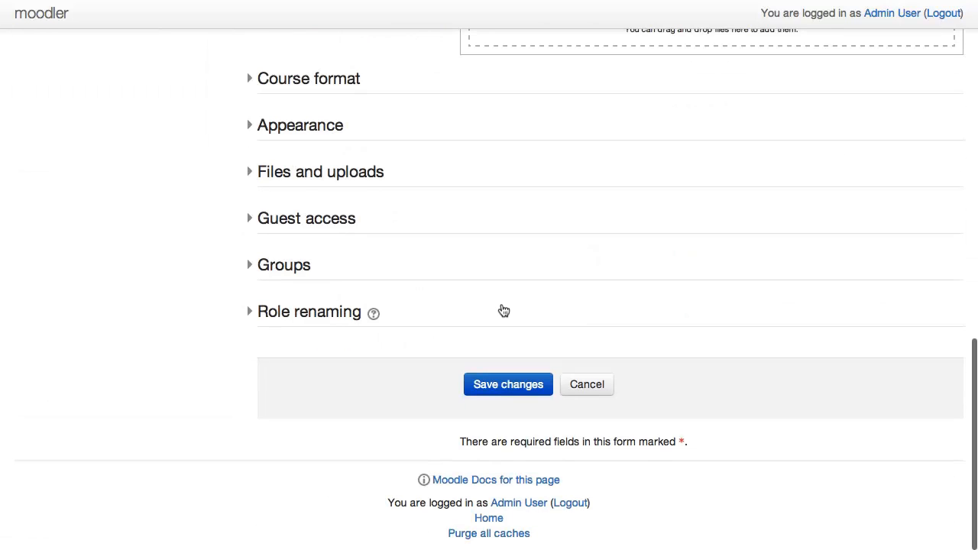
mouse_move(507, 384)
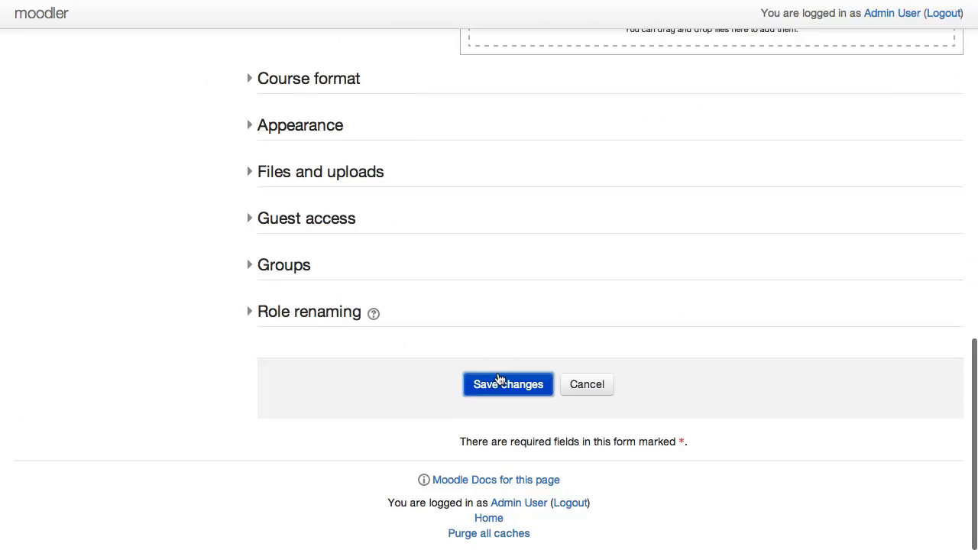
click(508, 384)
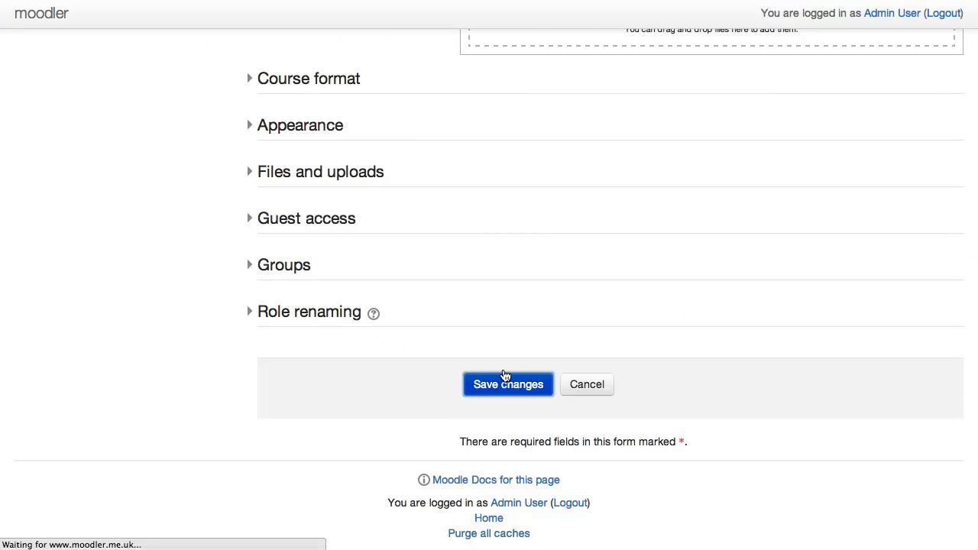
- Let the course save and land on its Enrolled users page showing 0 users
click(508, 385)
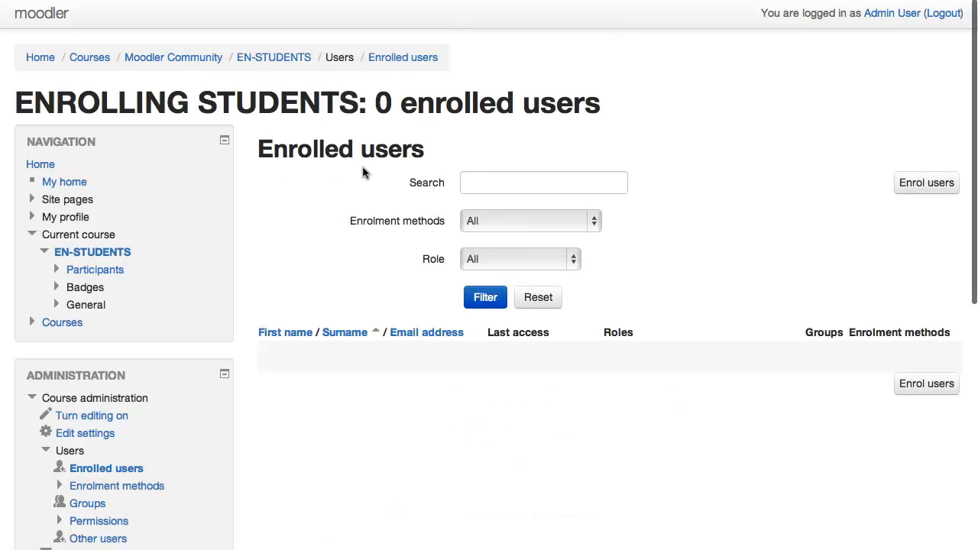
mouse_move(273, 62)
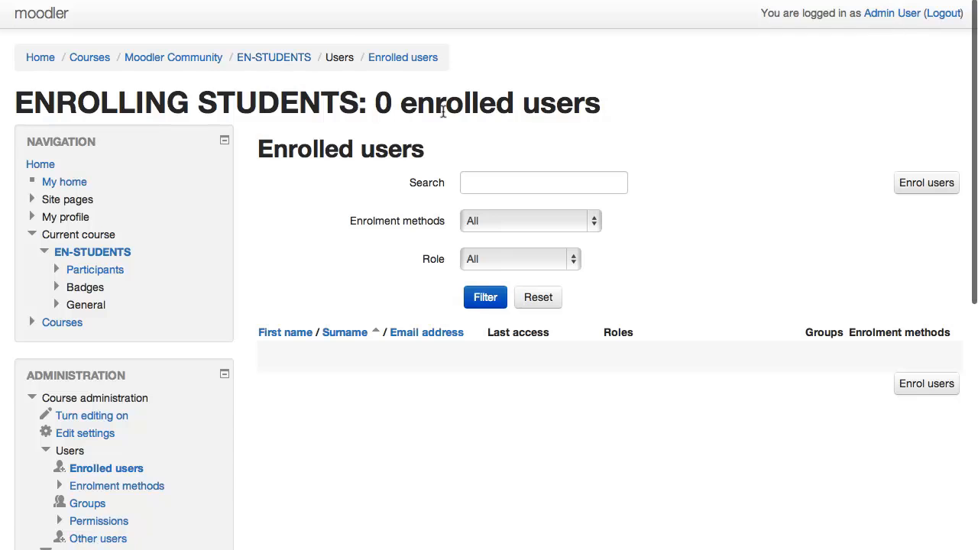
mouse_move(883, 192)
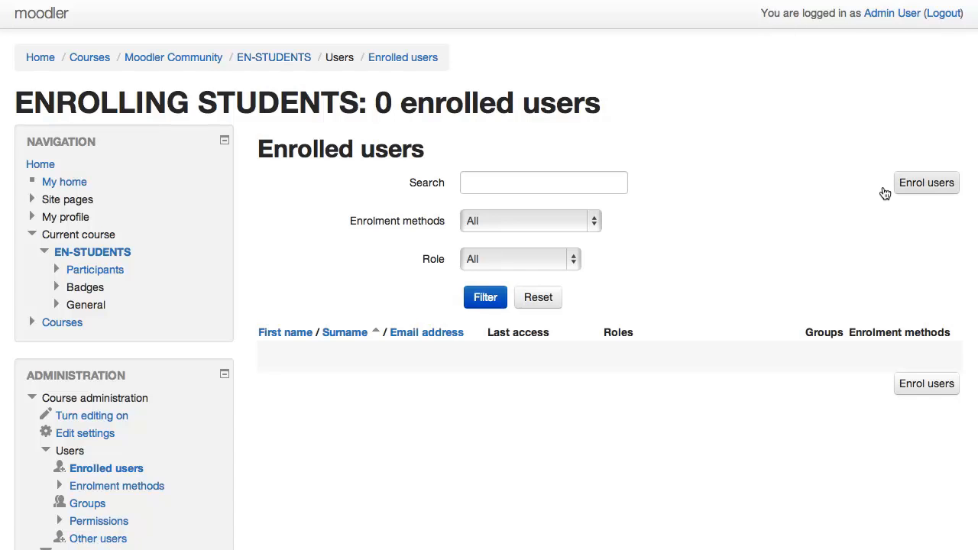
mouse_move(899, 180)
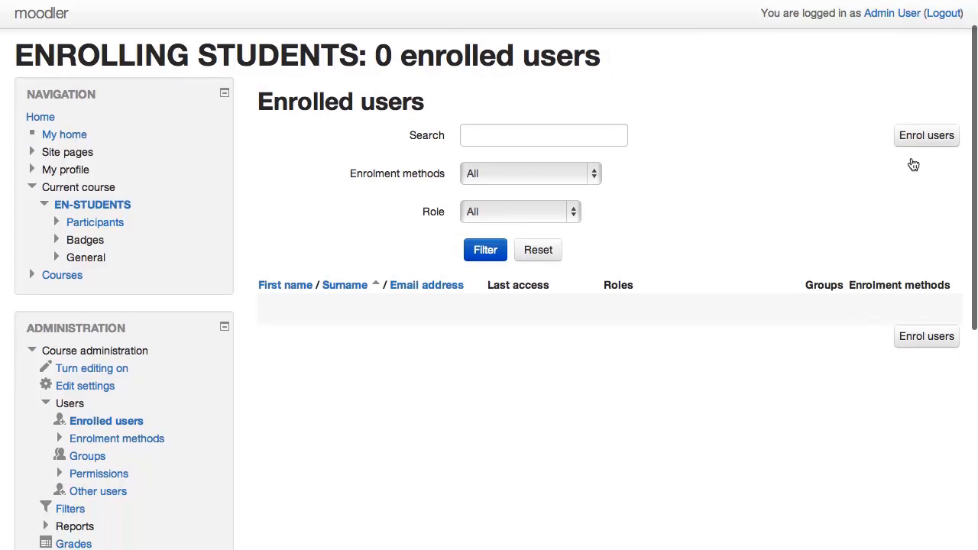
mouse_move(920, 146)
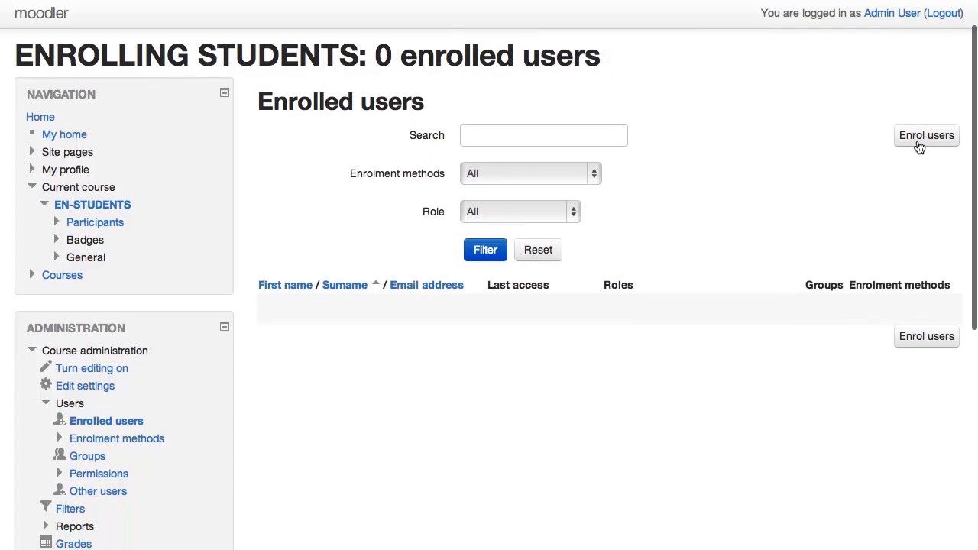
- Begin enrolling users with the Student role and enrol the first listed student account
click(925, 135)
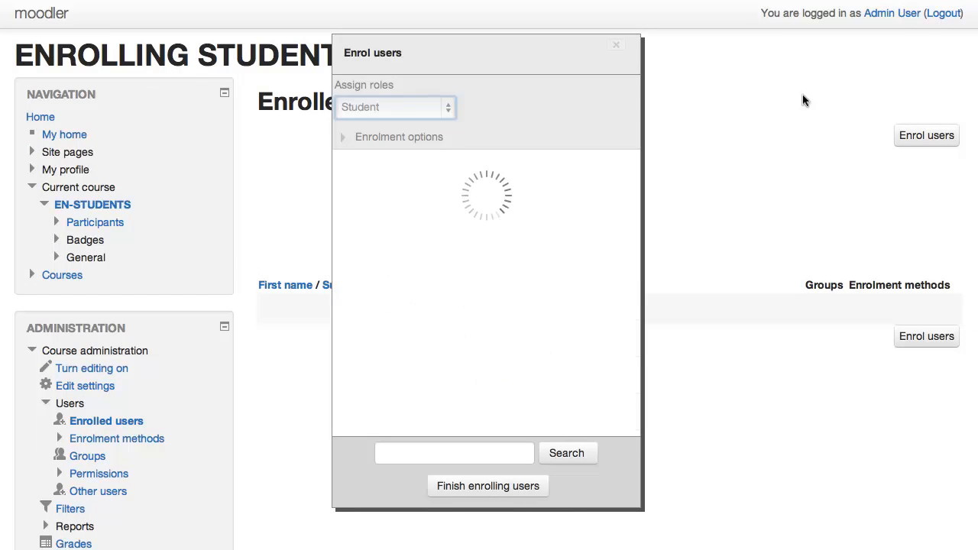
click(394, 106)
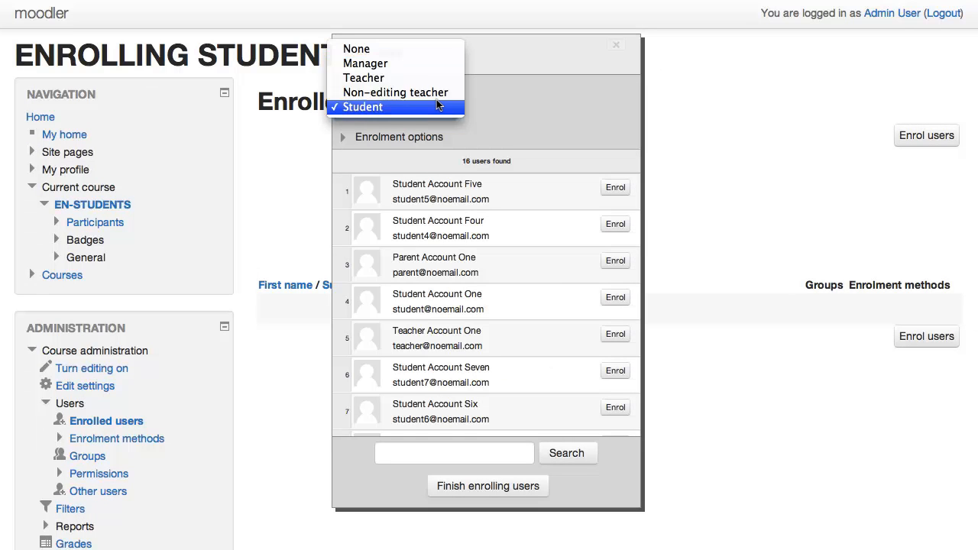
mouse_move(383, 110)
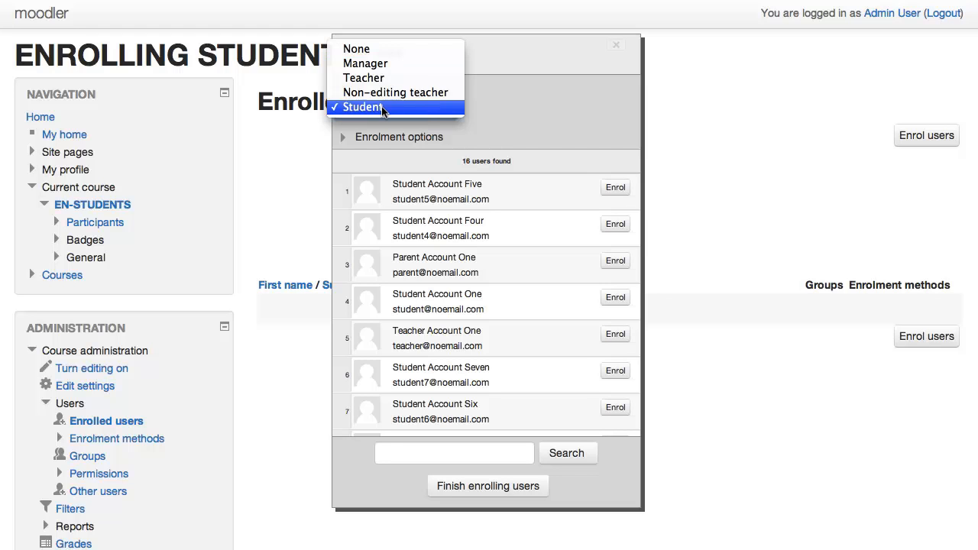
click(360, 107)
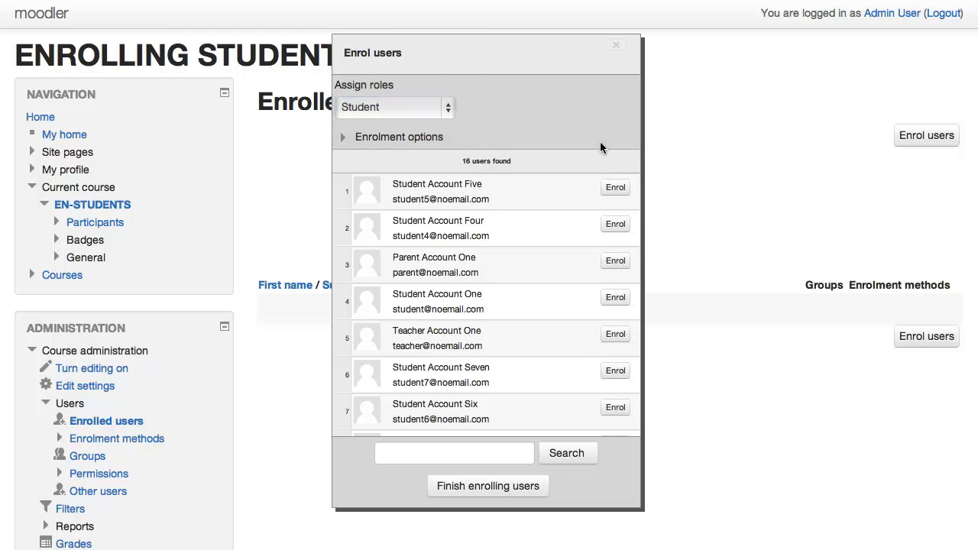
click(614, 187)
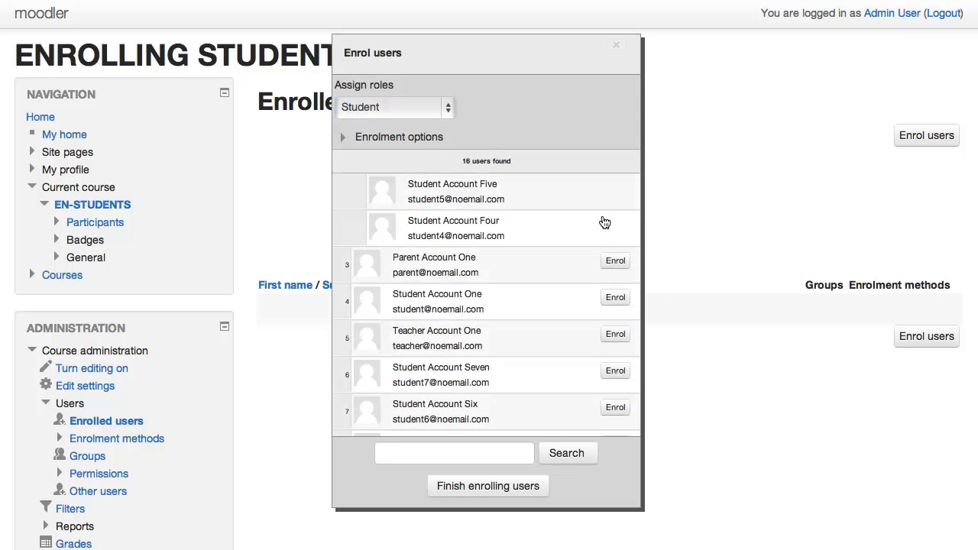
mouse_move(487, 486)
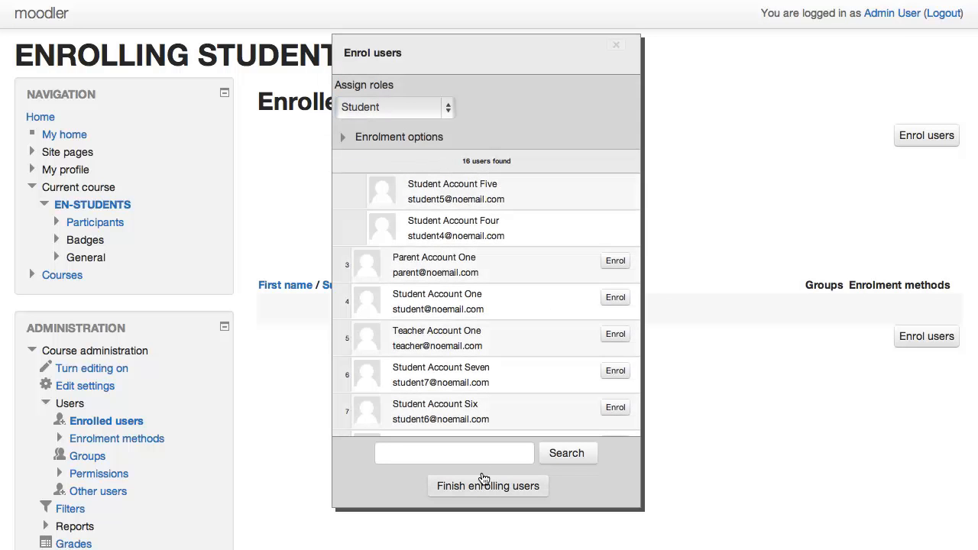
- Search the user list for 'Student' and finish enrolling, leaving 2 enrolled users
text(St)
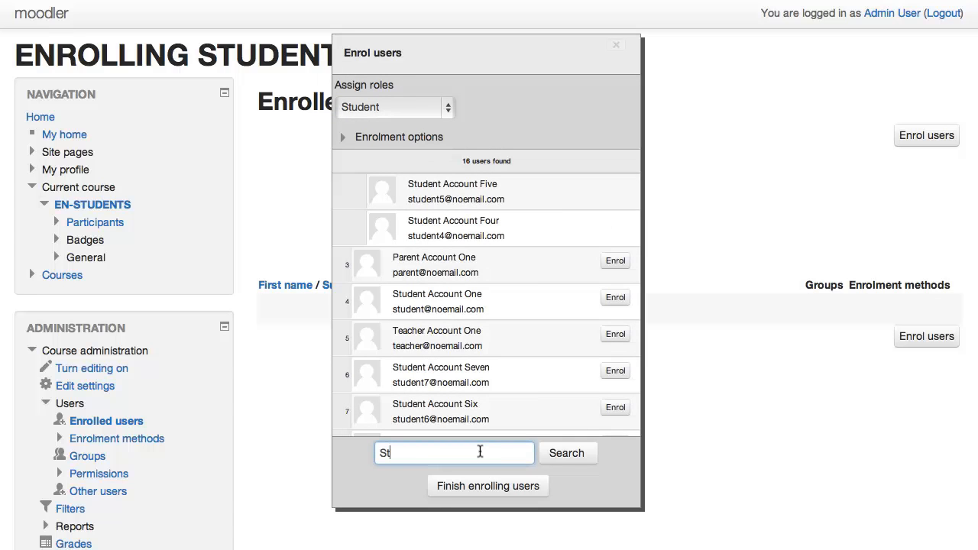
text(udent)
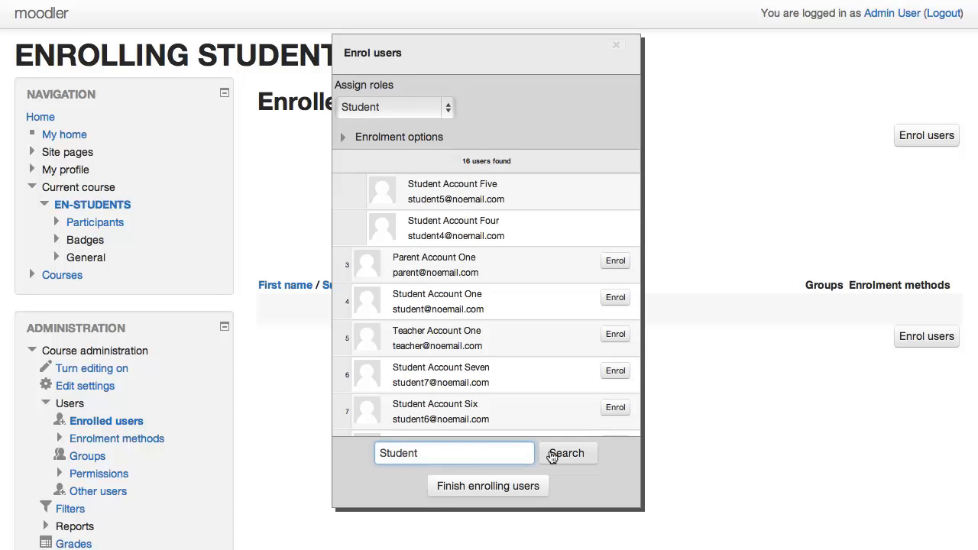
click(567, 452)
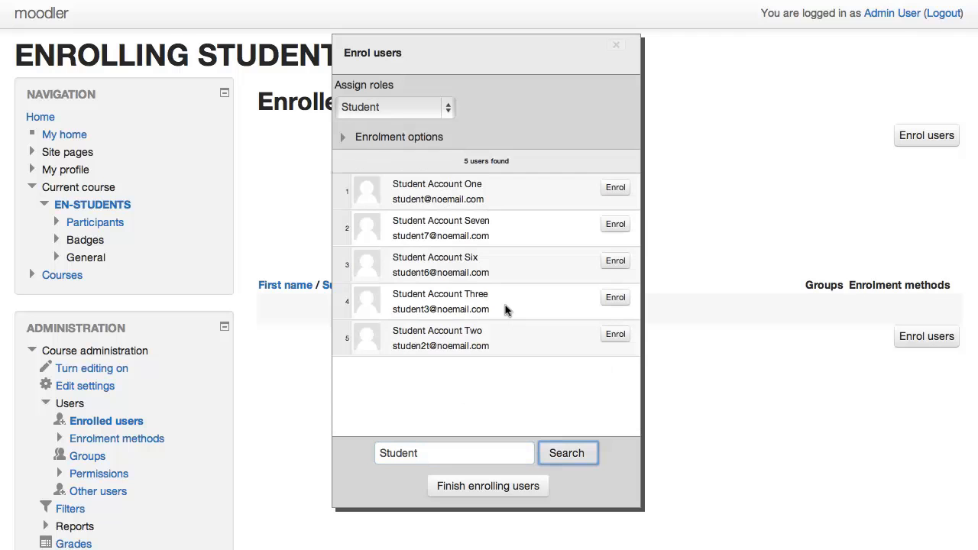
mouse_move(611, 223)
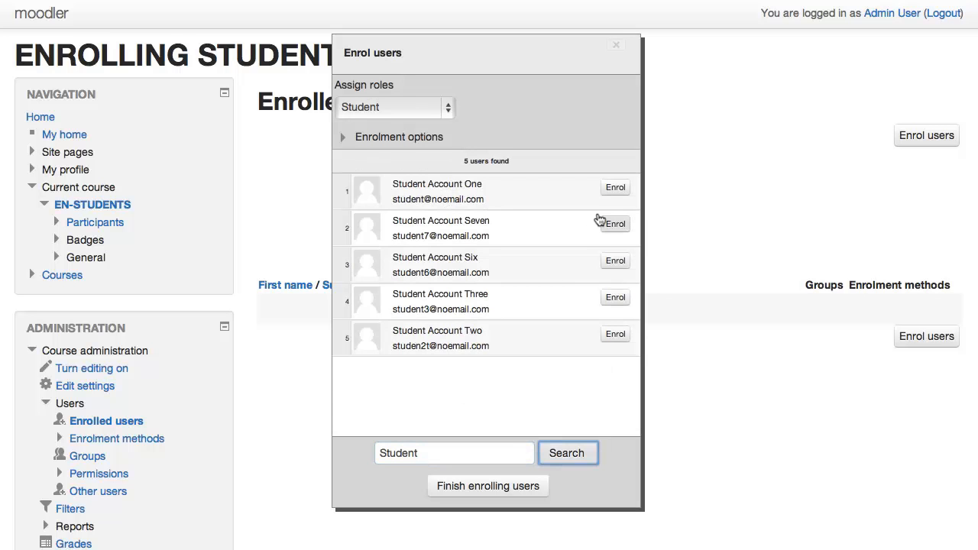
mouse_move(498, 485)
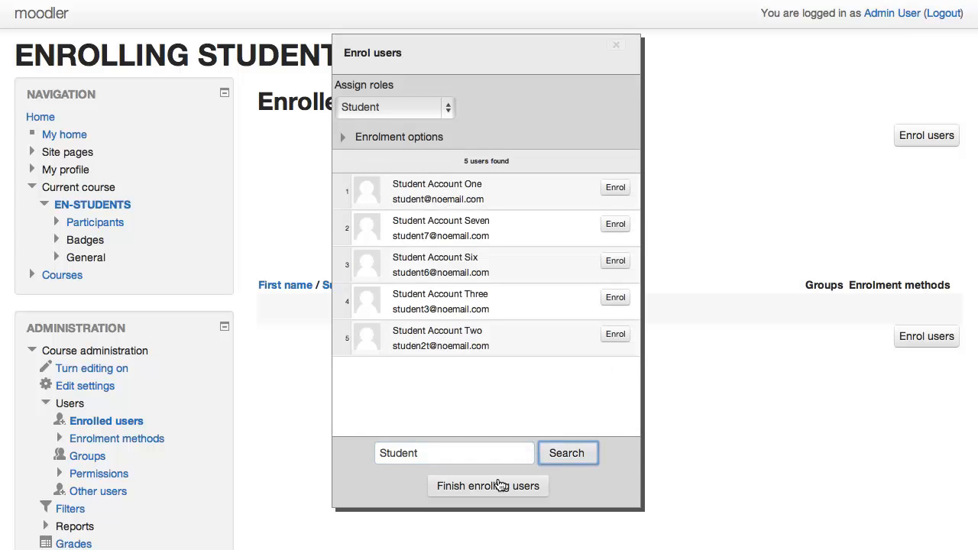
click(487, 486)
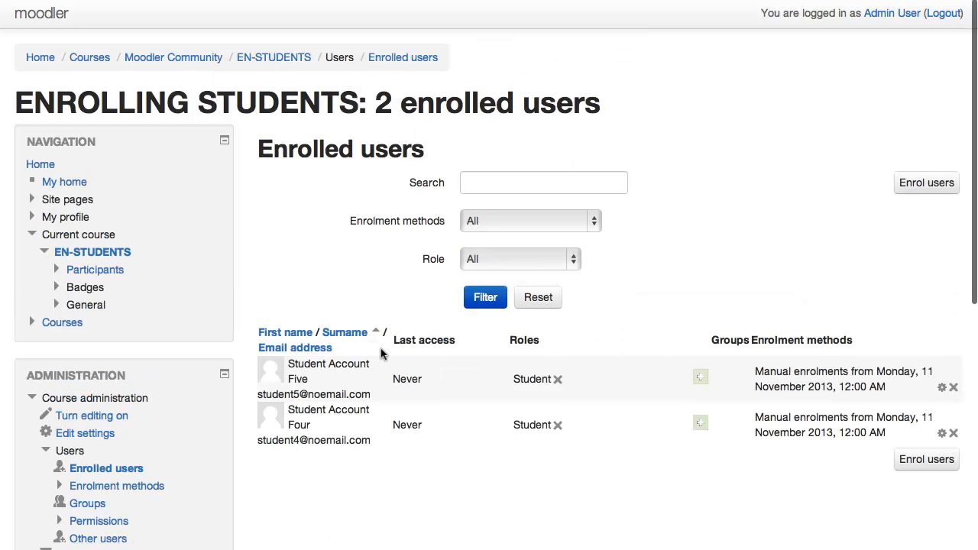
mouse_move(466, 437)
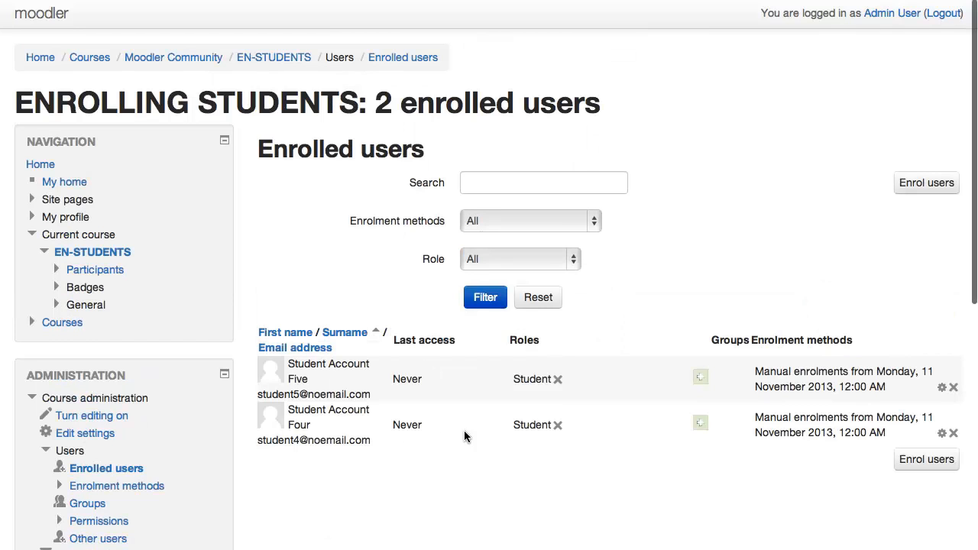
mouse_move(273, 56)
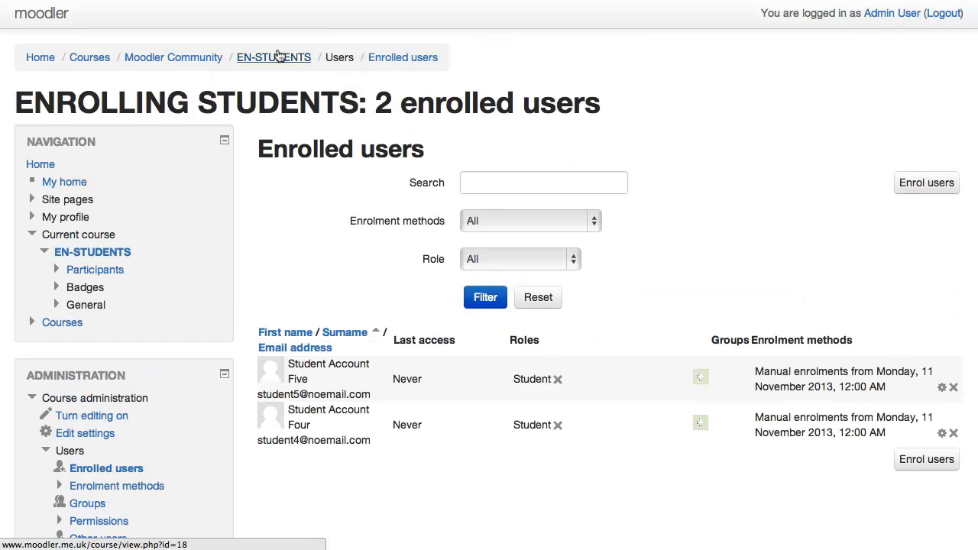
- Return to the EN-STUDENTS course main page via the breadcrumb
click(274, 56)
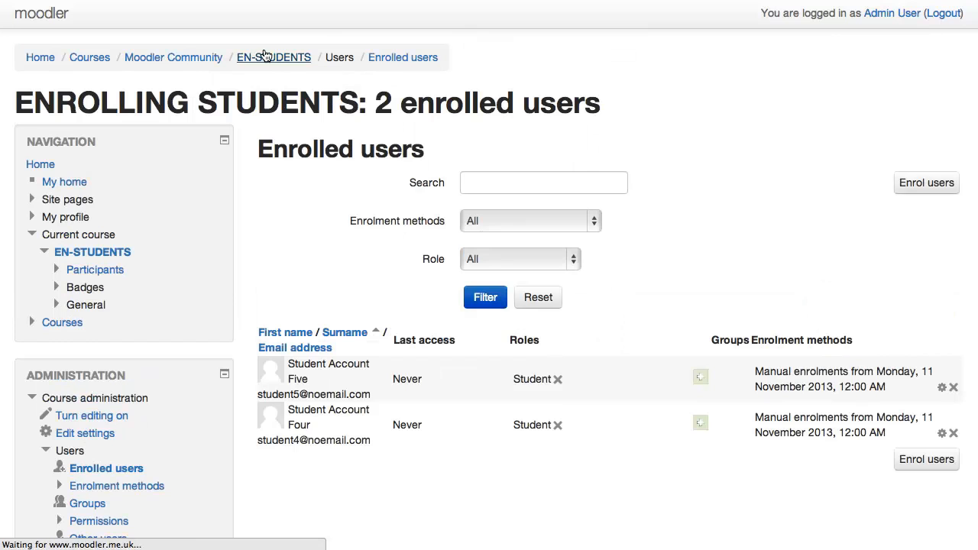
- Reach the Enrolled users list again through Course administration > Users
click(272, 58)
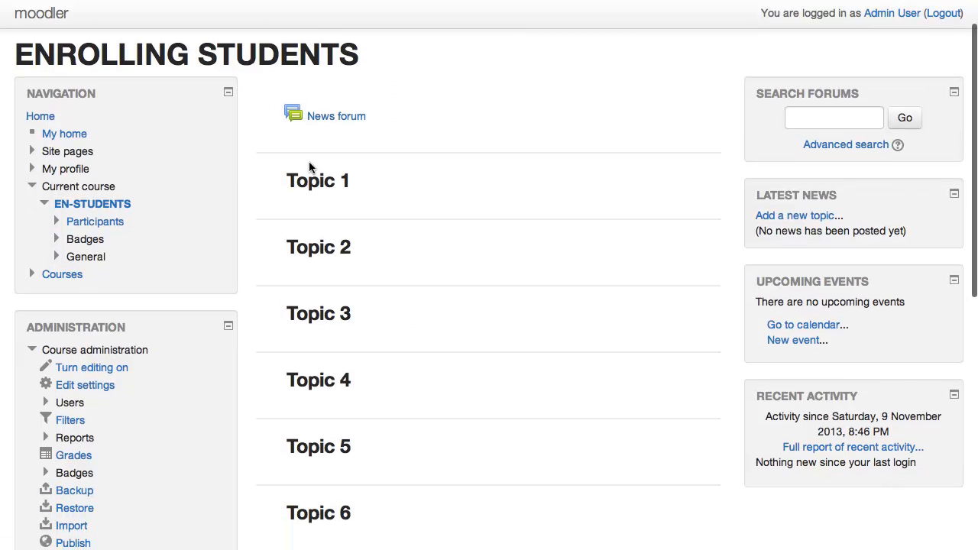
mouse_move(354, 378)
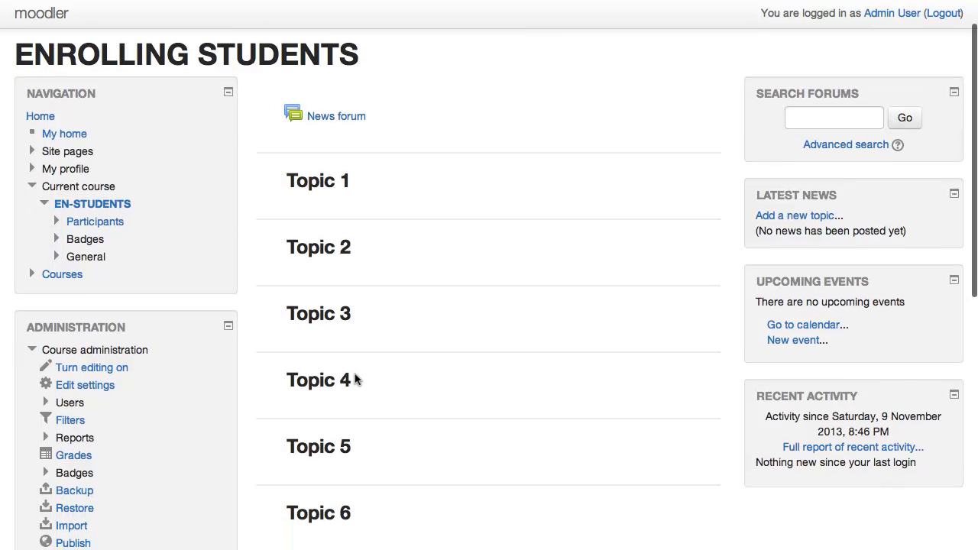
scroll(down, 3)
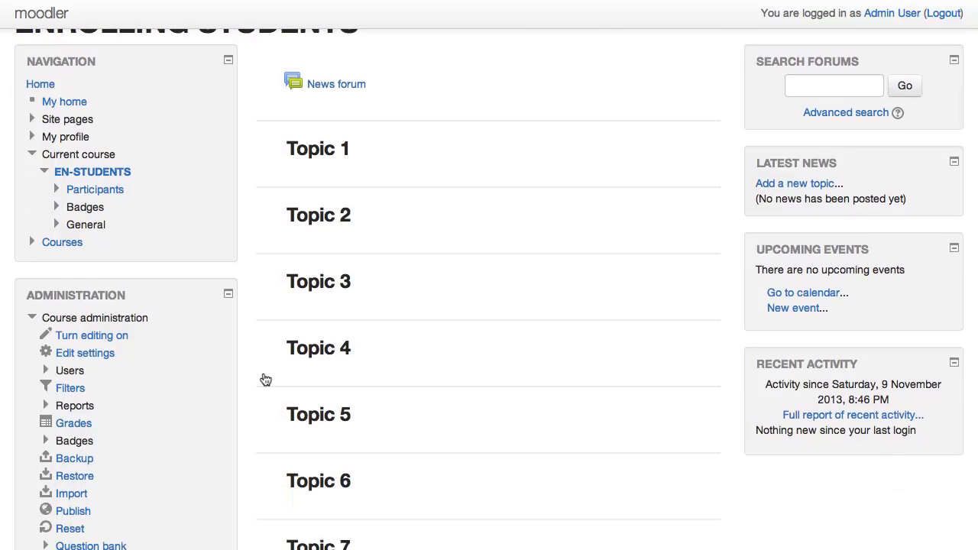
mouse_move(128, 376)
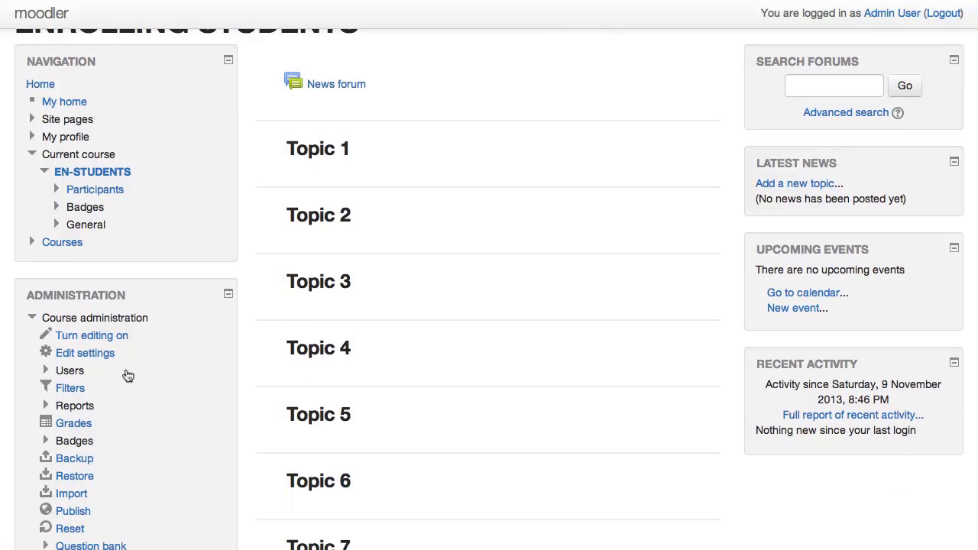
mouse_move(70, 369)
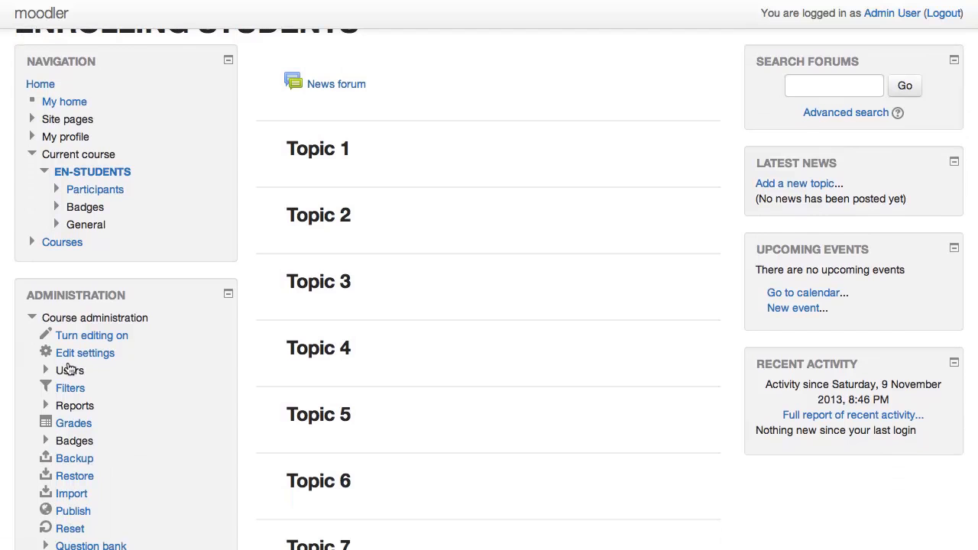
click(57, 370)
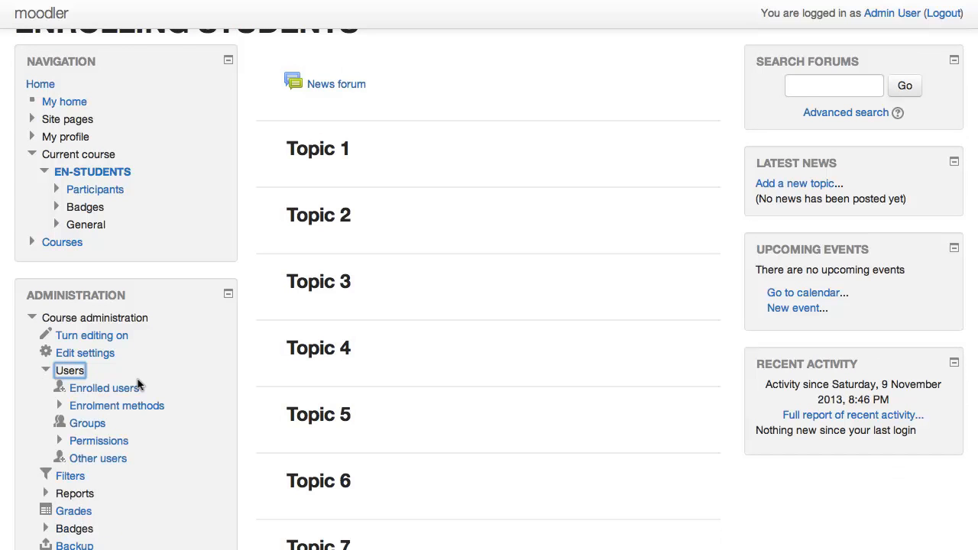
mouse_move(104, 388)
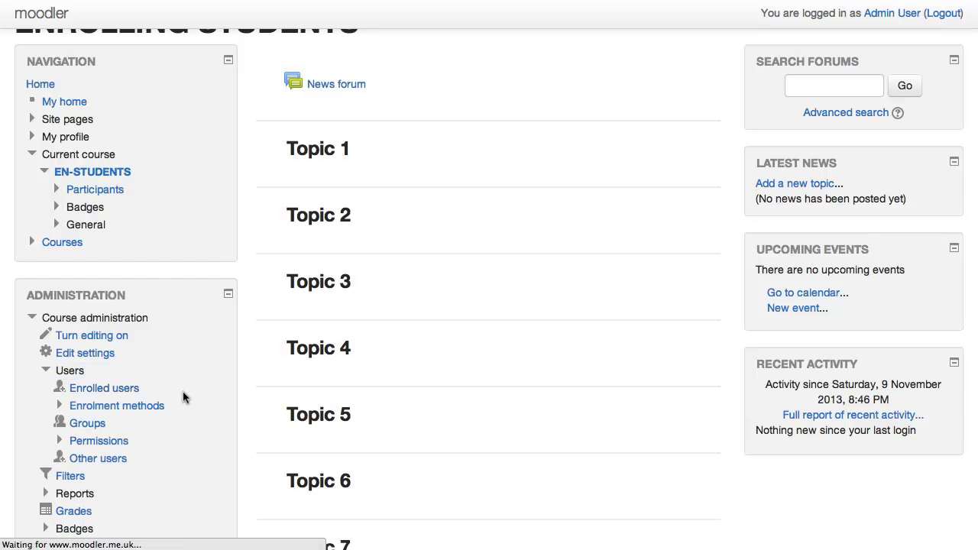
click(104, 388)
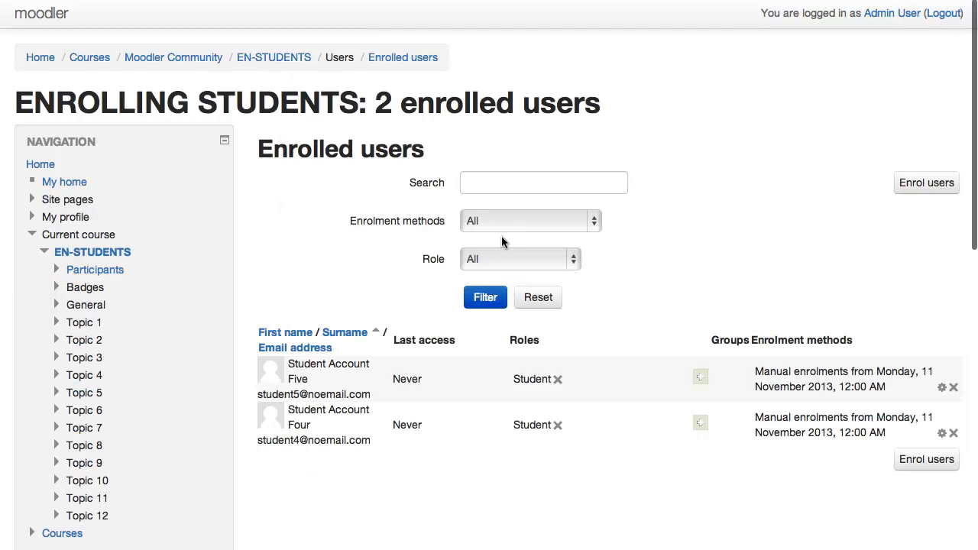
mouse_move(926, 183)
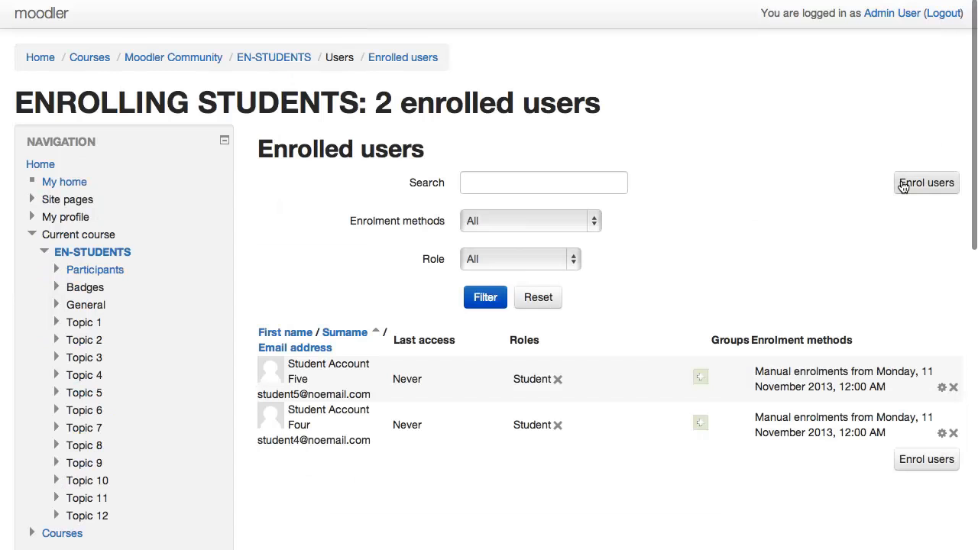
- Search for 'Student', enrol Student Account Three as a Student and finish enrolling
click(926, 184)
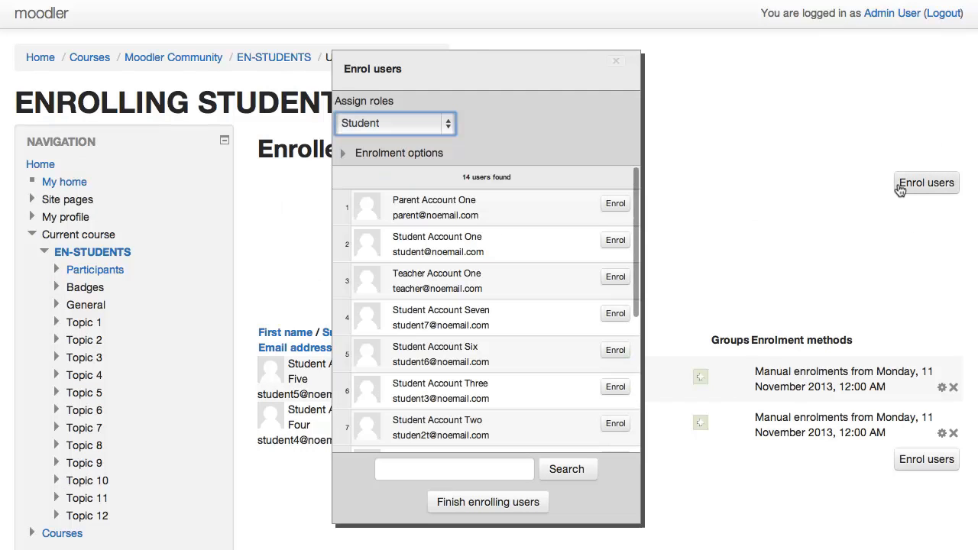
mouse_move(929, 177)
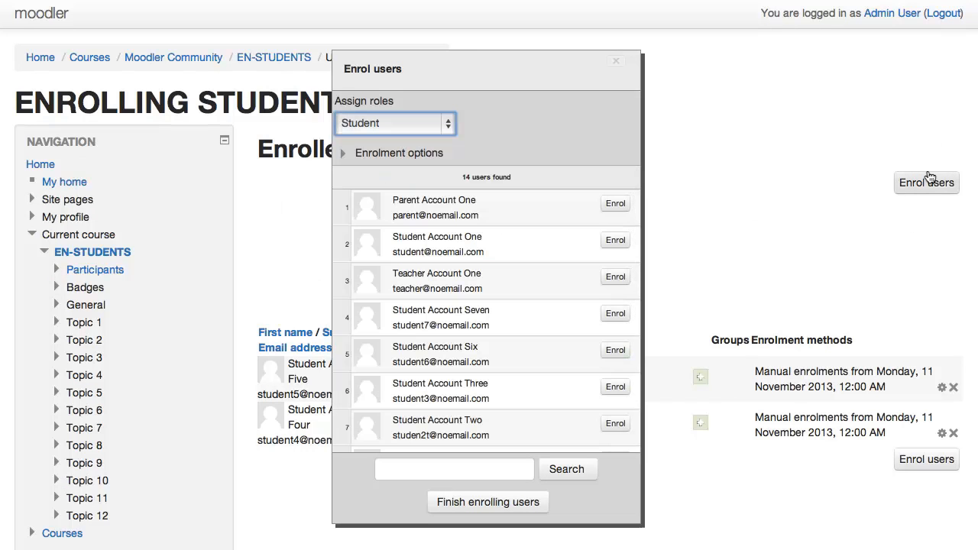
click(453, 468)
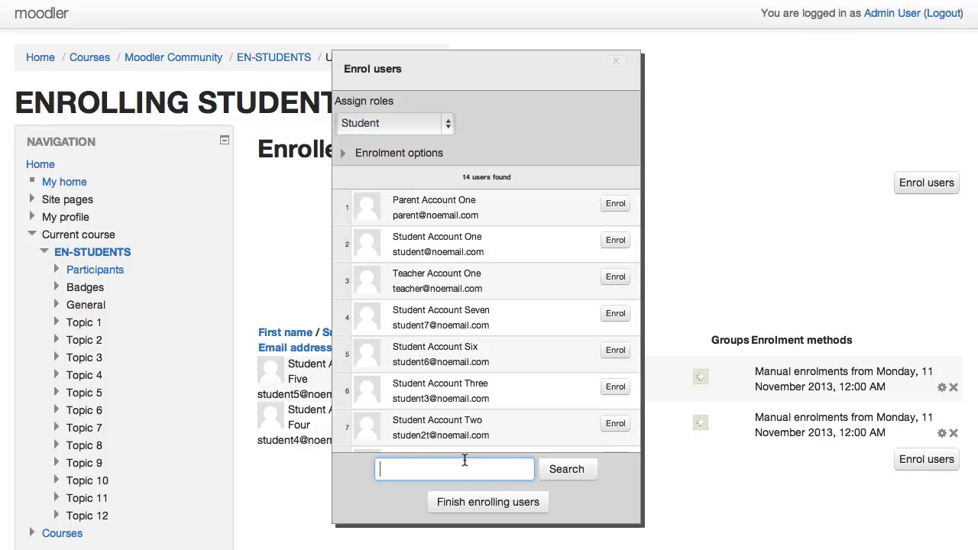
text(Student)
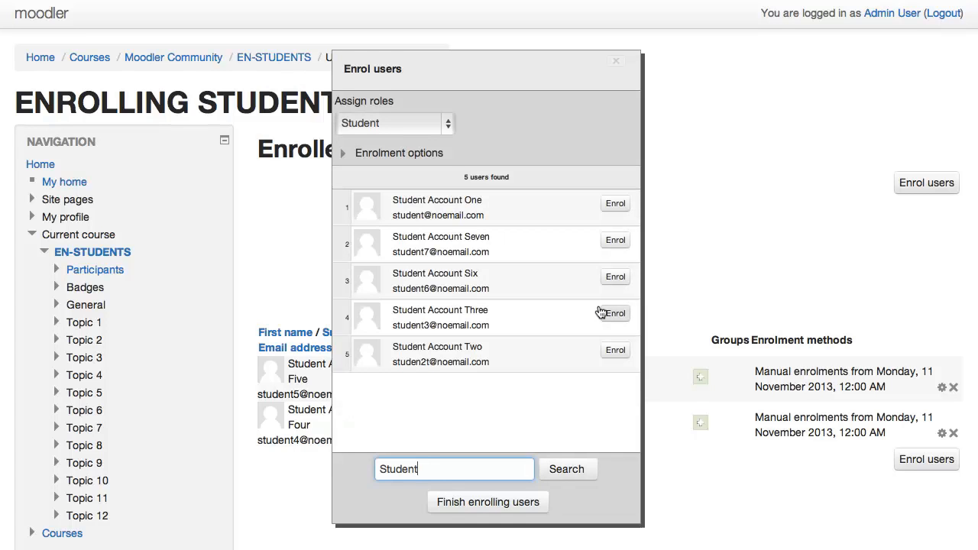
click(614, 313)
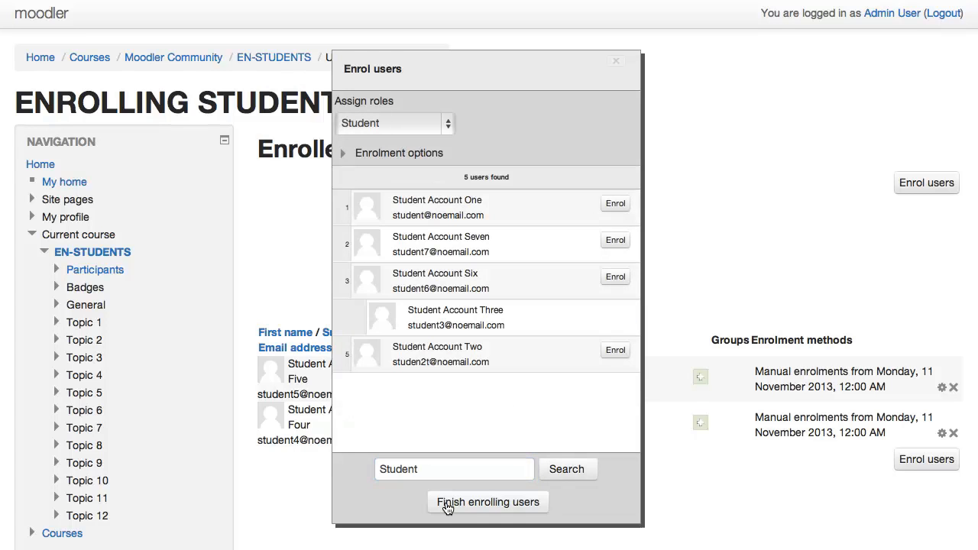
click(487, 501)
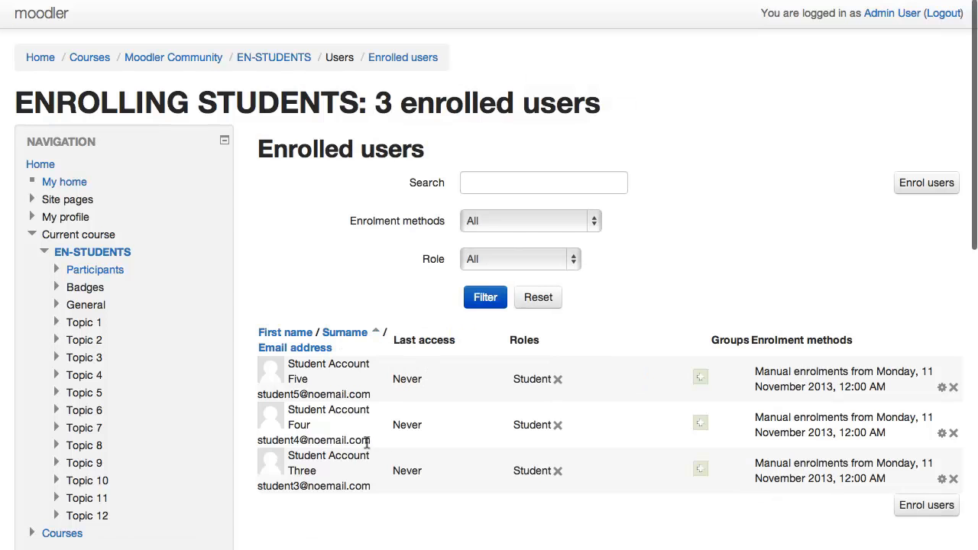
- Go to the course's Enrolment methods page from the Administration block
scroll(down, 3)
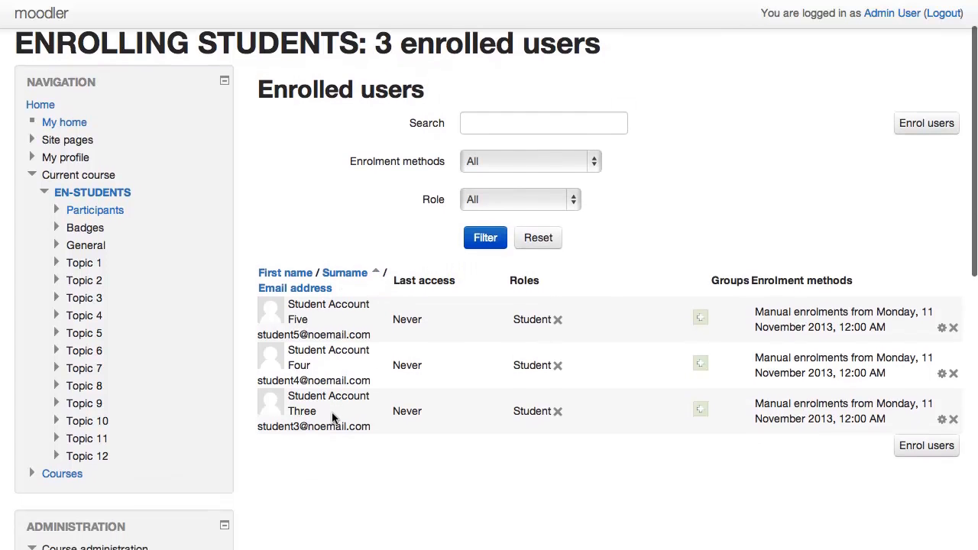
scroll(down, 3)
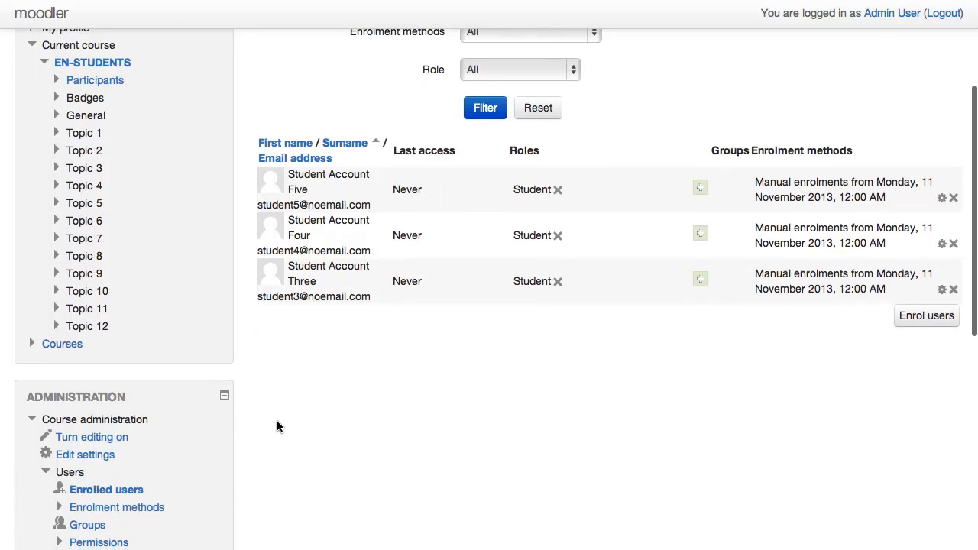
mouse_move(435, 275)
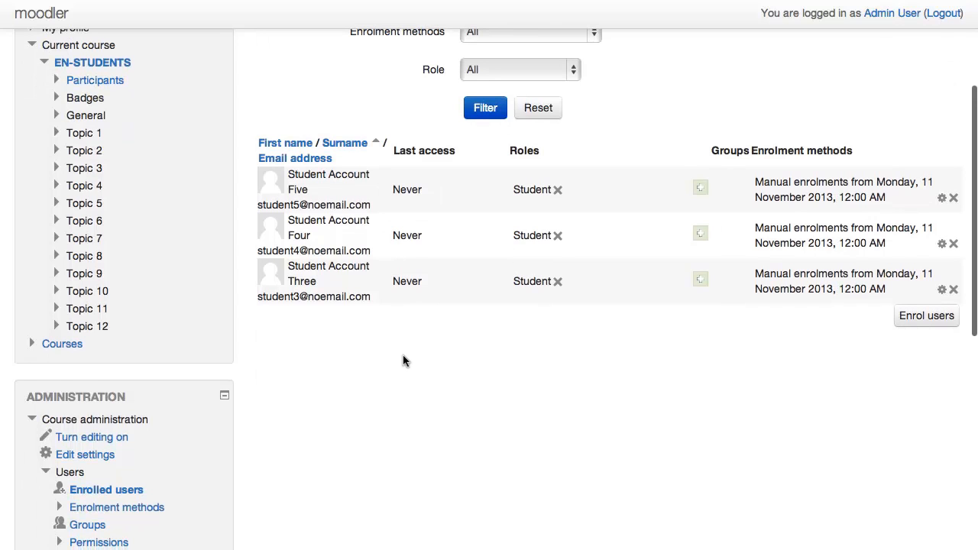
scroll(down, 3)
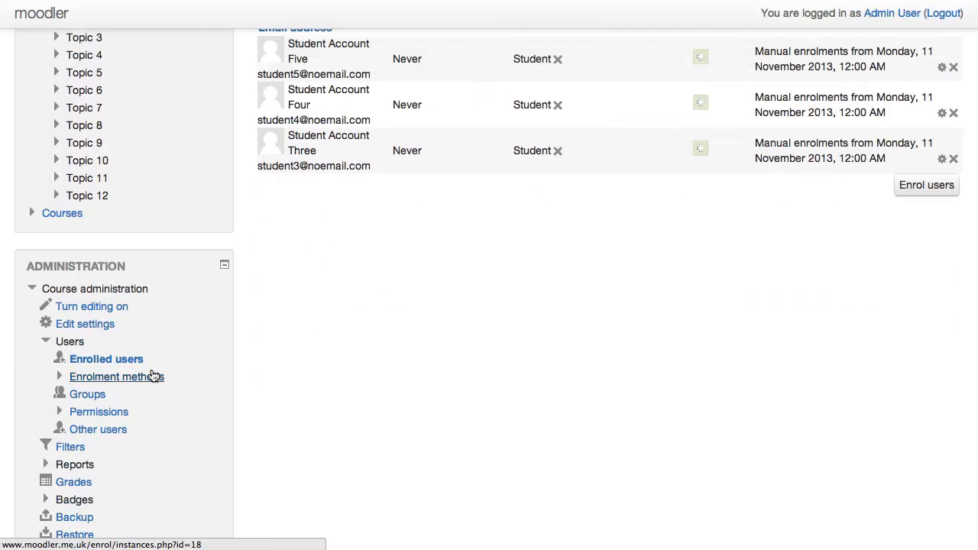
click(116, 376)
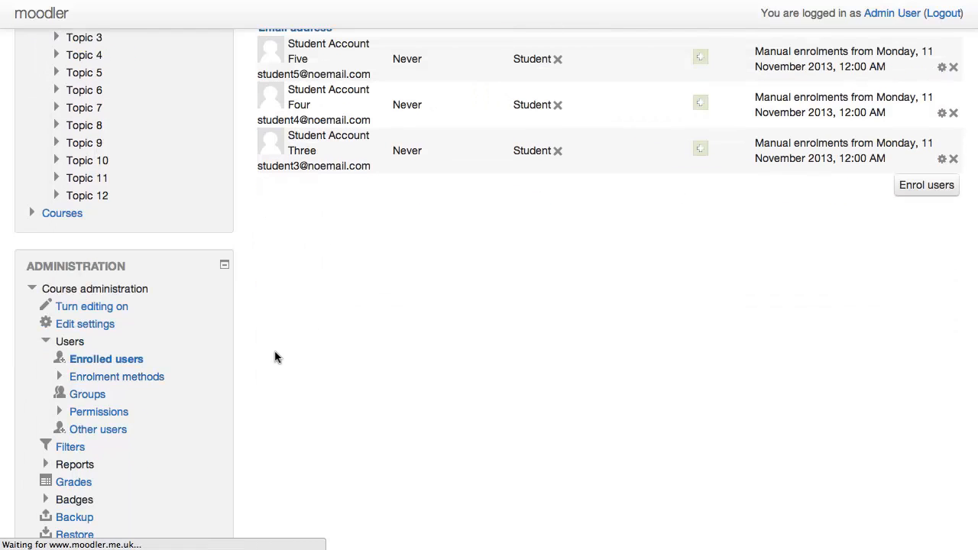
- Review the enrolment methods table listing Manual enrolments, Guest access and Self enrolment
click(116, 376)
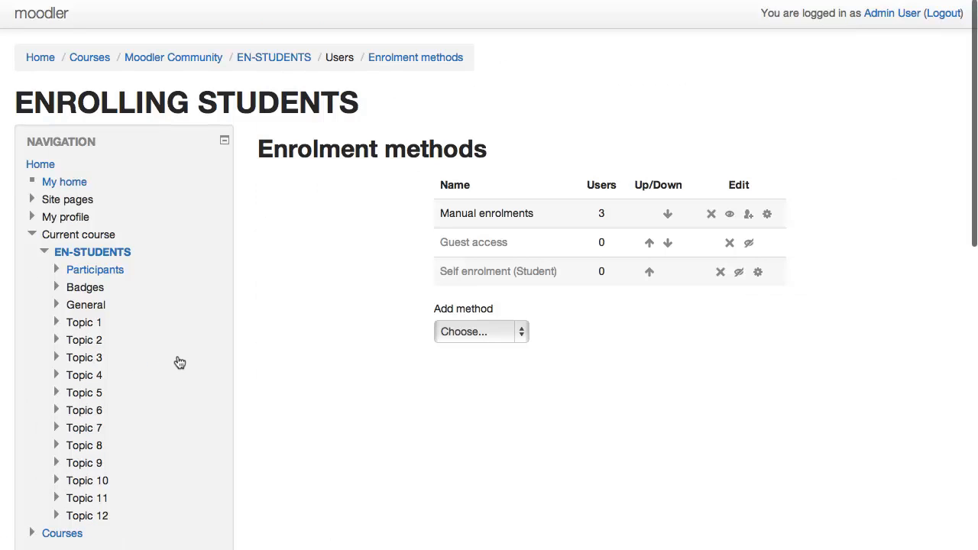
mouse_move(348, 183)
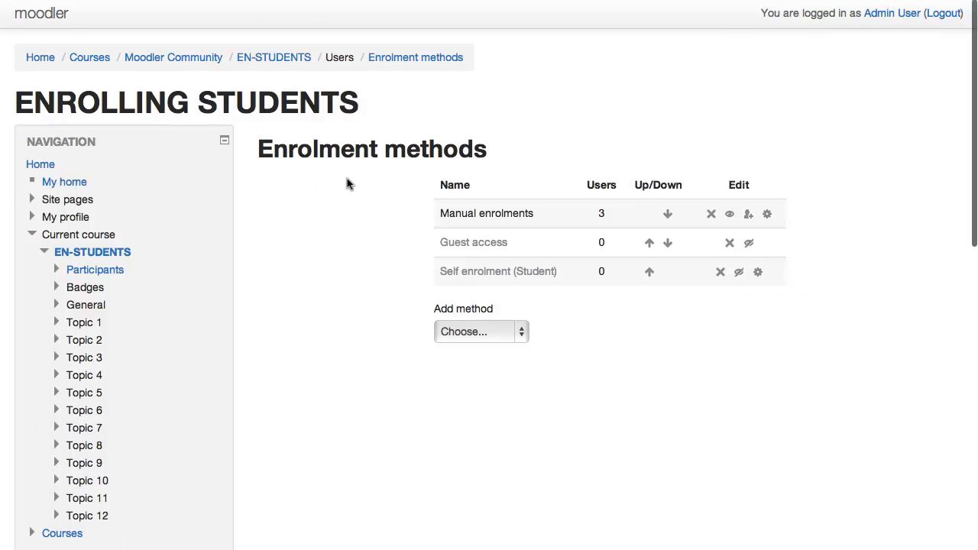
scroll(down, 3)
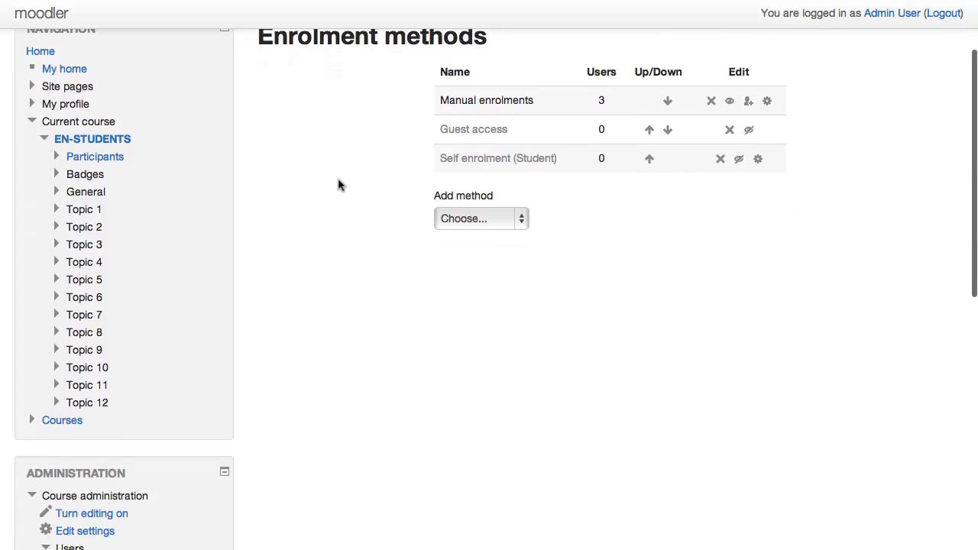
scroll(down, 3)
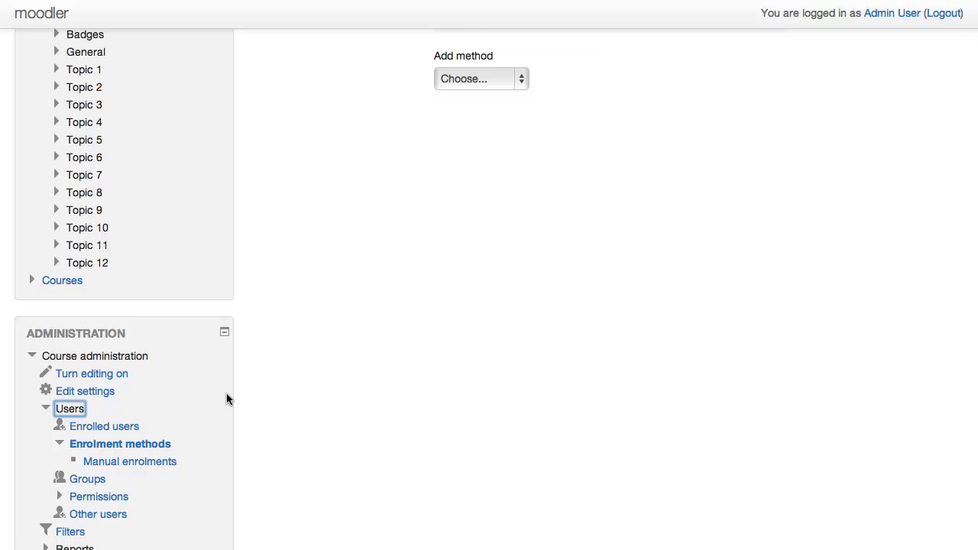
mouse_move(119, 443)
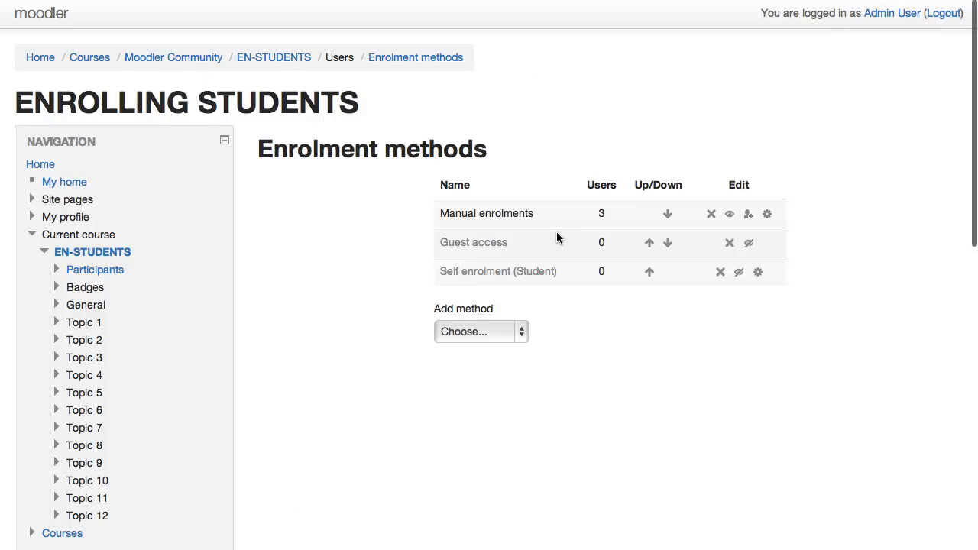
mouse_move(567, 263)
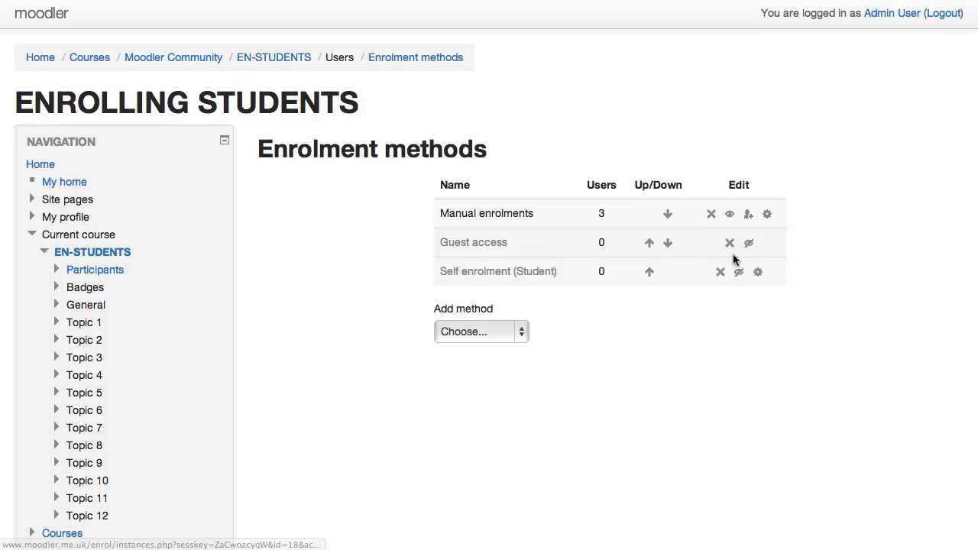
mouse_move(737, 272)
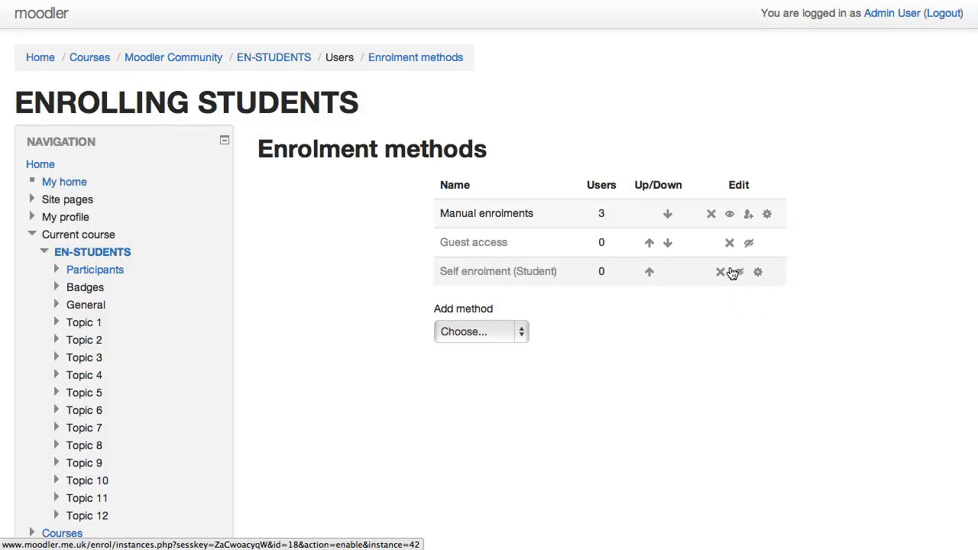
- Enable Self enrolment (Student) via its eye icon, then check the Add method choices without adding one
click(736, 272)
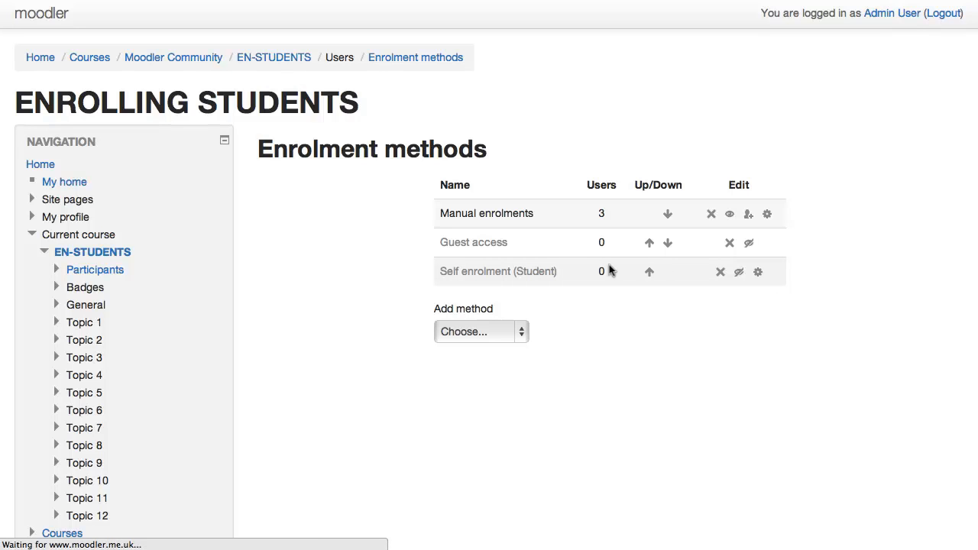
click(738, 272)
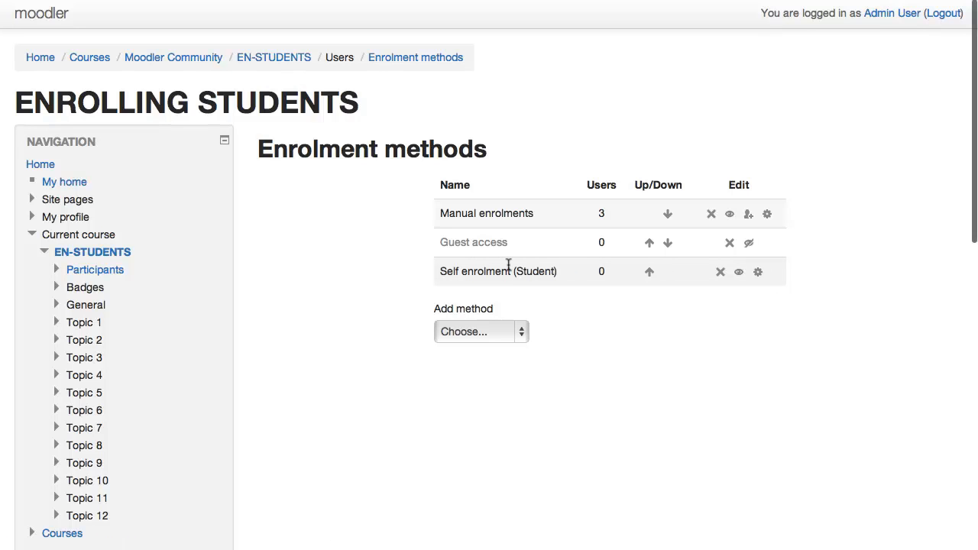
mouse_move(546, 289)
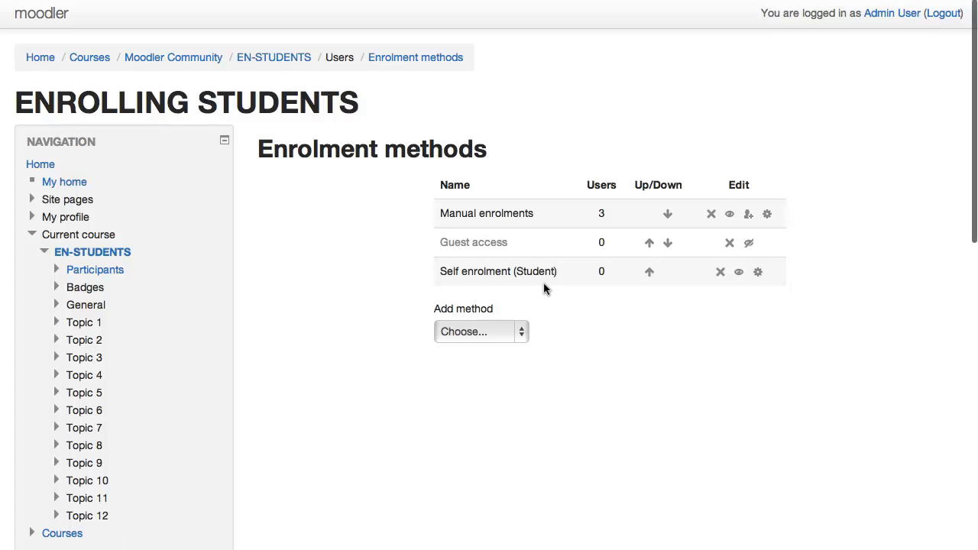
click(479, 330)
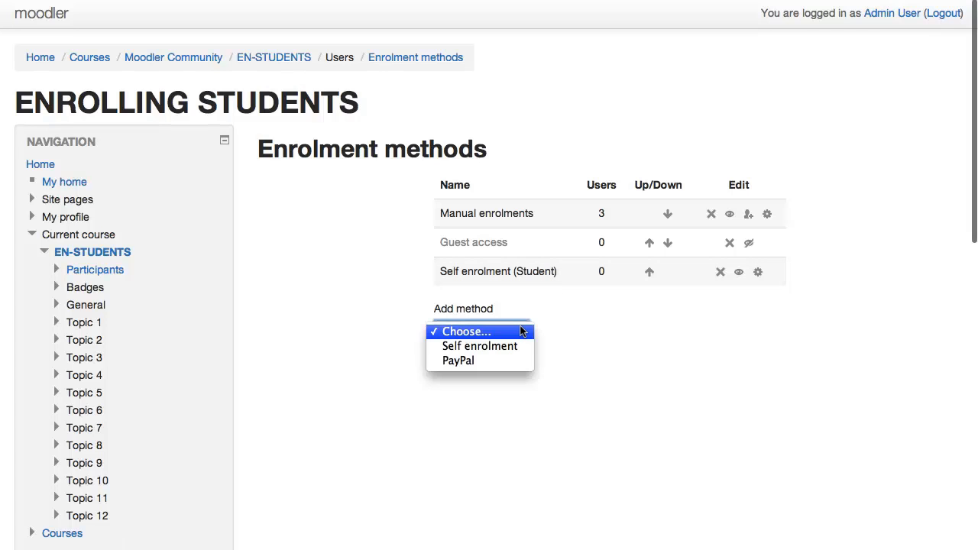
mouse_move(480, 345)
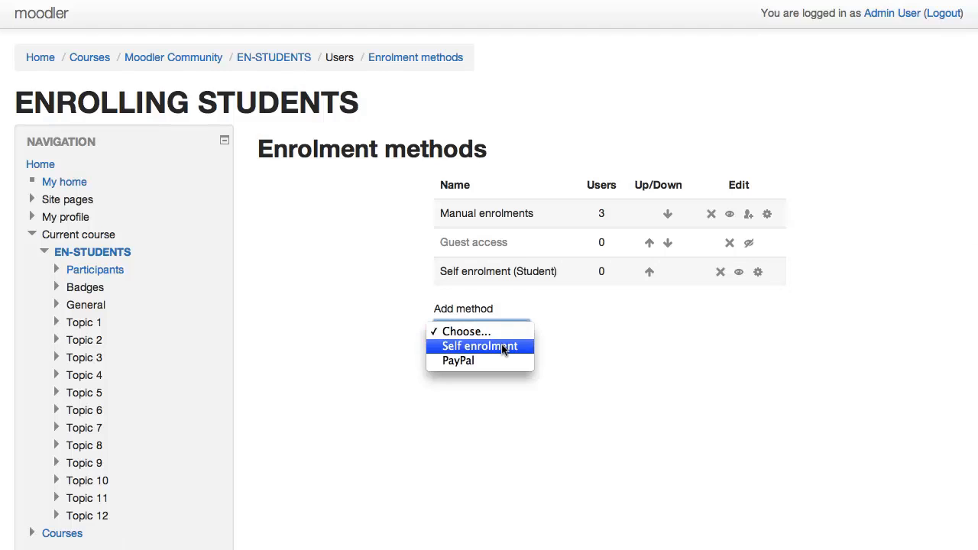
mouse_move(507, 348)
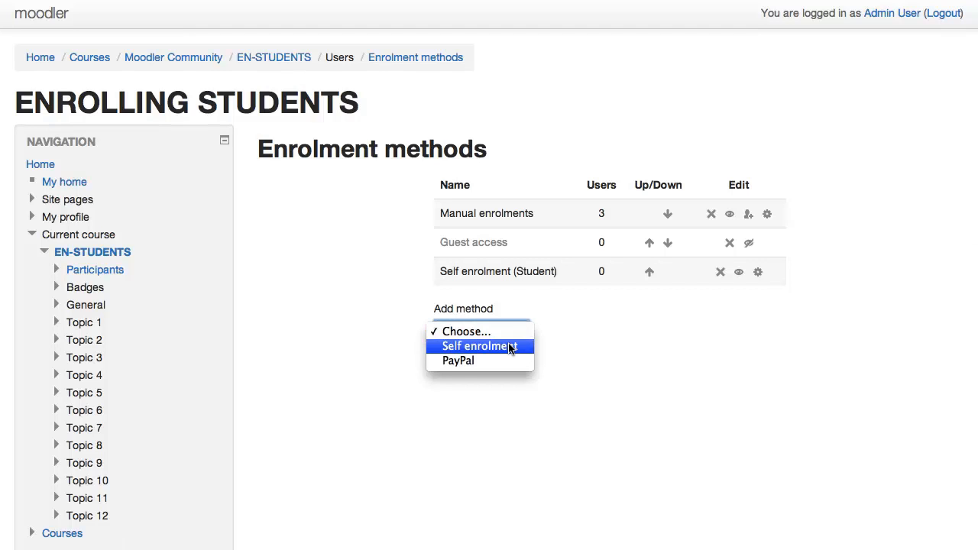
mouse_move(578, 348)
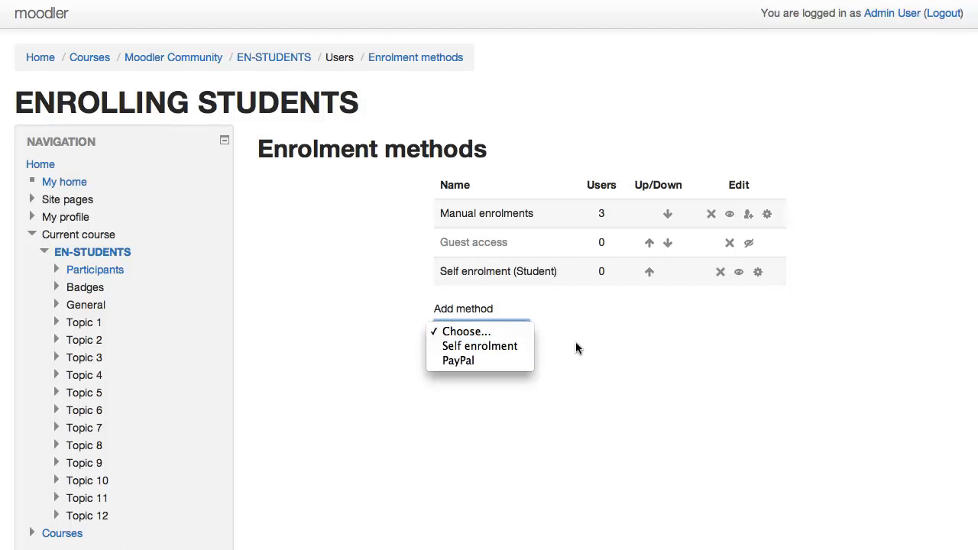
mouse_move(480, 345)
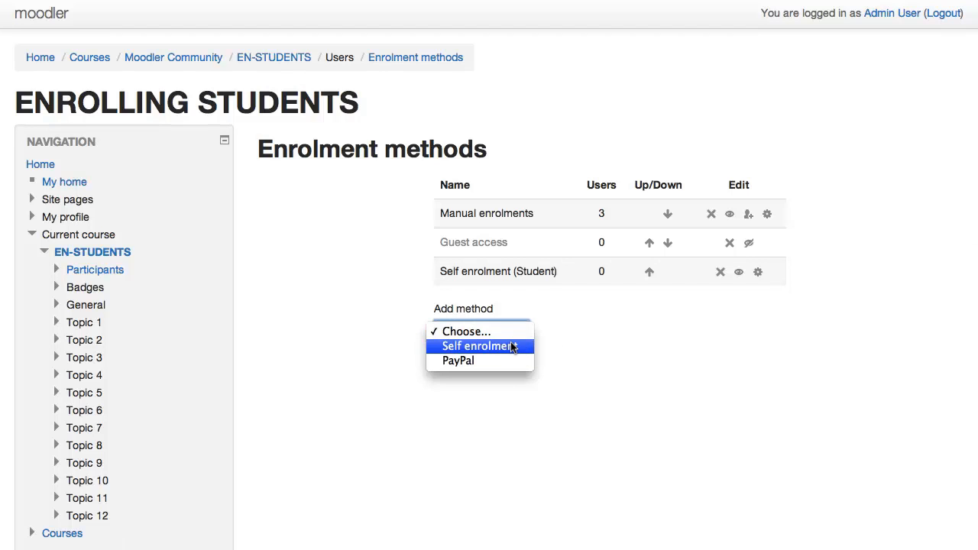
click(481, 330)
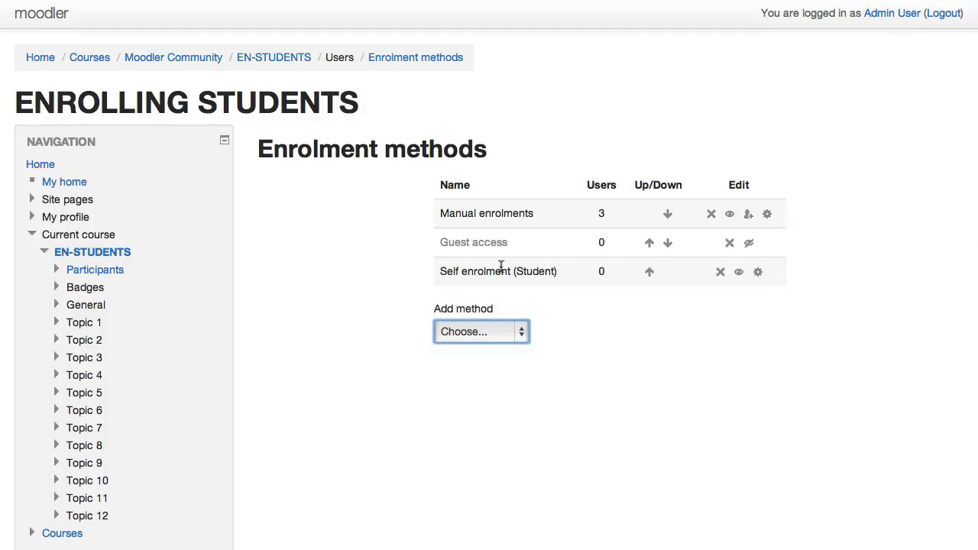
mouse_move(726, 278)
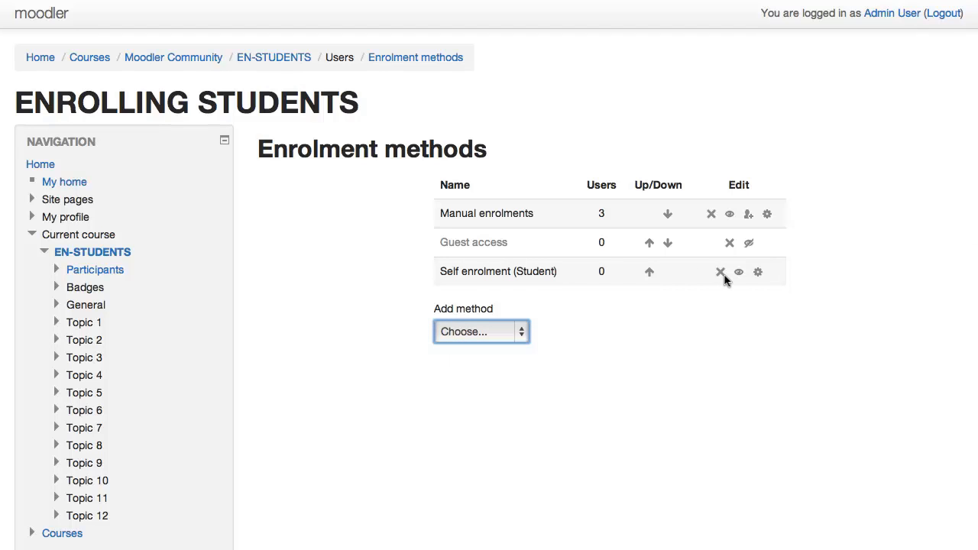
mouse_move(758, 272)
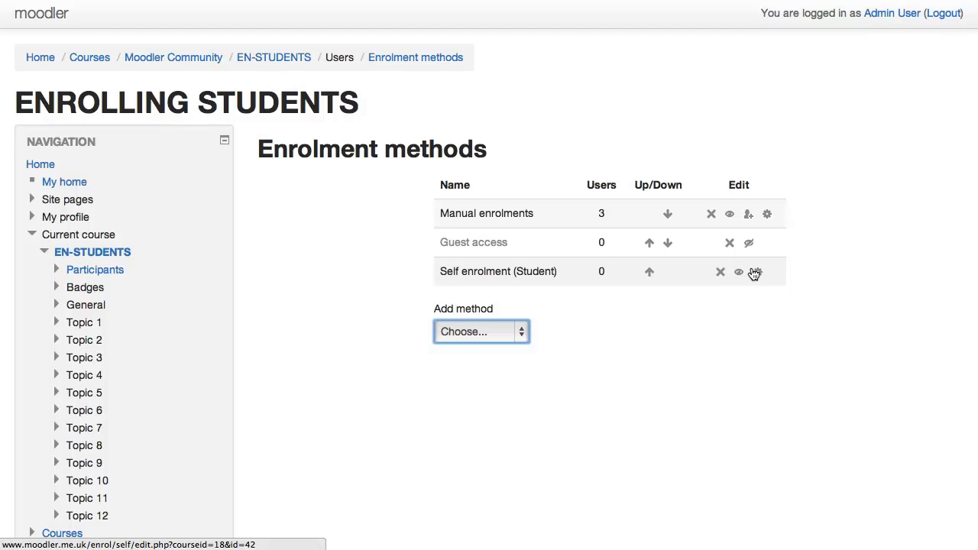
mouse_move(754, 272)
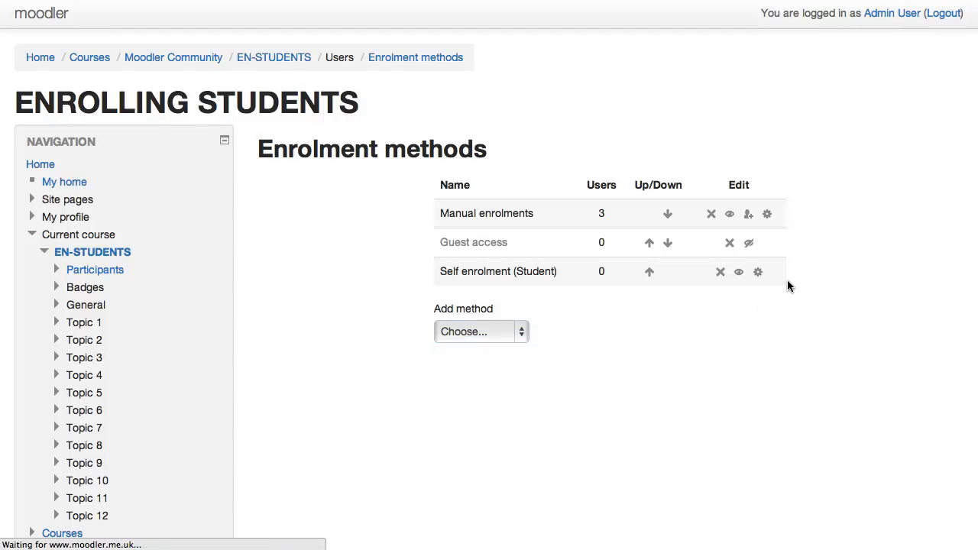
- Edit the Self enrolment (Student) method from its gear icon
click(758, 272)
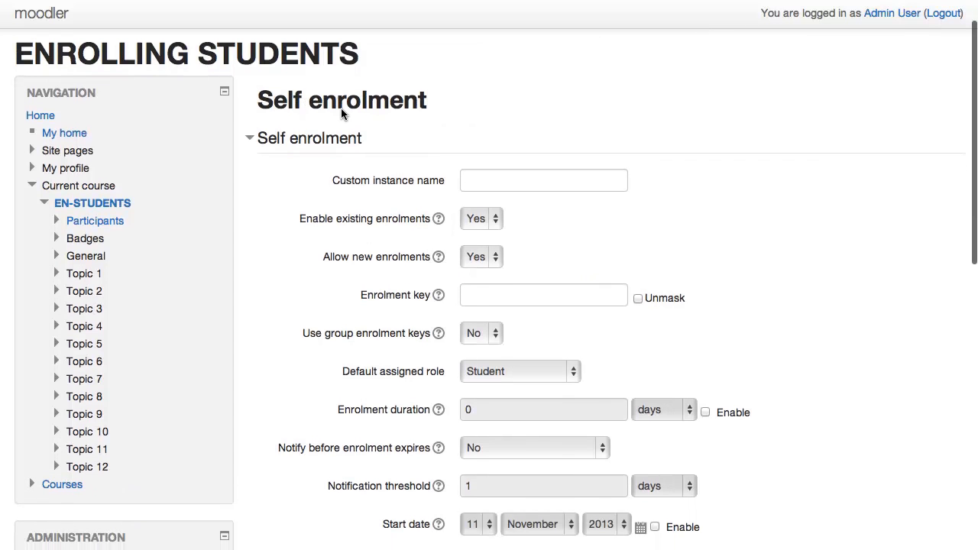
mouse_move(589, 232)
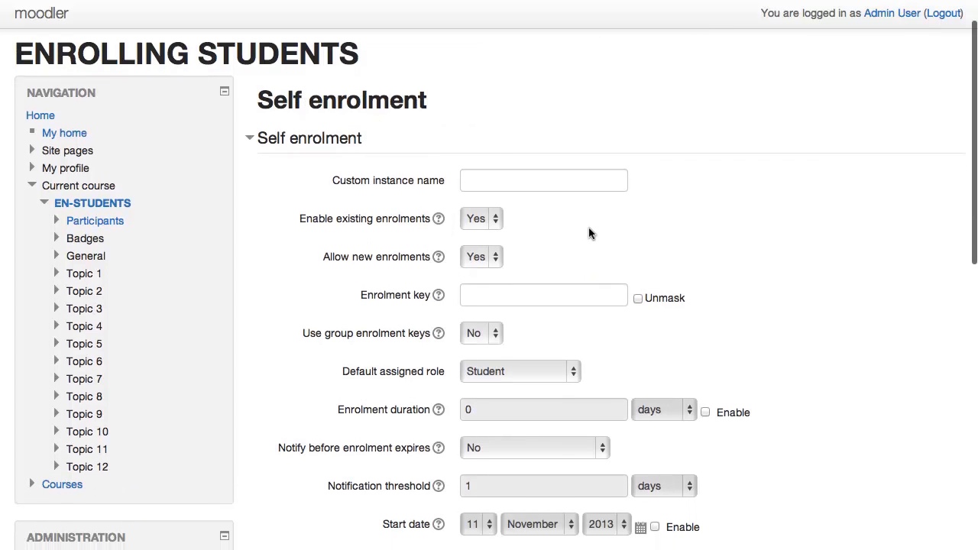
mouse_move(456, 297)
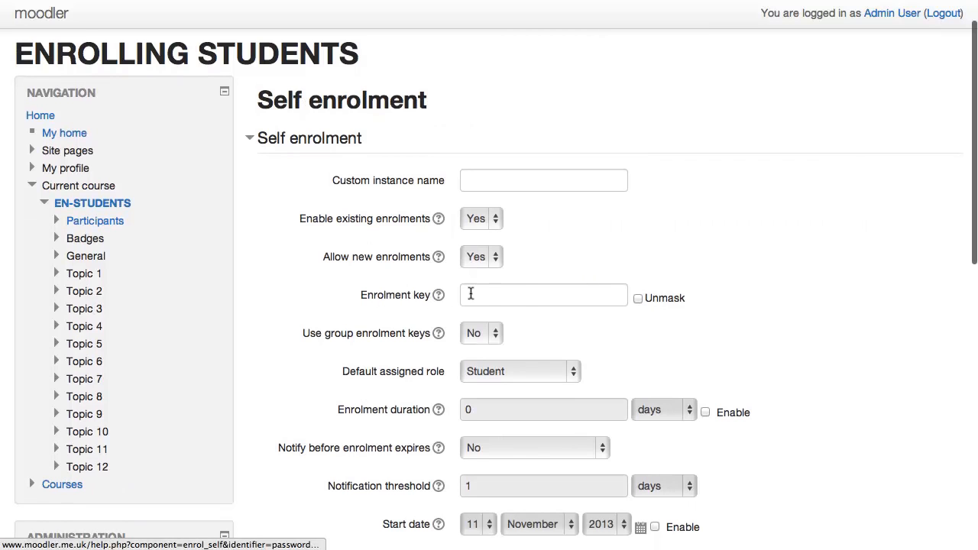
scroll(down, 3)
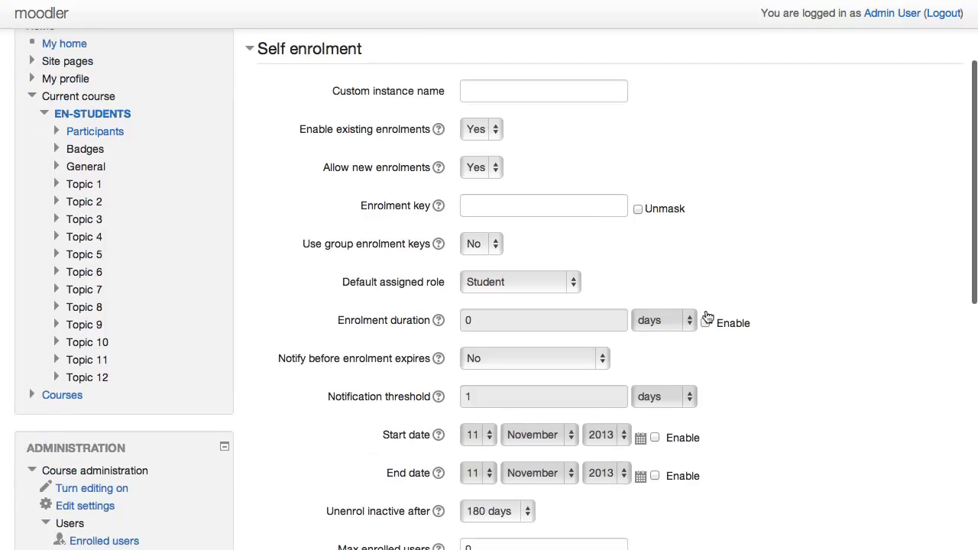
scroll(down, 3)
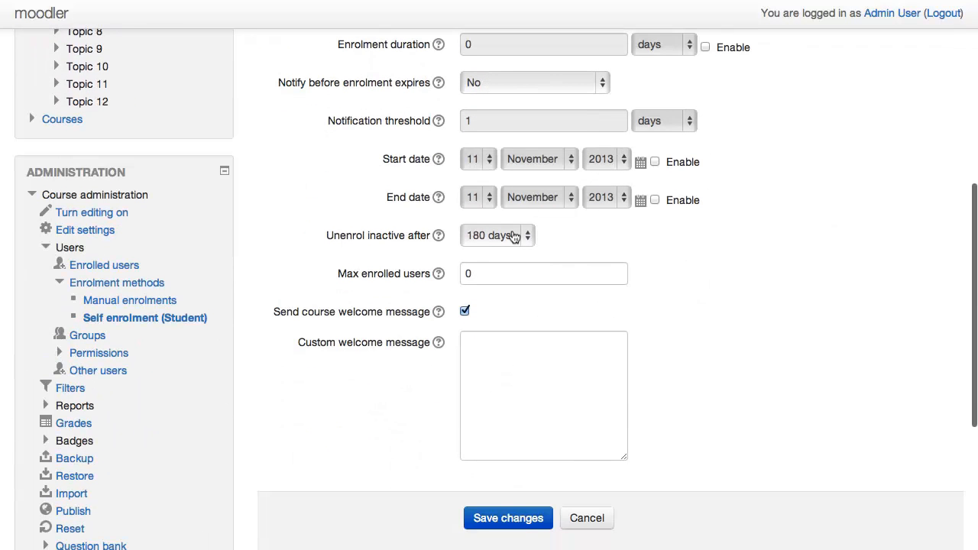
scroll(up, 3)
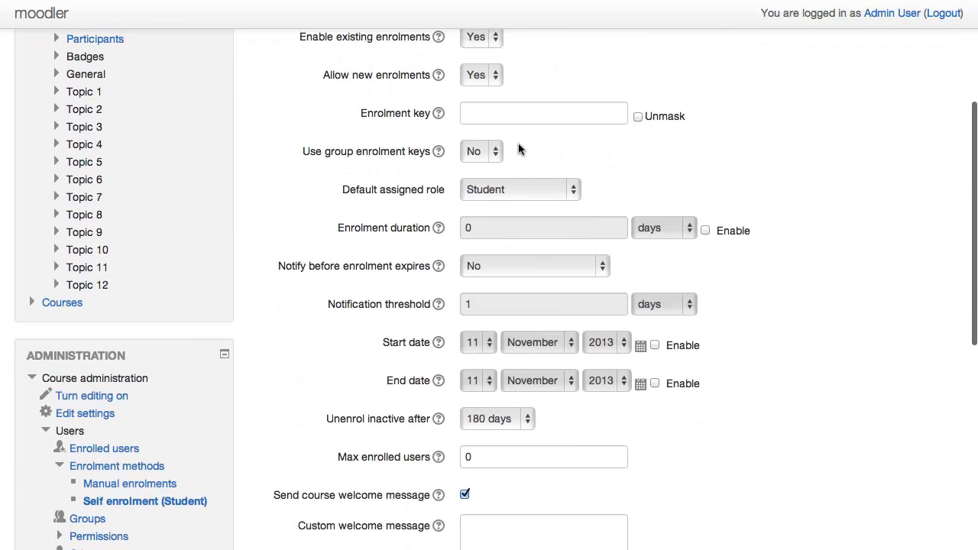
mouse_move(374, 189)
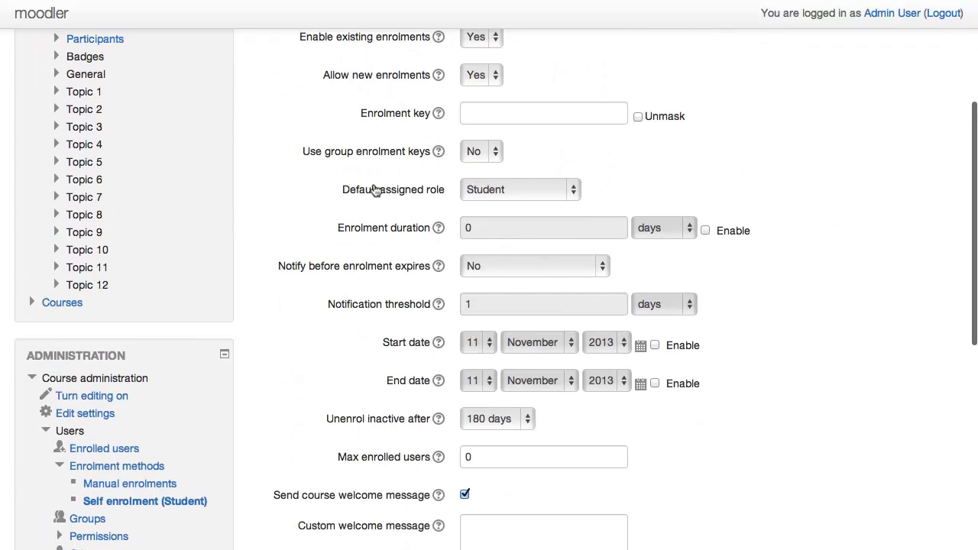
mouse_move(479, 195)
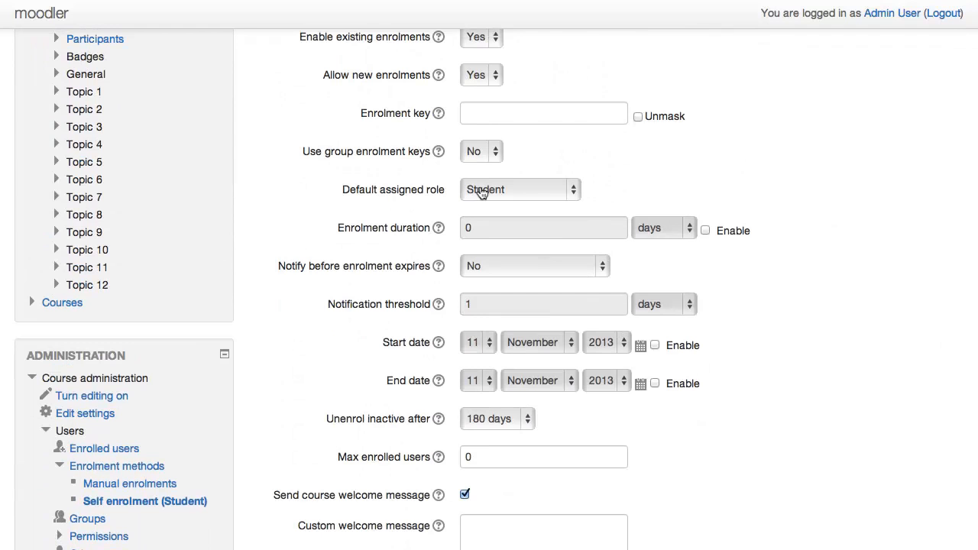
scroll(down, 3)
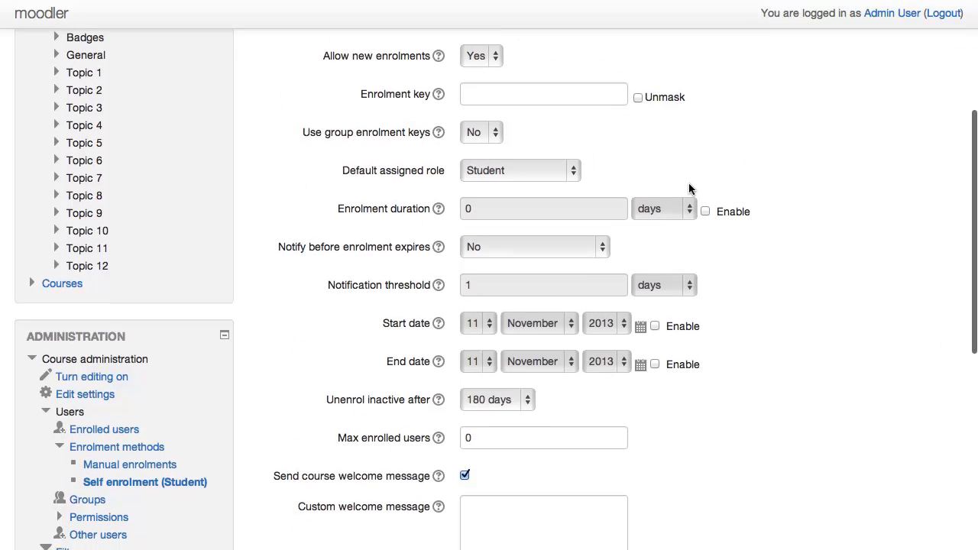
scroll(down, 3)
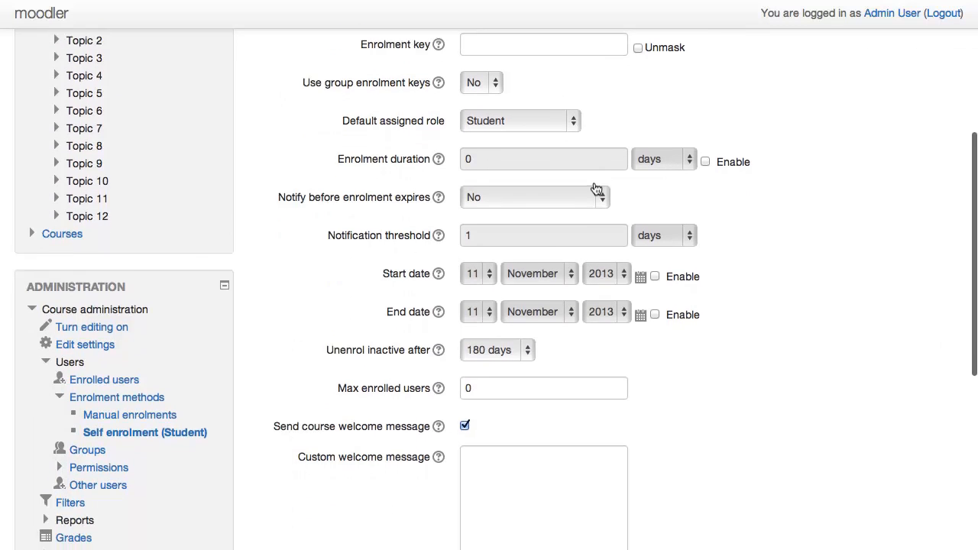
scroll(down, 3)
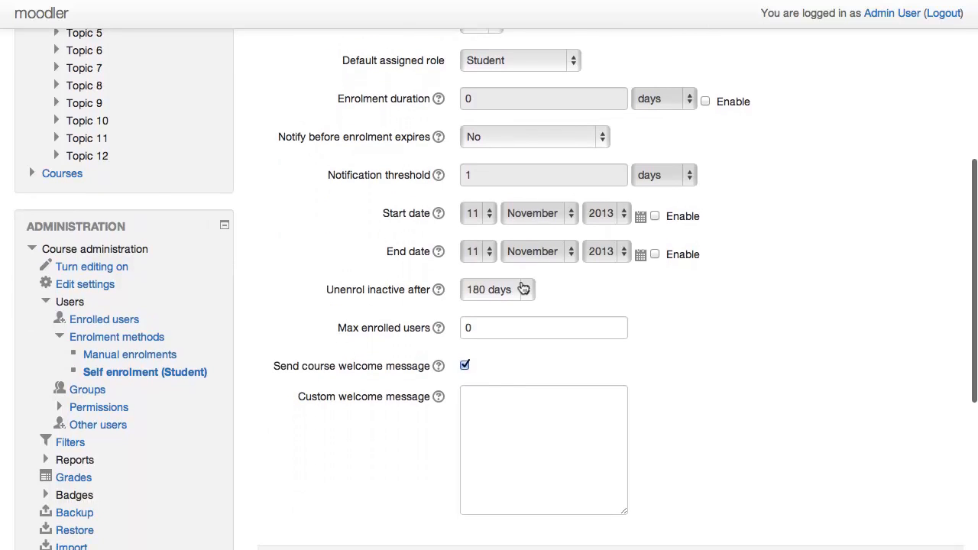
- Set 'Unenrol inactive after' to 365 days instead of 180
click(497, 289)
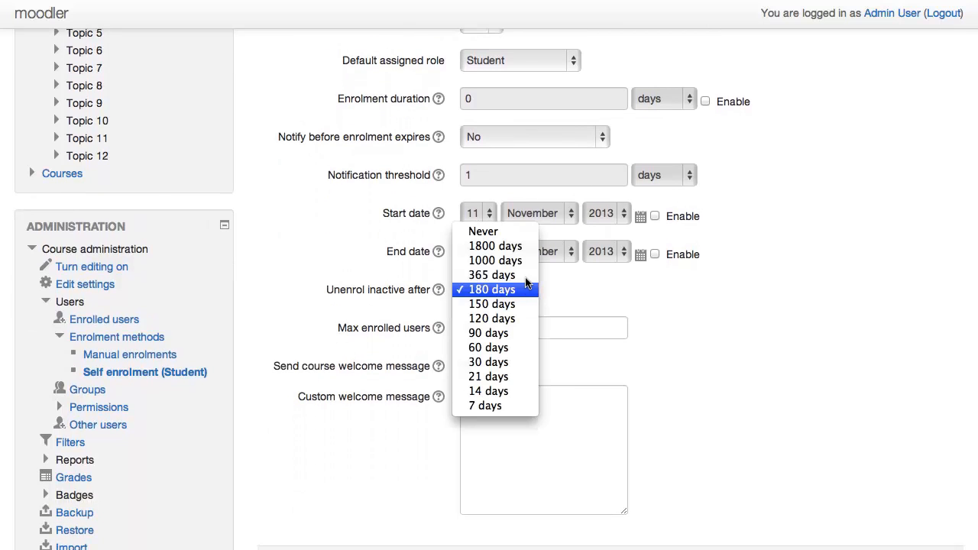
mouse_move(492, 275)
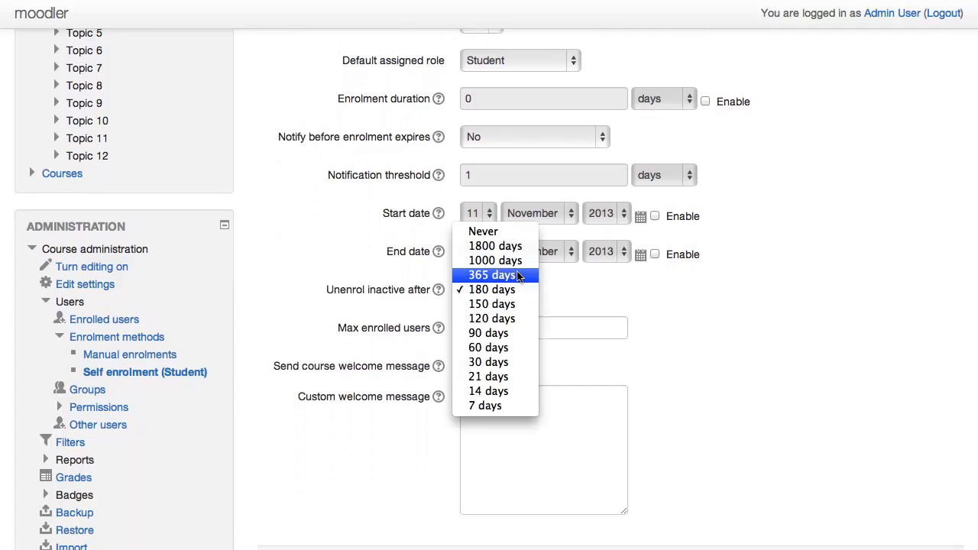
mouse_move(492, 289)
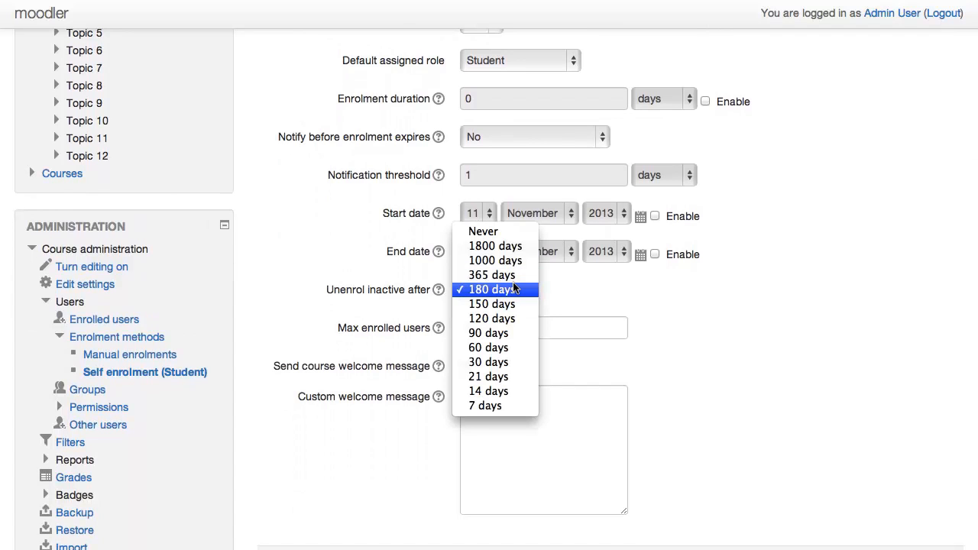
click(492, 275)
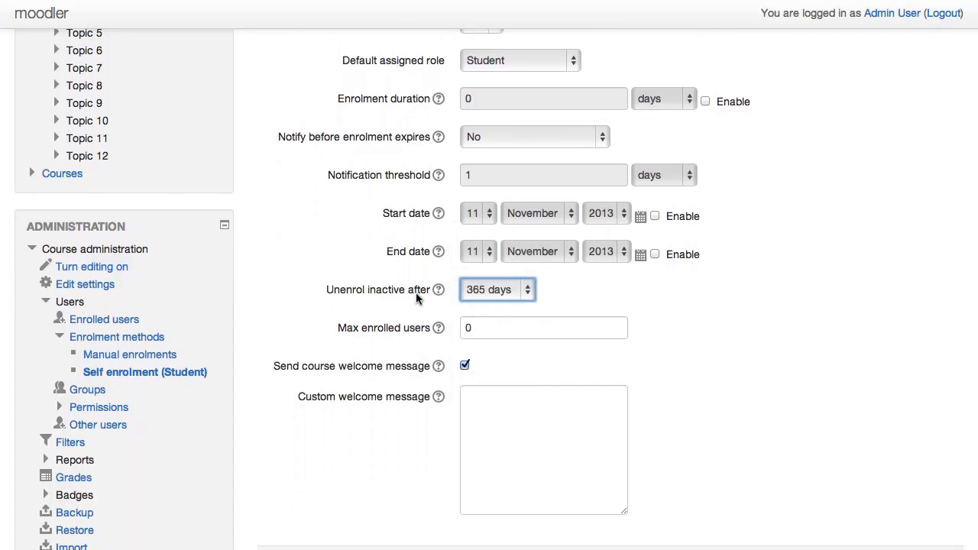
mouse_move(678, 309)
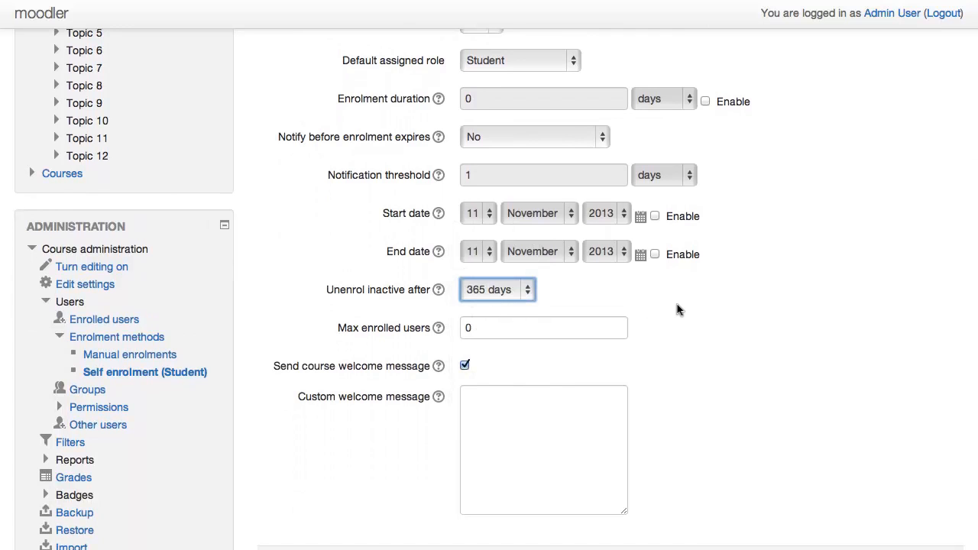
mouse_move(657, 297)
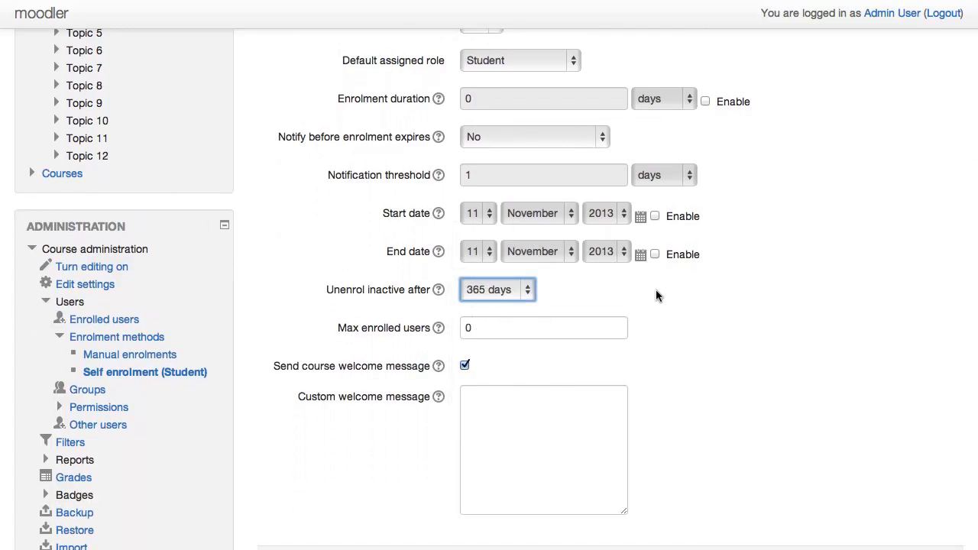
- Review Max enrolled users at 0 and the welcome message, then save the self enrolment settings
scroll(down, 3)
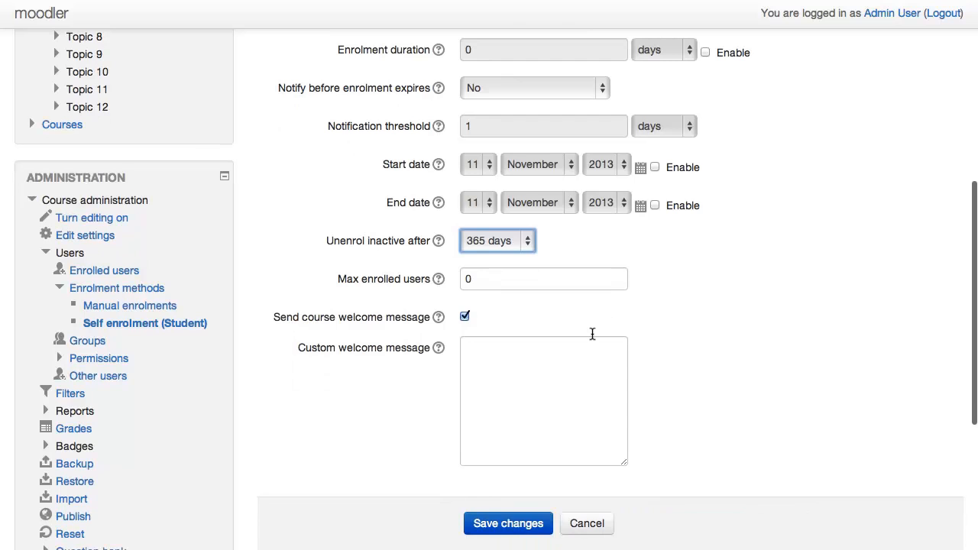
scroll(down, 3)
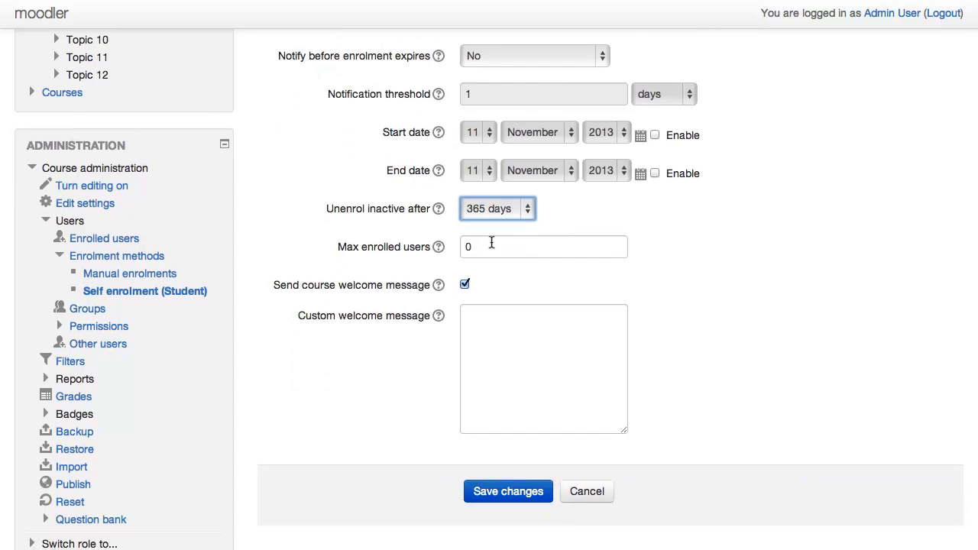
click(544, 246)
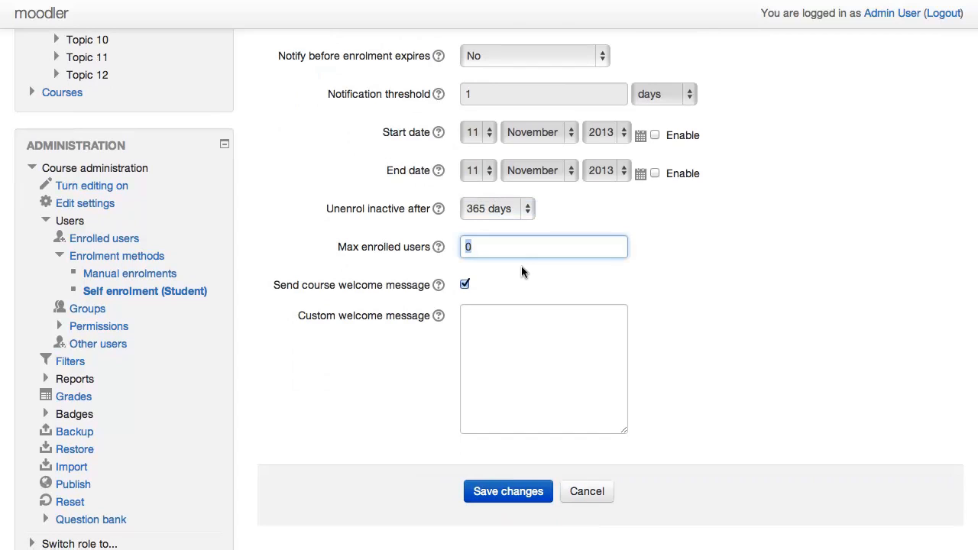
mouse_move(452, 294)
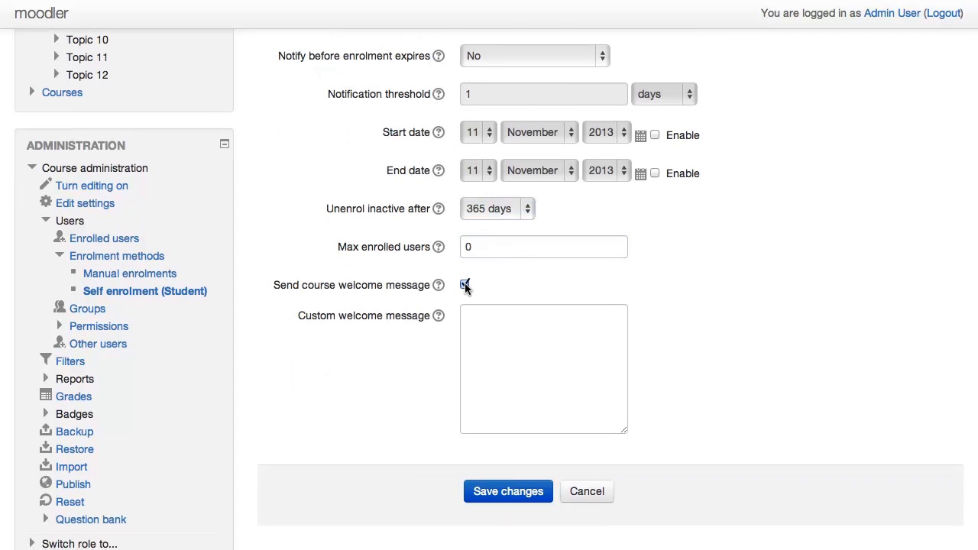
click(464, 285)
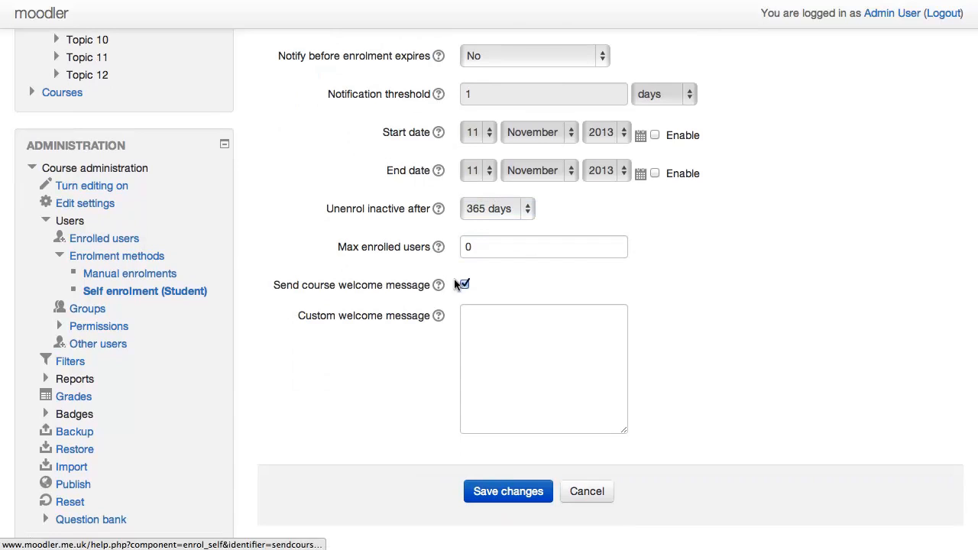
click(544, 368)
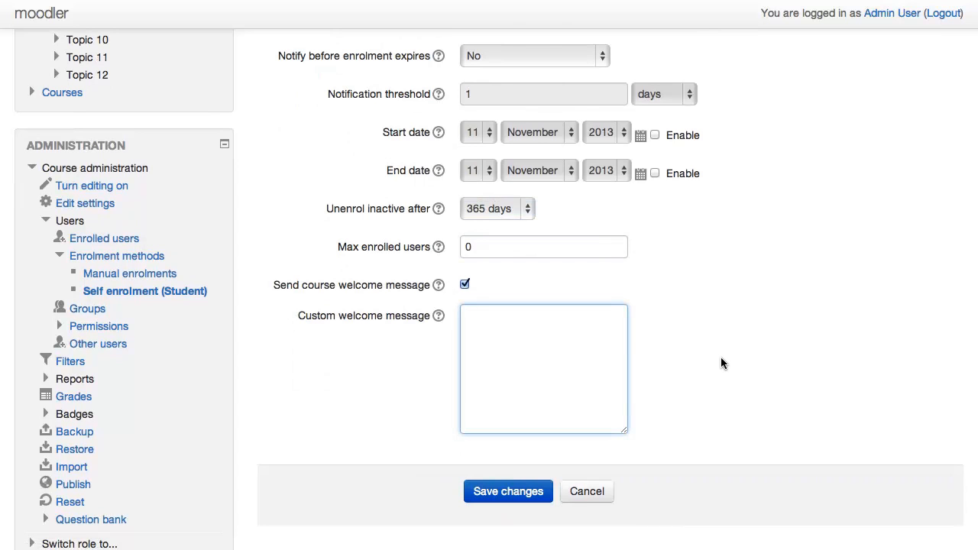
scroll(up, 3)
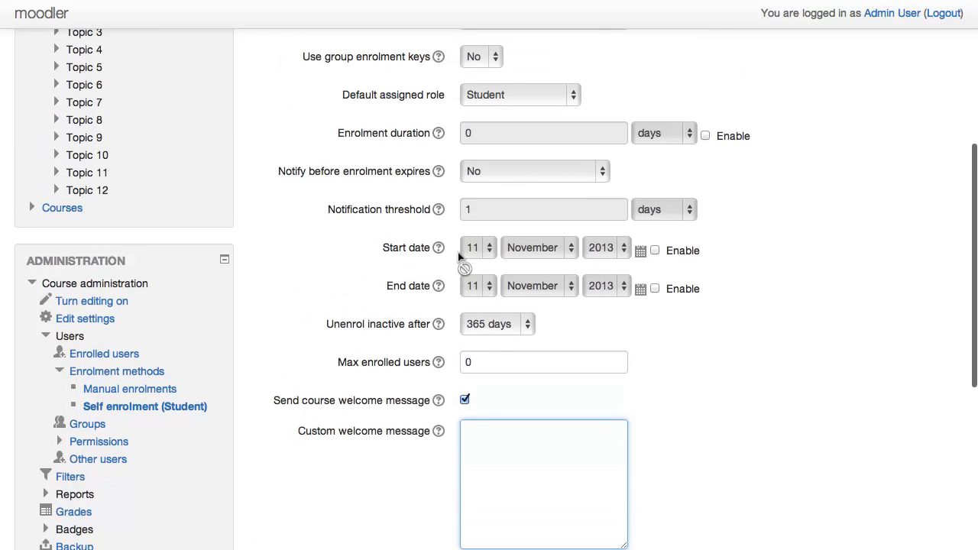
mouse_move(630, 278)
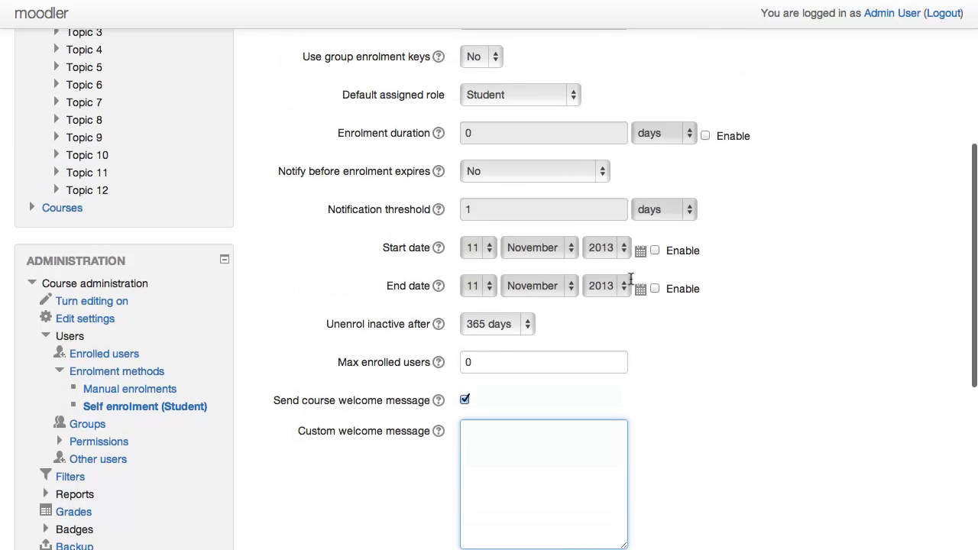
mouse_move(516, 223)
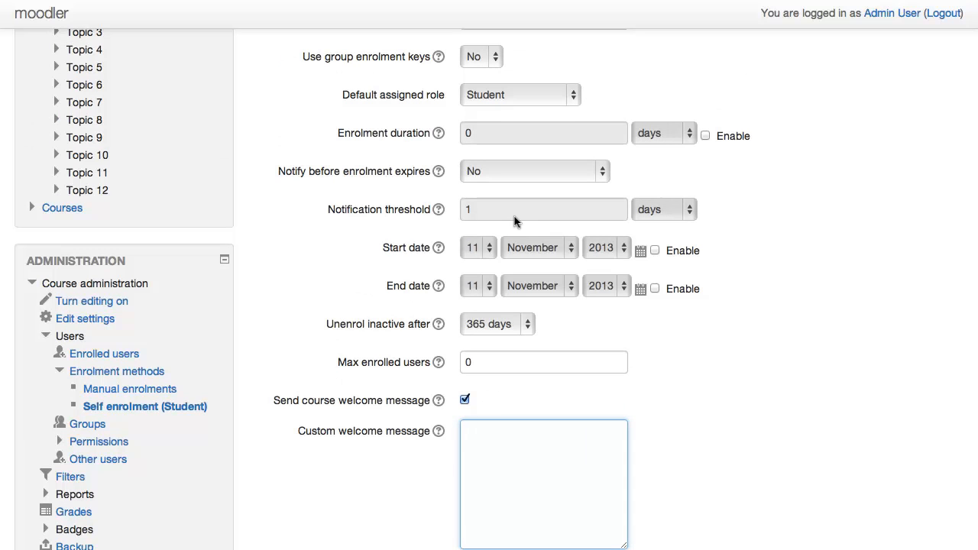
mouse_move(519, 223)
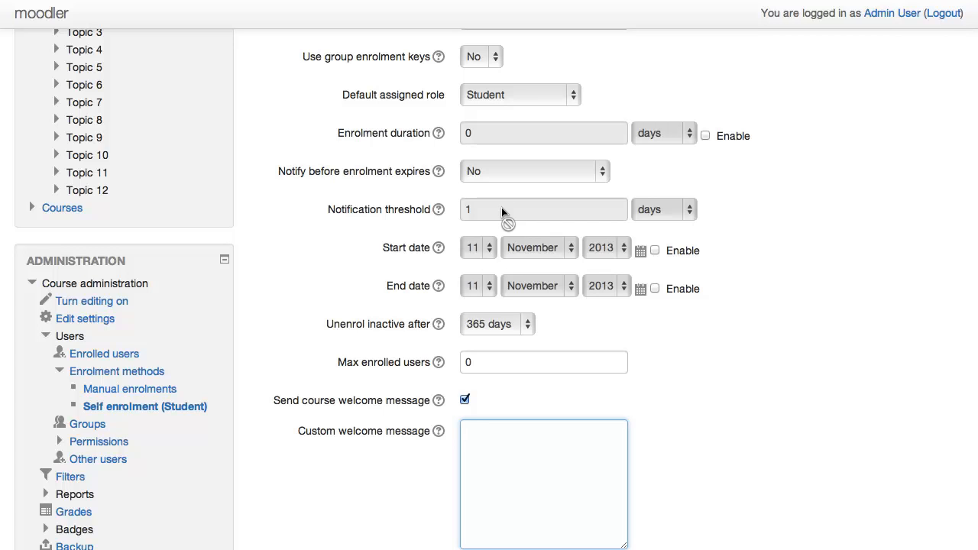
scroll(down, 3)
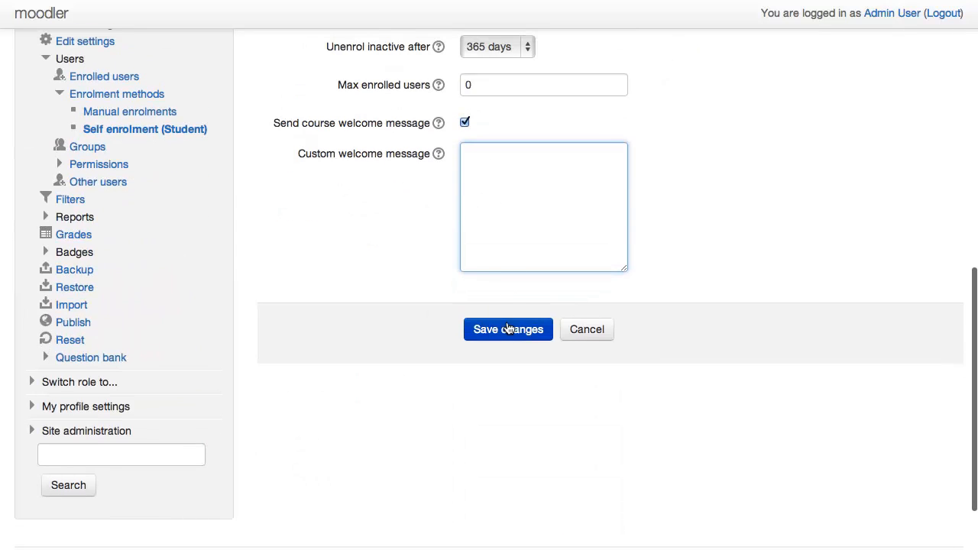
click(507, 330)
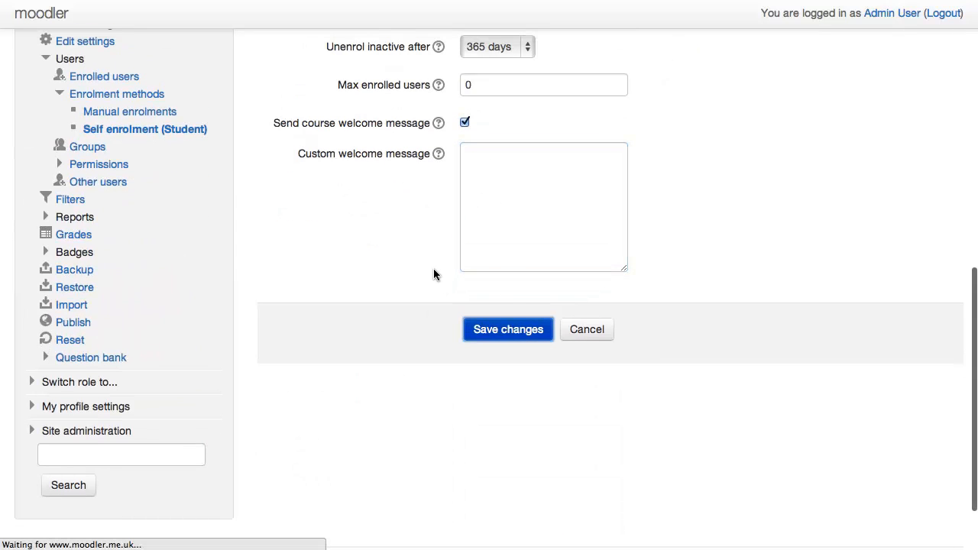
- Confirm the saved Enrolment methods list and head to EN-STUDENTS via the breadcrumb
click(507, 330)
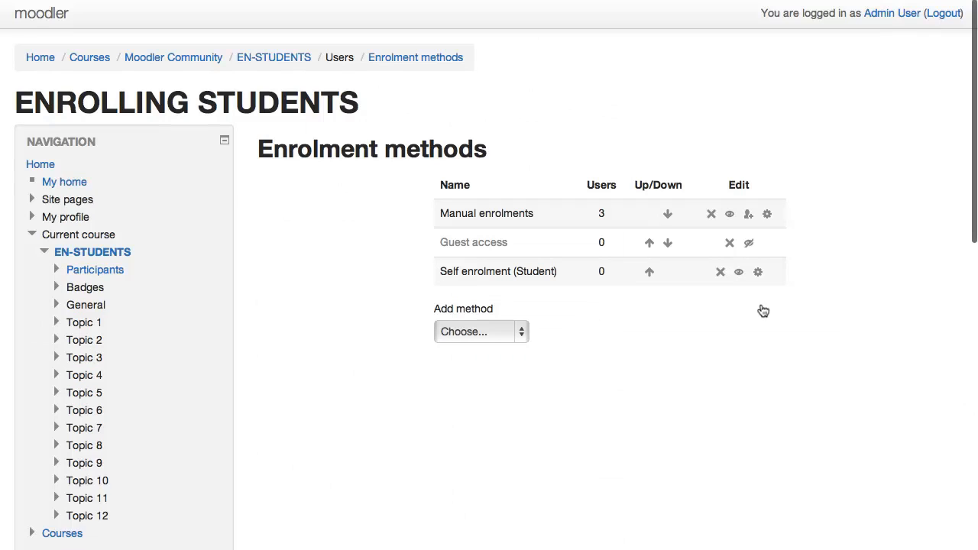
mouse_move(559, 281)
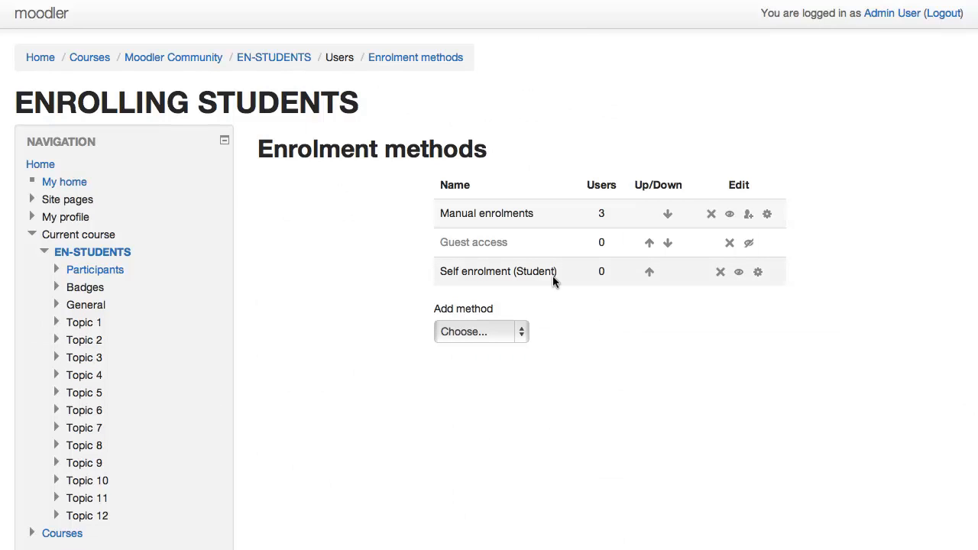
mouse_move(367, 246)
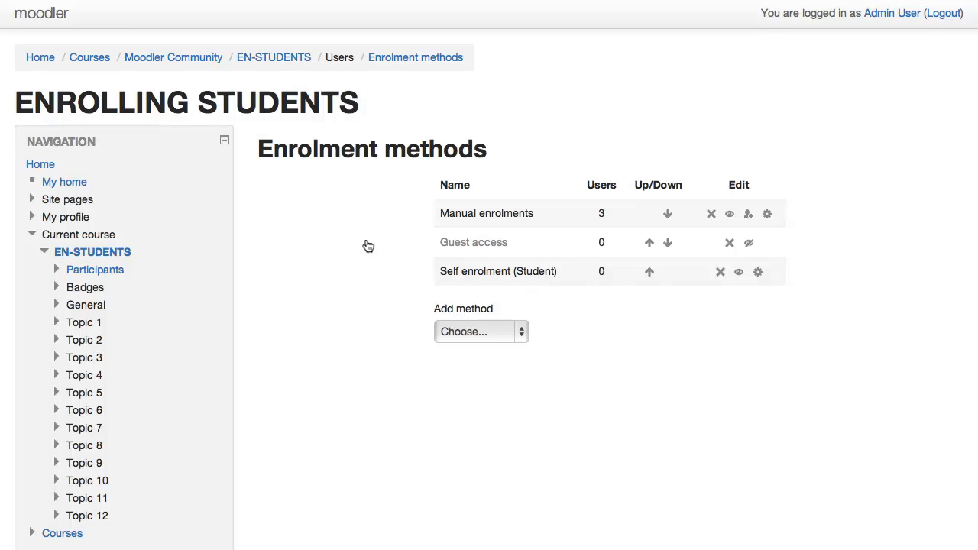
click(273, 58)
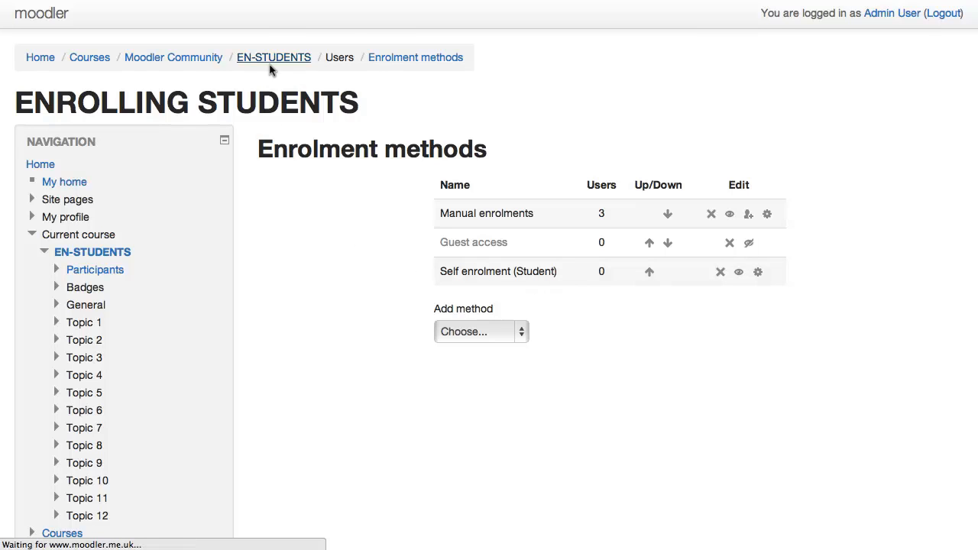
- Load the EN-STUDENTS course home page with its News forum and topics
click(272, 58)
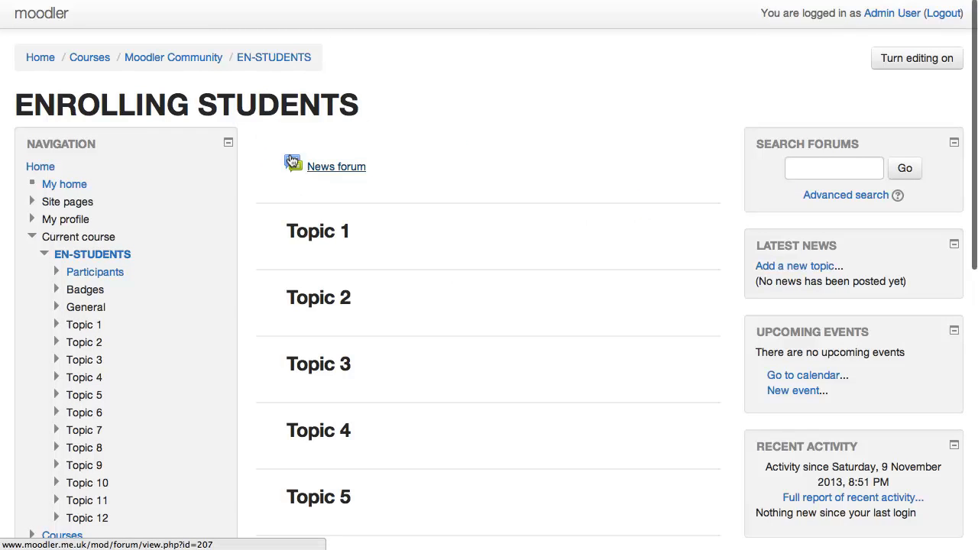
mouse_move(334, 177)
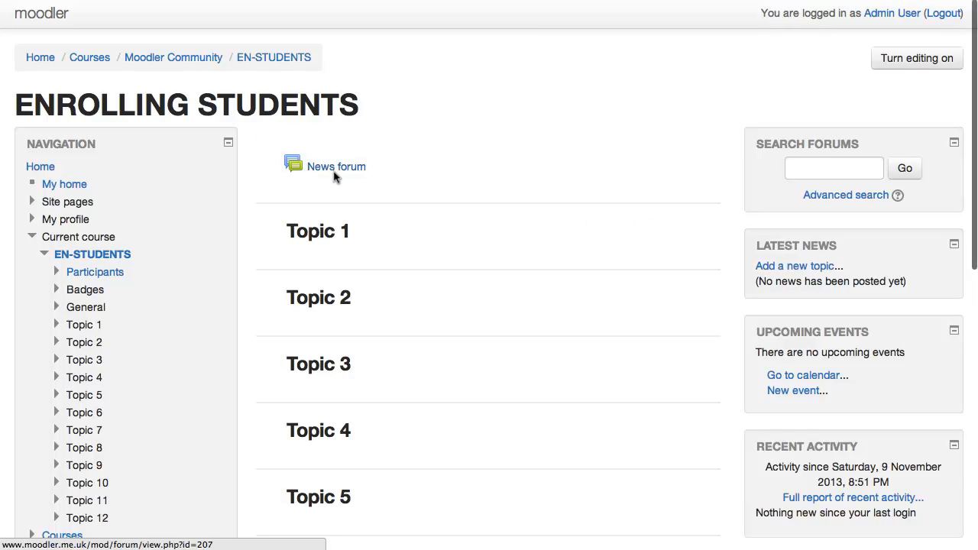
mouse_move(468, 175)
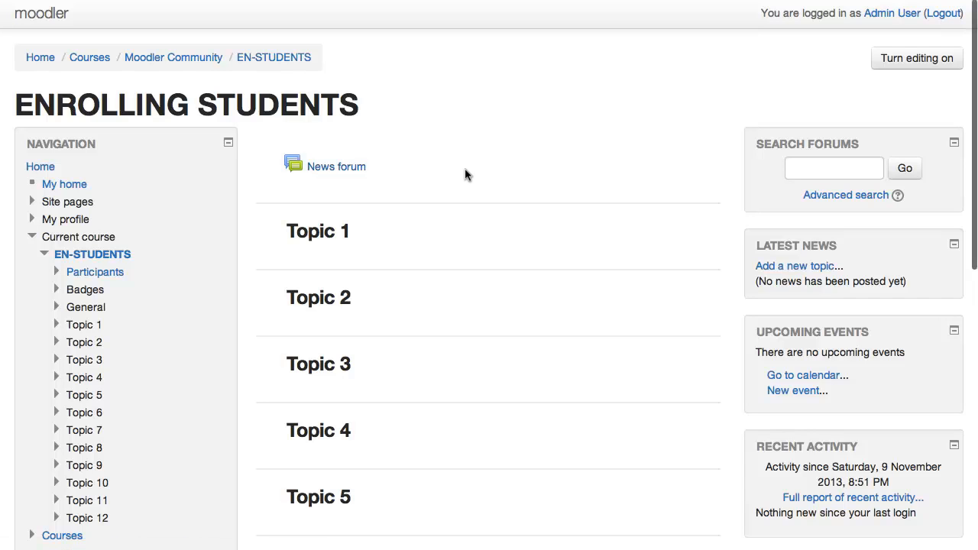
mouse_move(417, 158)
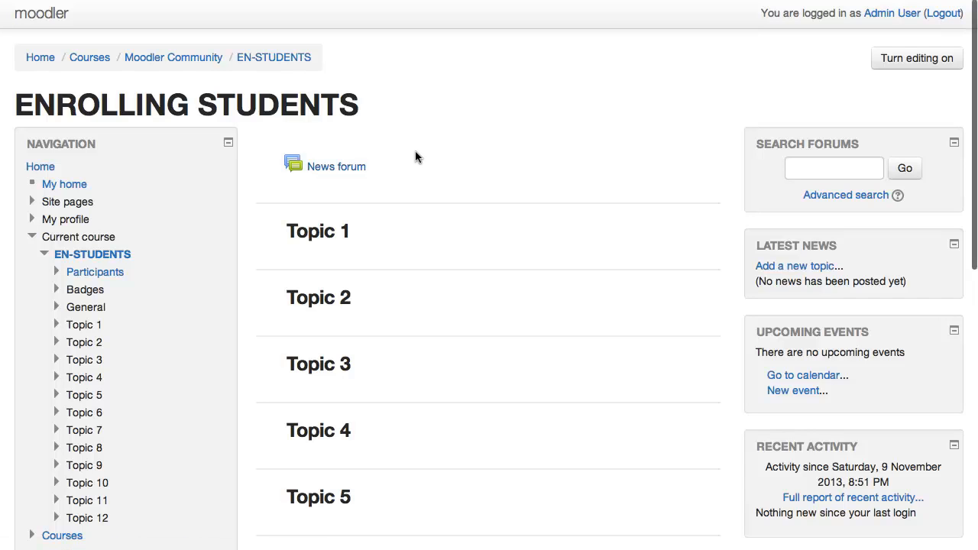
mouse_move(477, 232)
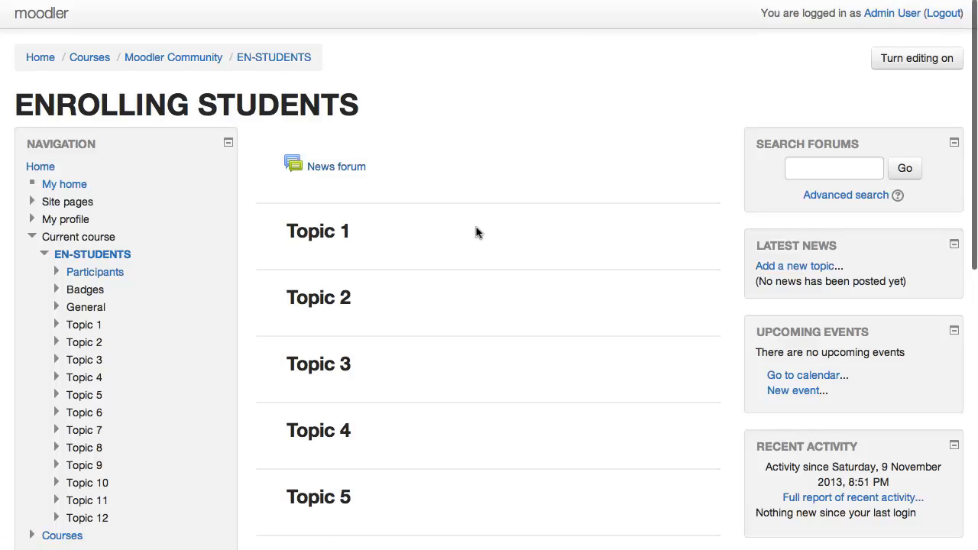
mouse_move(359, 327)
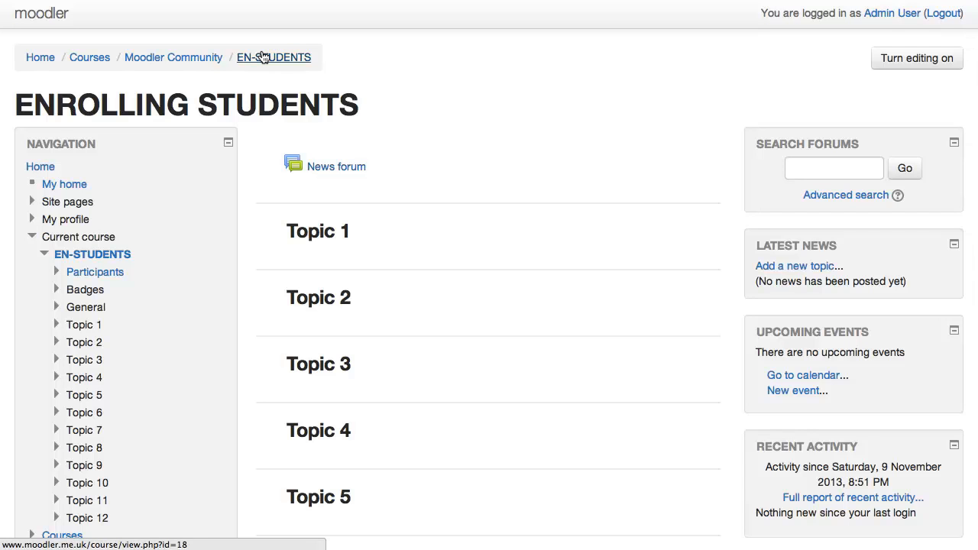
- Reach Enrolment methods through Course administration > Users in the Administration block
scroll(down, 3)
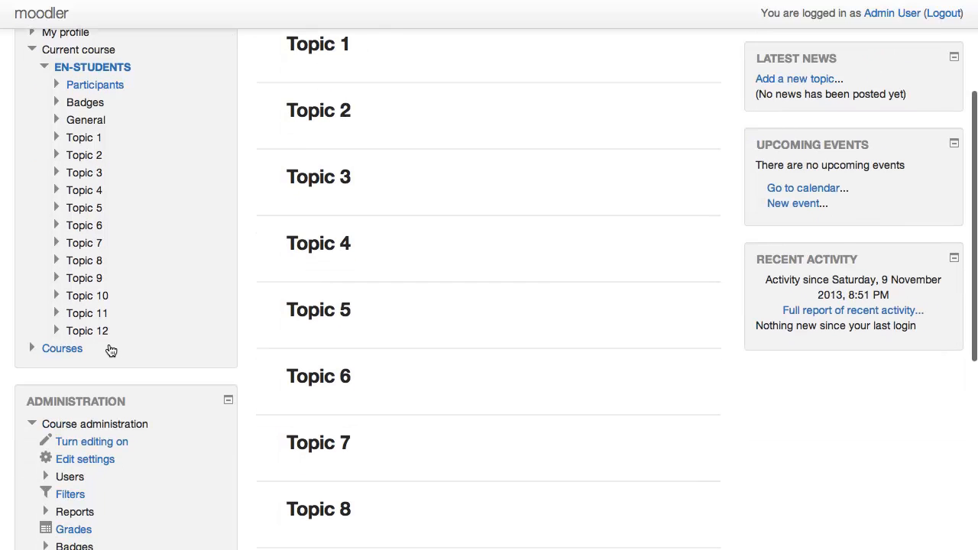
scroll(down, 3)
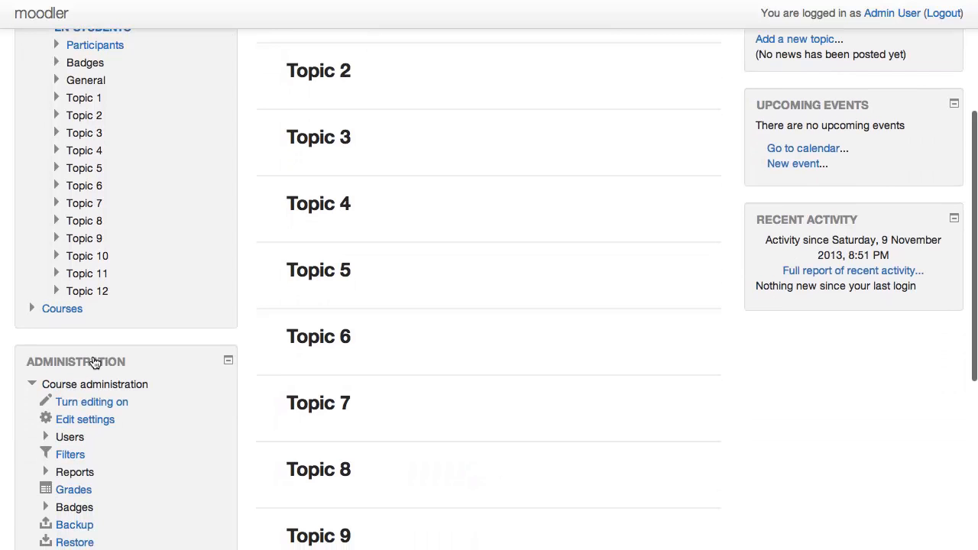
mouse_move(83, 376)
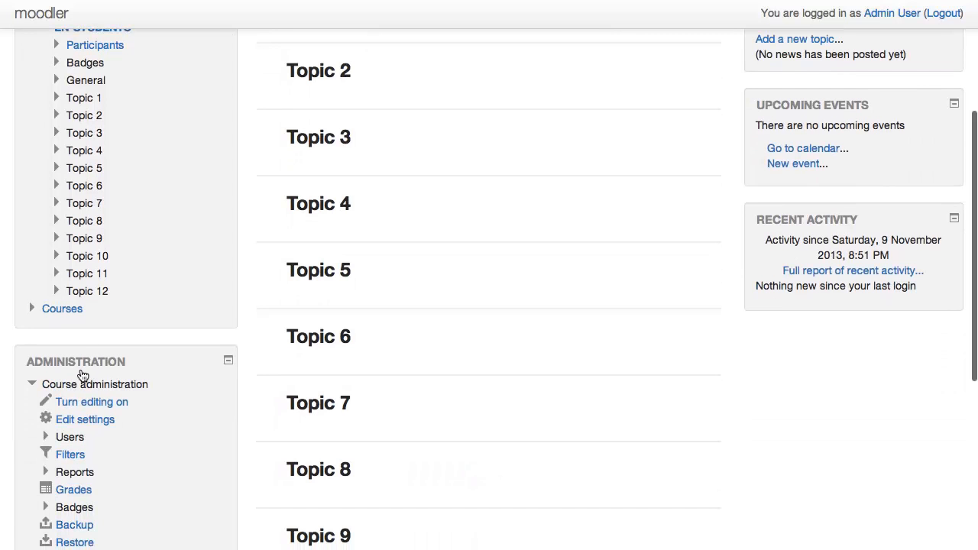
scroll(up, 3)
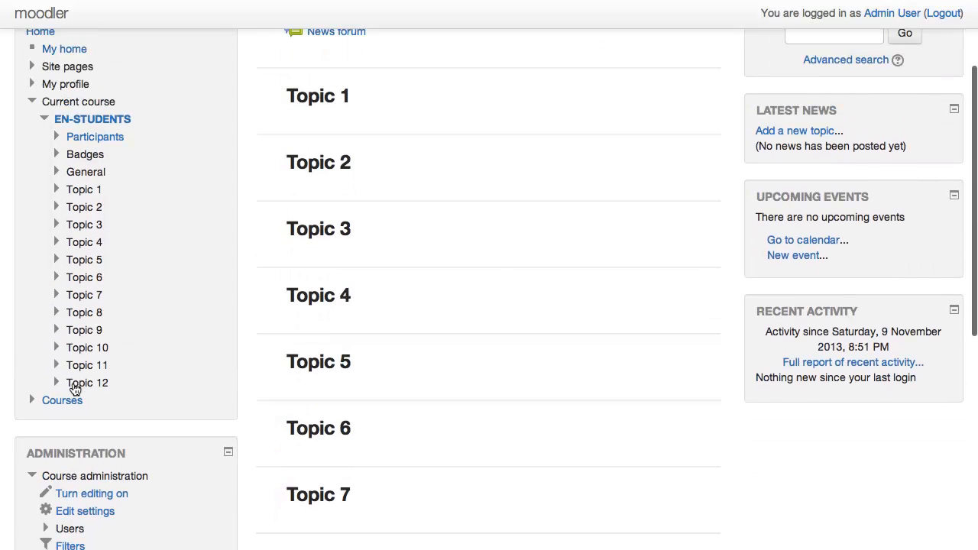
scroll(down, 3)
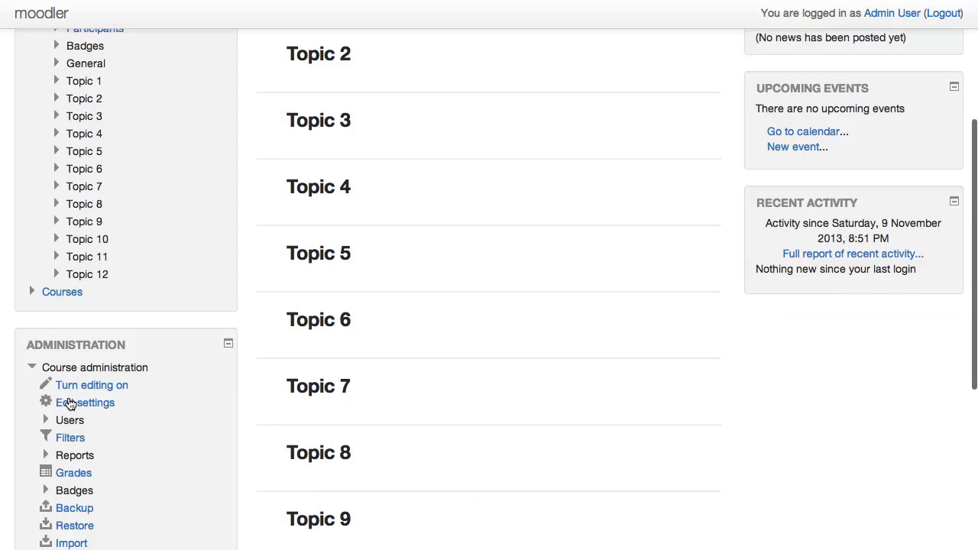
click(70, 419)
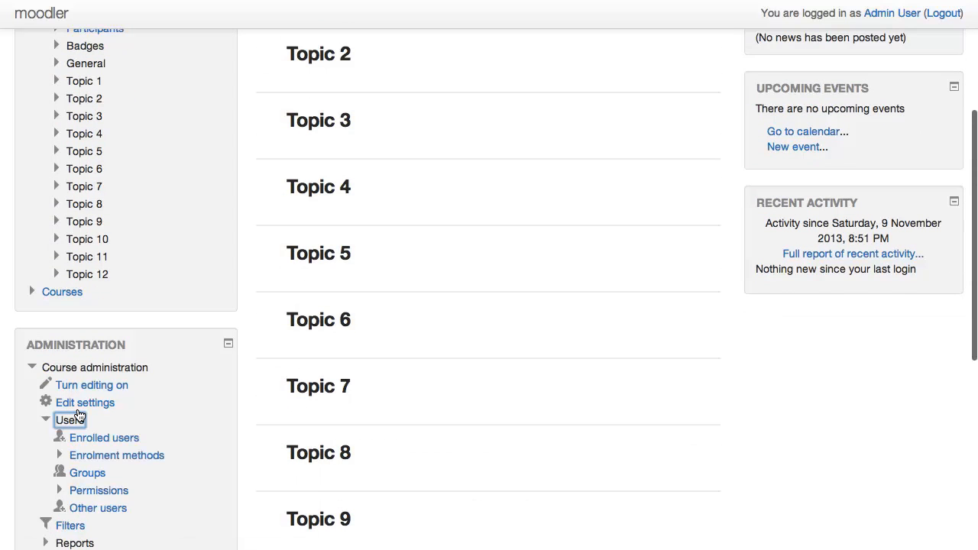
mouse_move(116, 456)
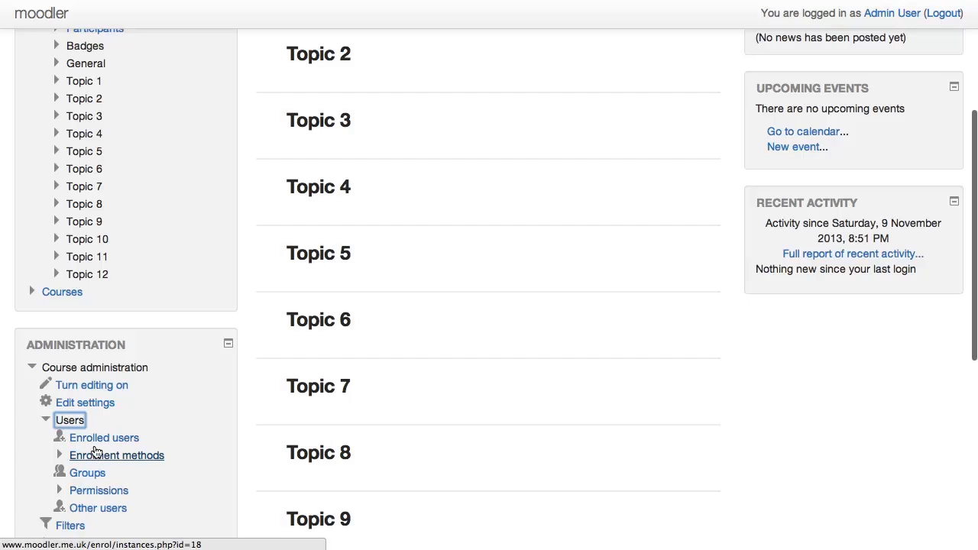
click(117, 455)
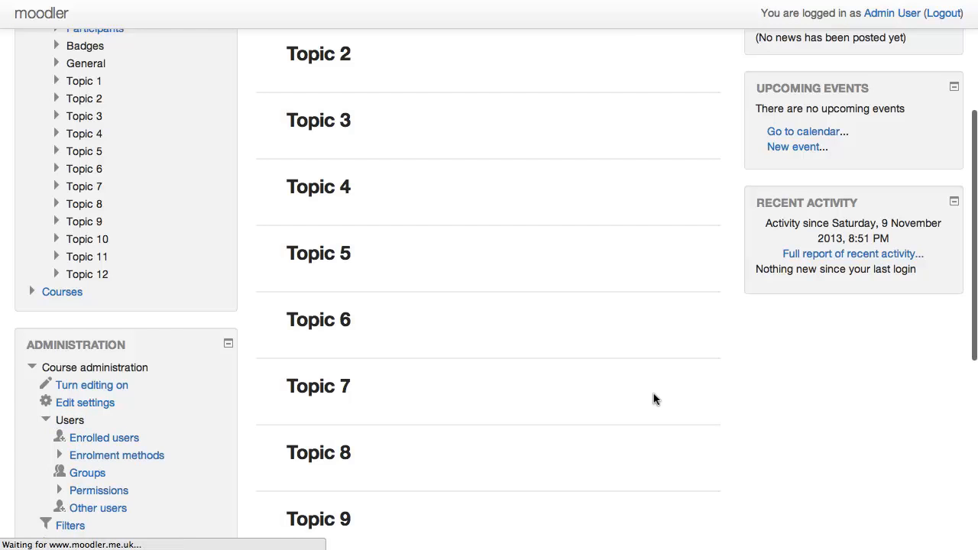
click(116, 455)
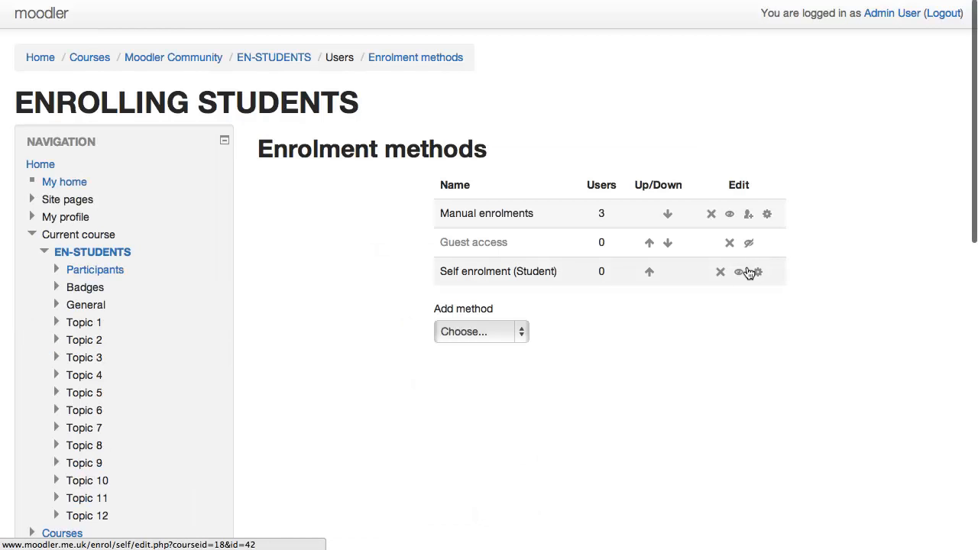
click(738, 272)
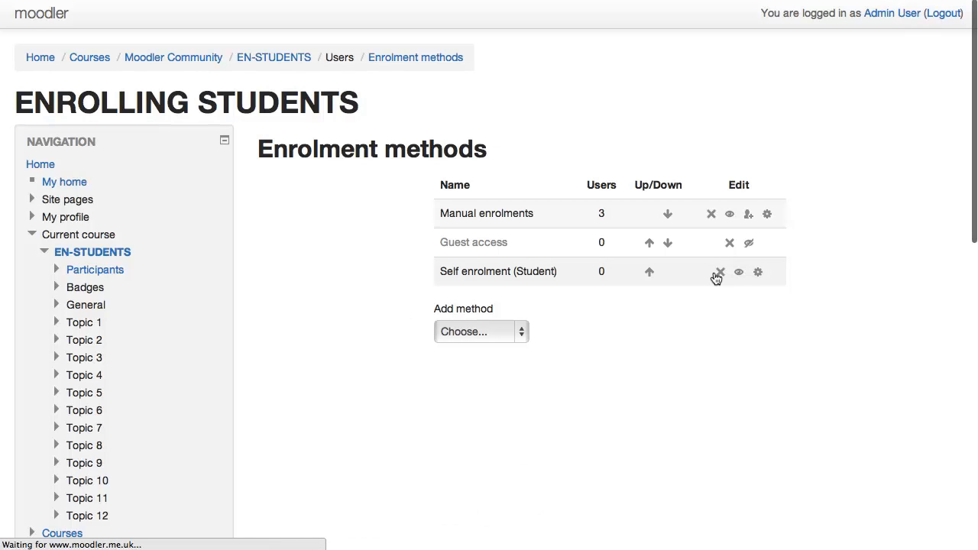
click(758, 272)
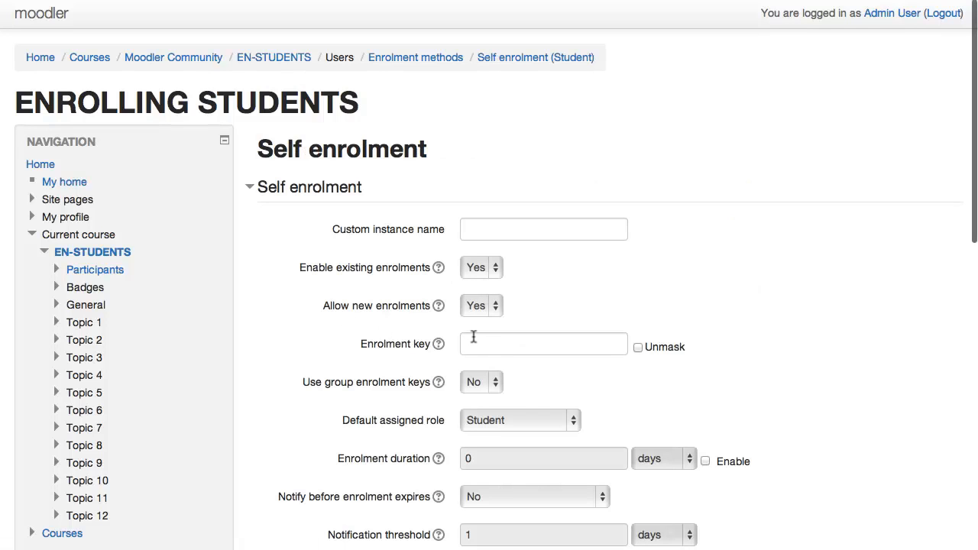
click(544, 342)
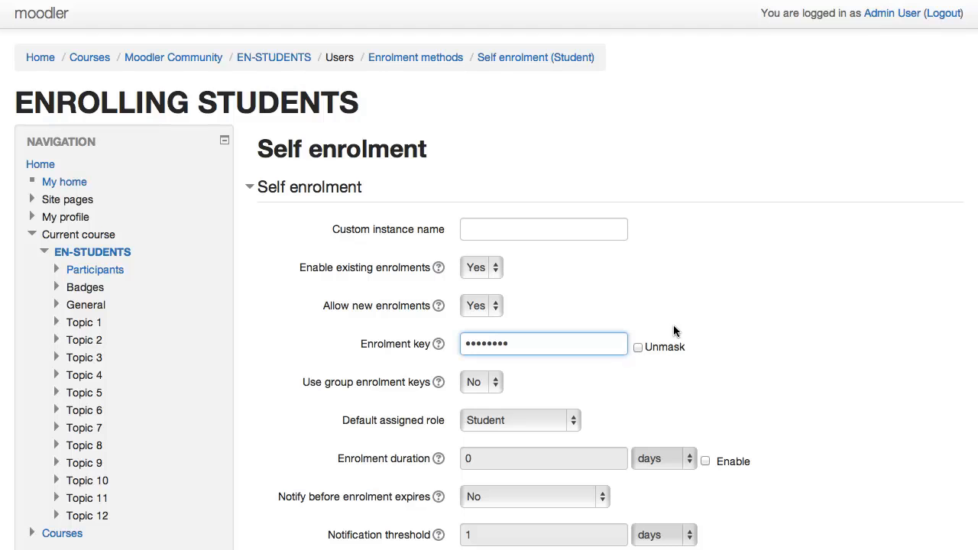
click(639, 347)
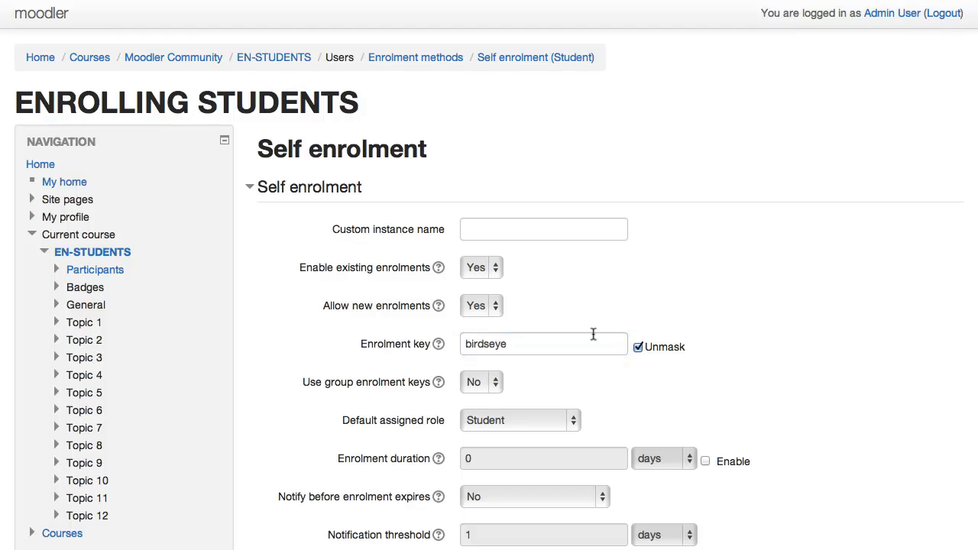
mouse_move(746, 330)
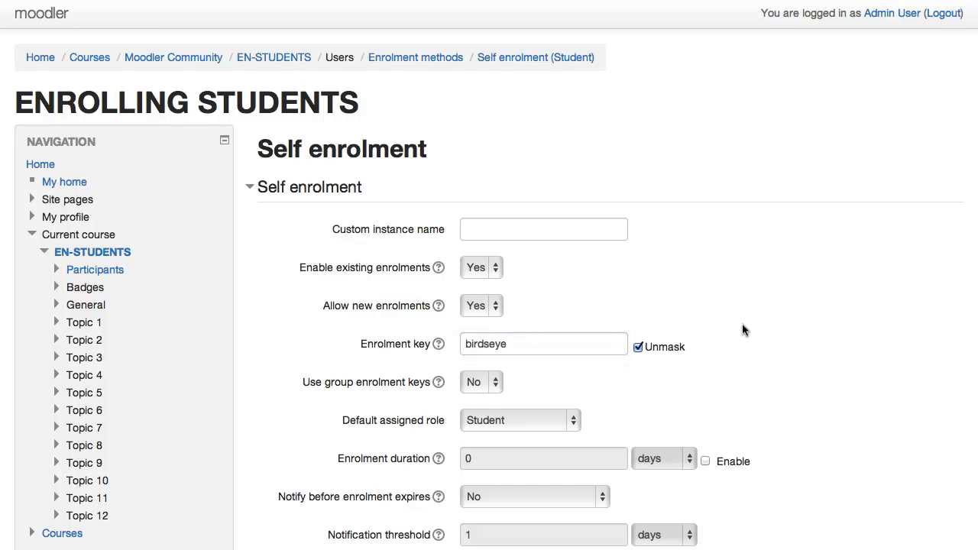
- Save the self enrolment settings, returning to the Enrolment methods list
scroll(down, 3)
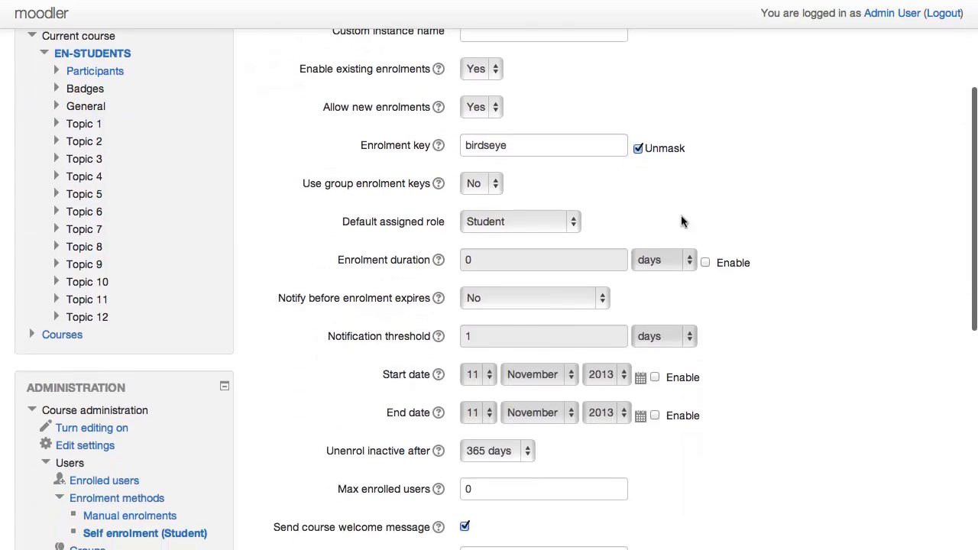
scroll(down, 3)
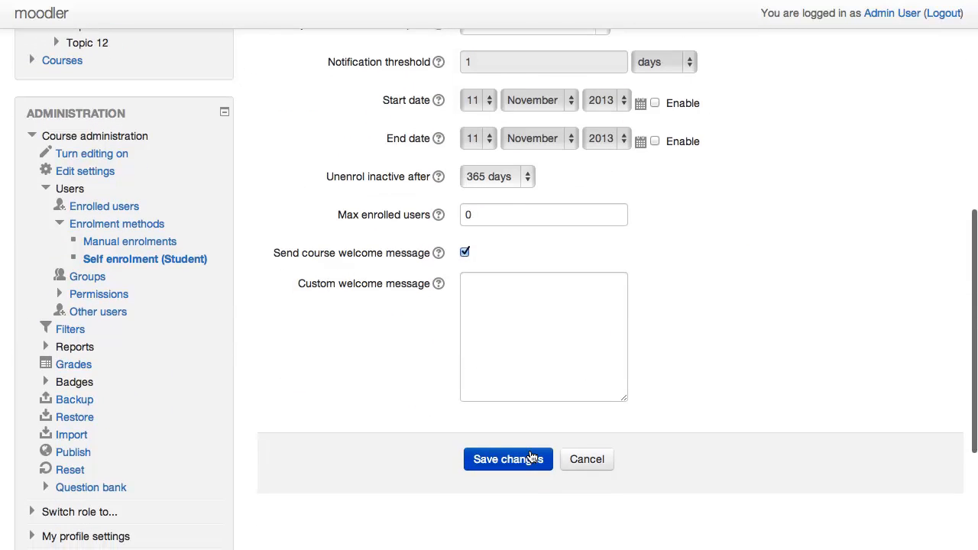
click(507, 458)
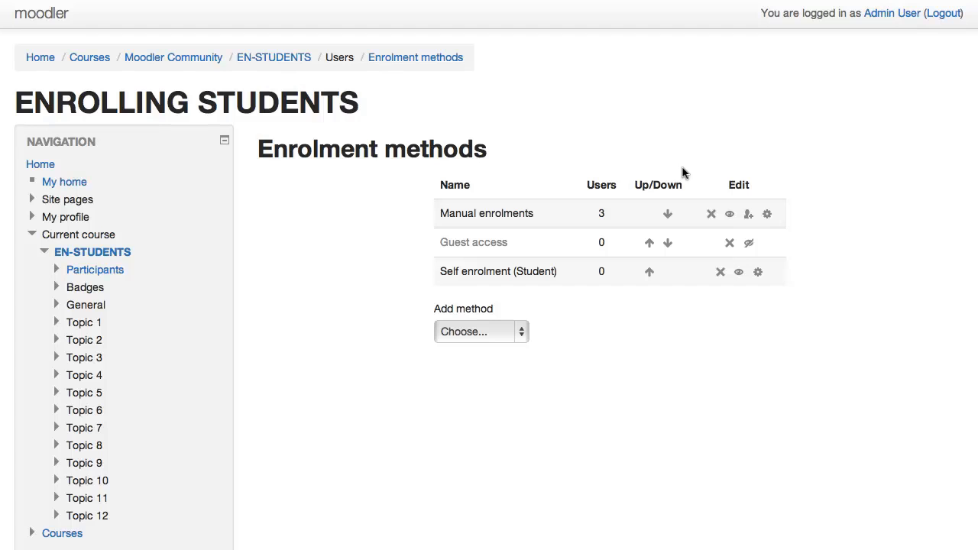
mouse_move(435, 272)
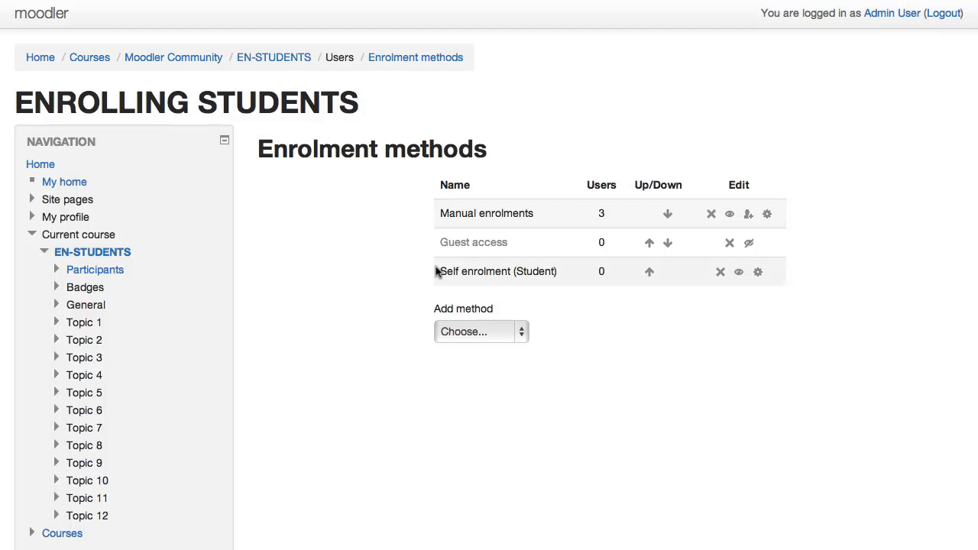
mouse_move(470, 267)
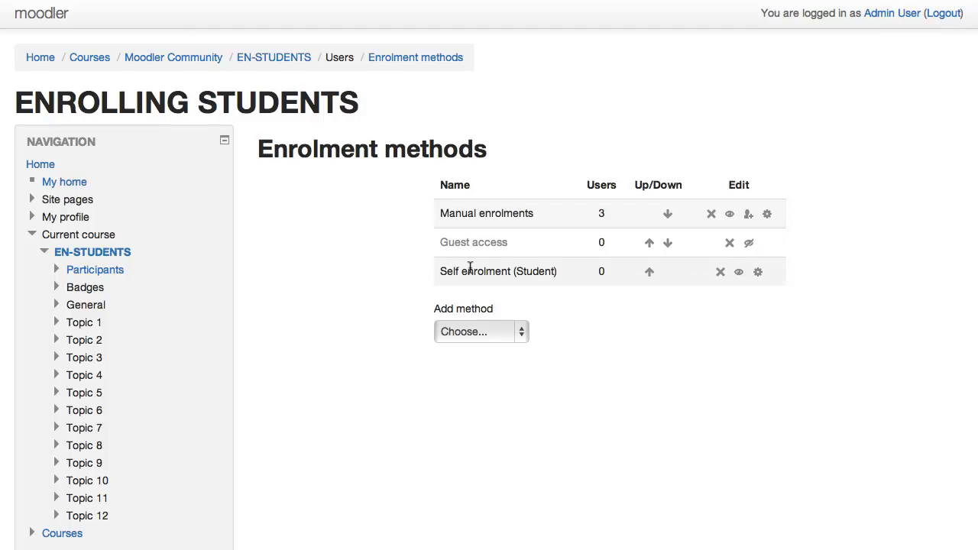
mouse_move(449, 266)
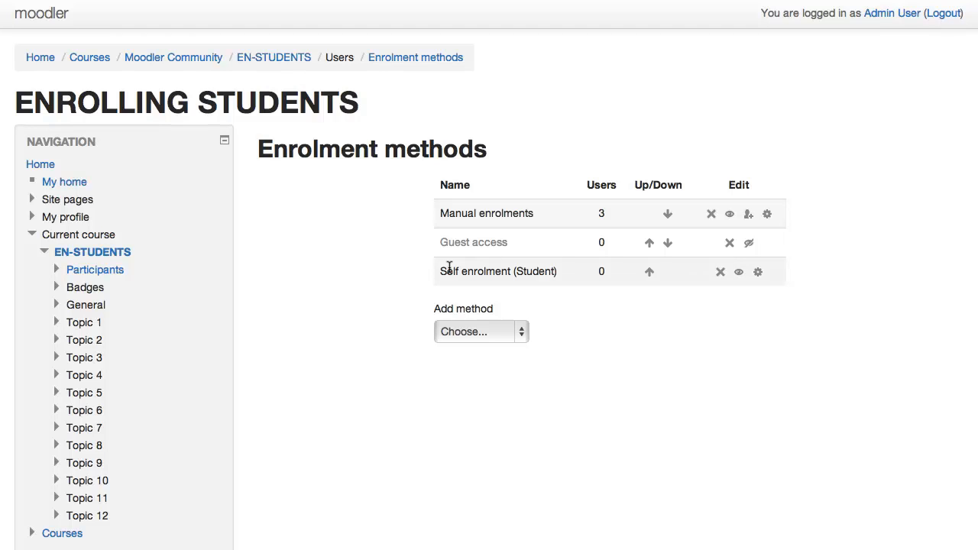
mouse_move(559, 278)
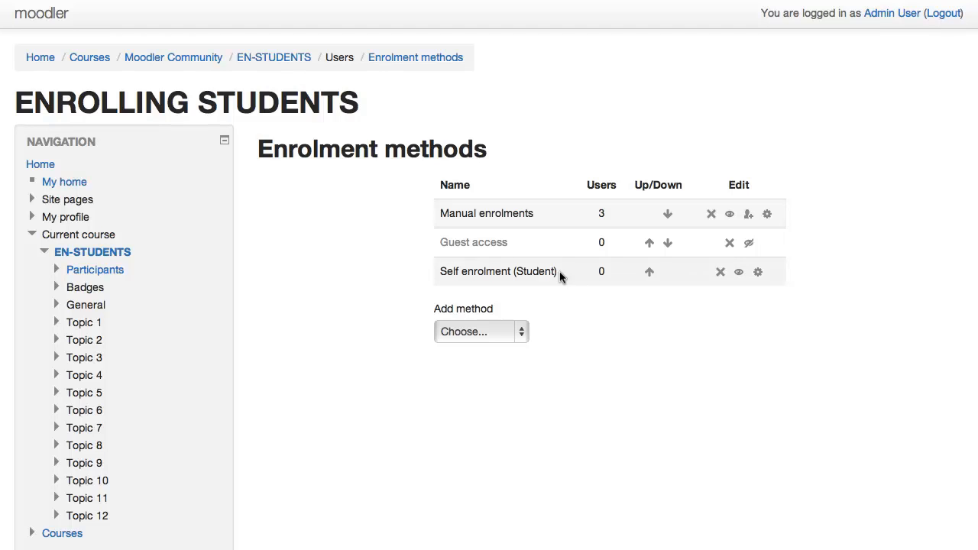
mouse_move(629, 243)
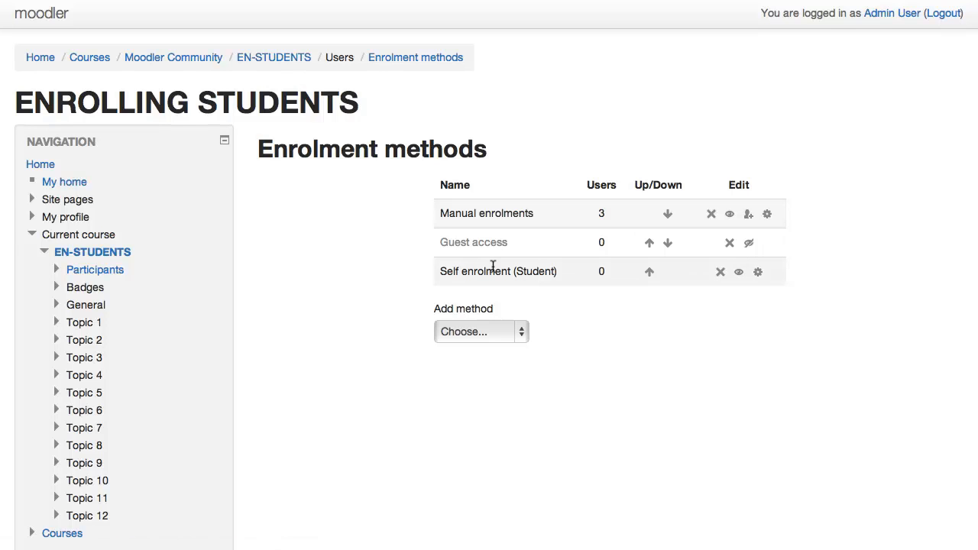
mouse_move(568, 277)
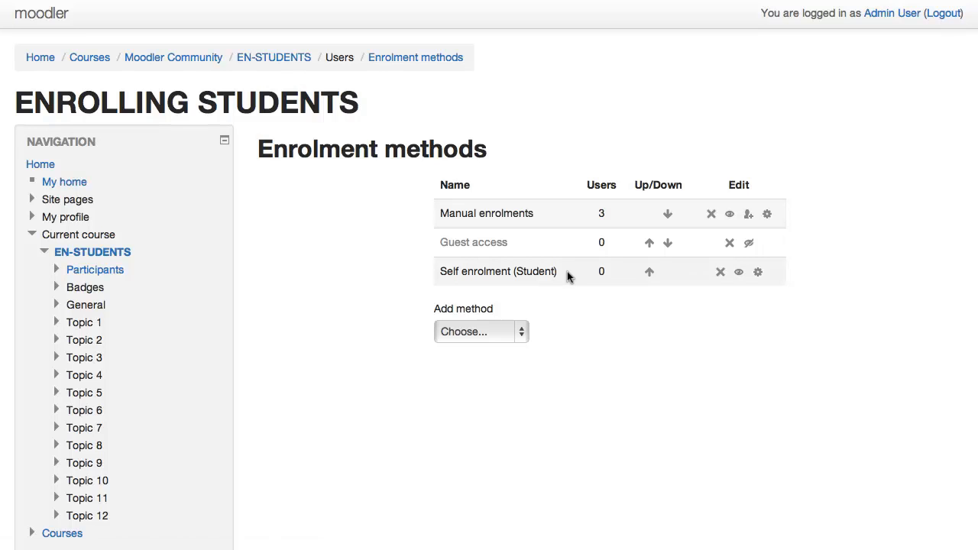
mouse_move(537, 266)
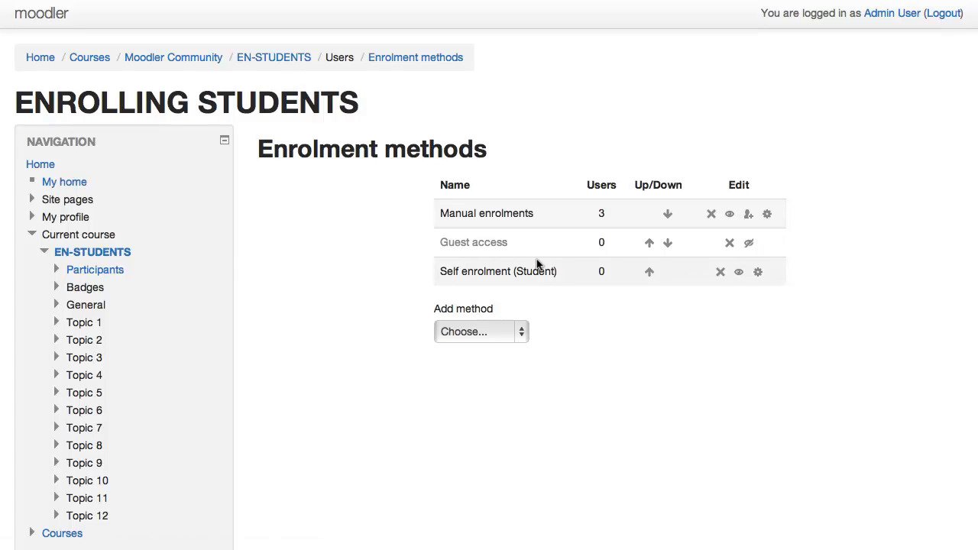